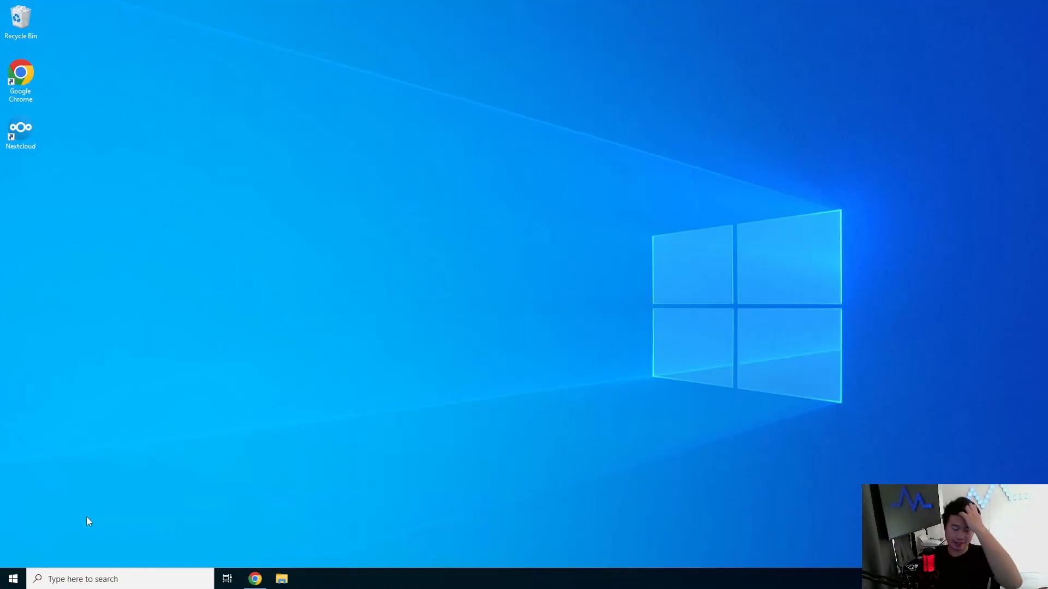
Launch Command Prompt and SSH as root to the sftp server 172.16.1.47.
type("c")
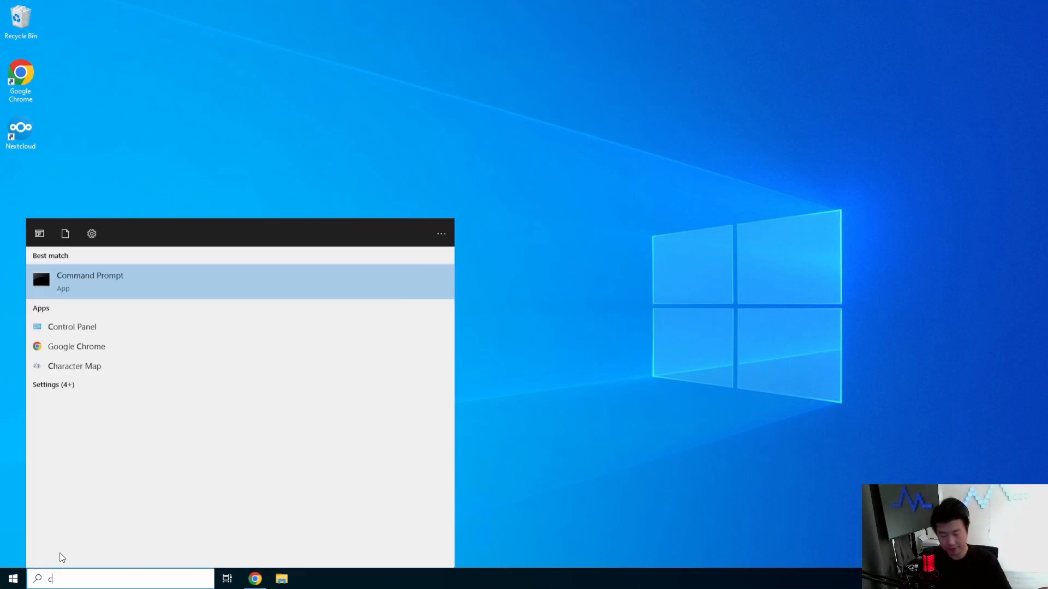
left_click(90, 281)
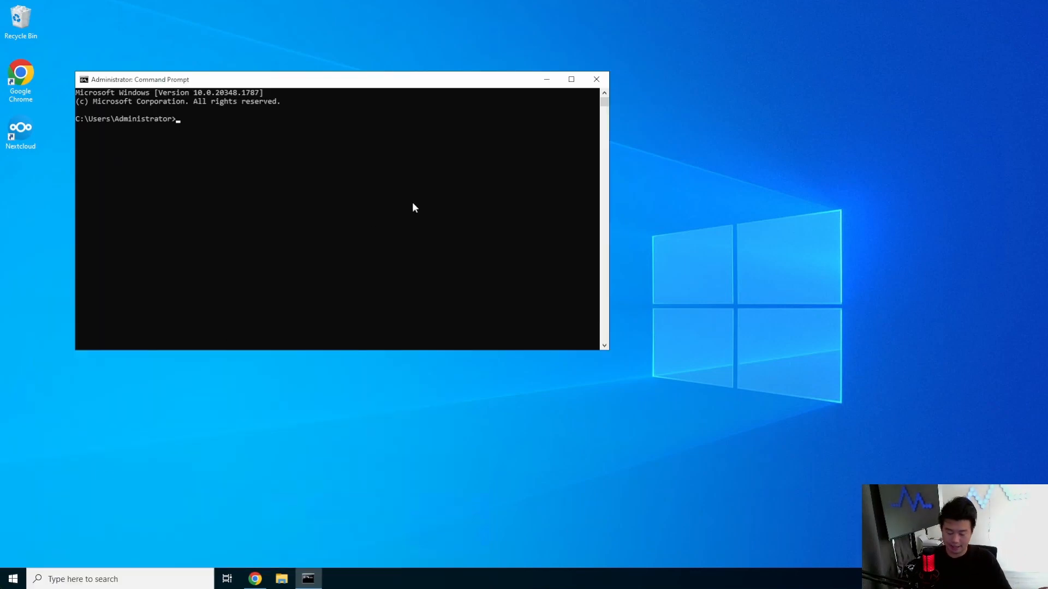
type("ssh root@")
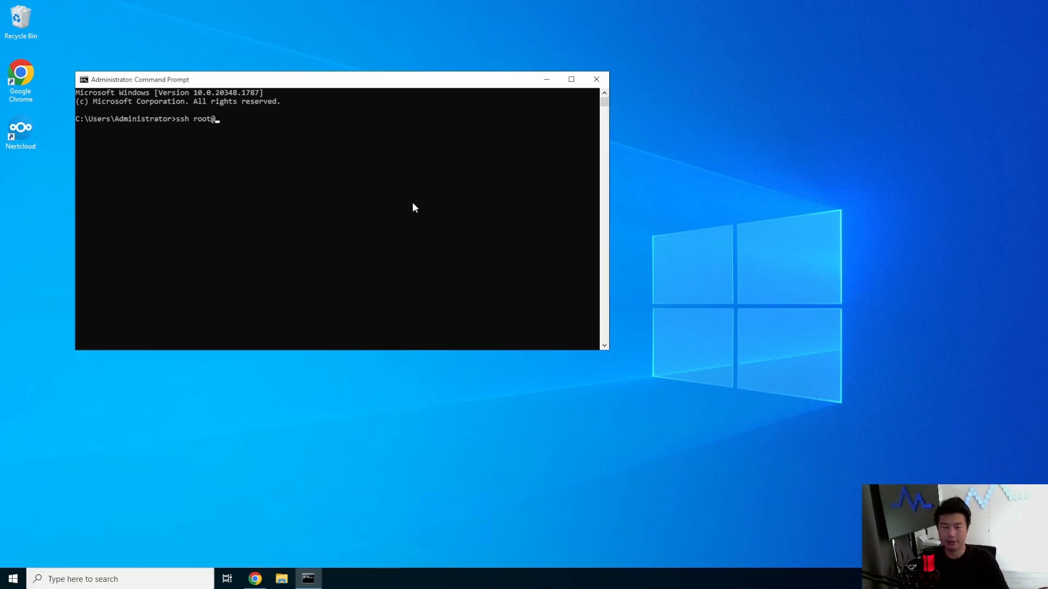
type("172.16.1.47")
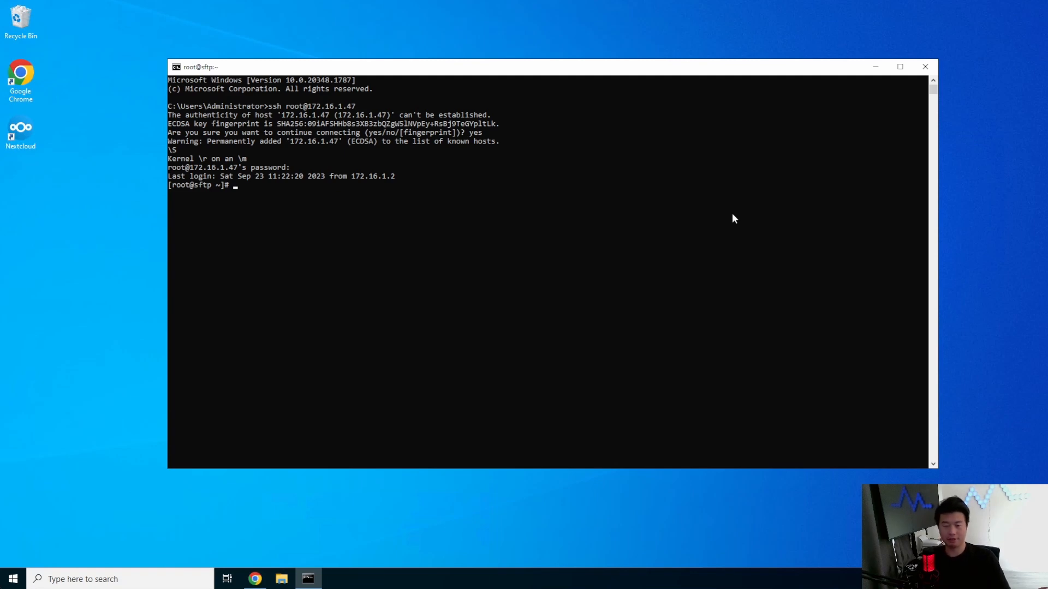
mouse_move(533, 151)
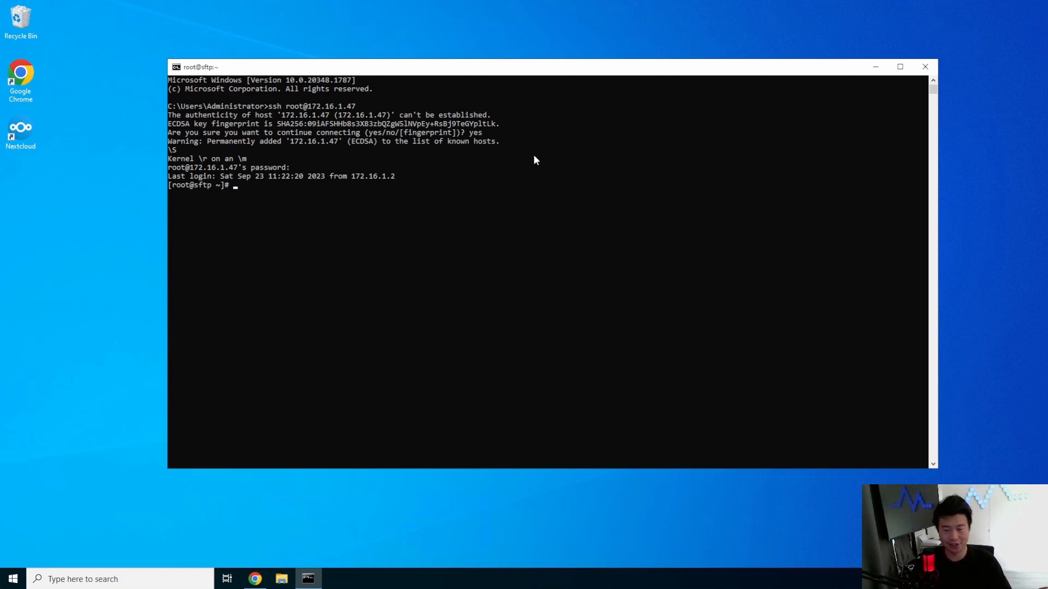
mouse_move(301, 180)
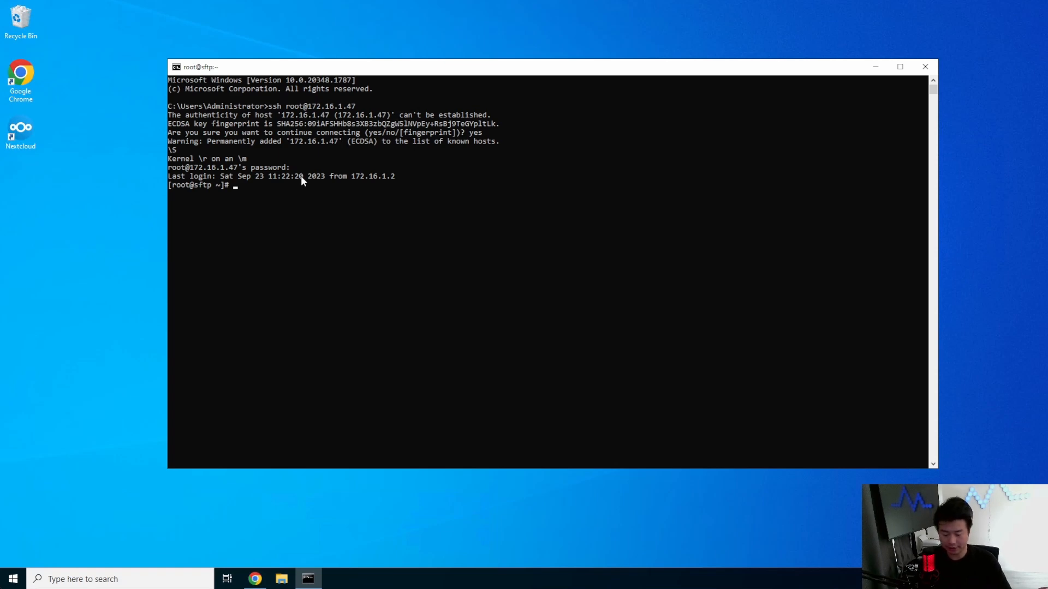
Create the testuser account with useradd and set its password with passwd.
type("useradd test")
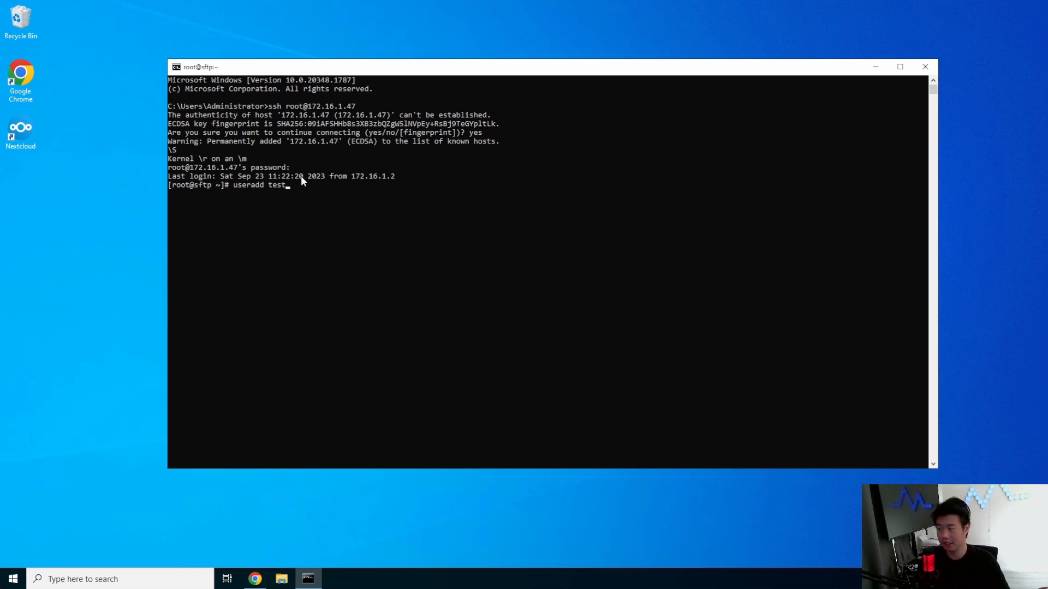
type("user")
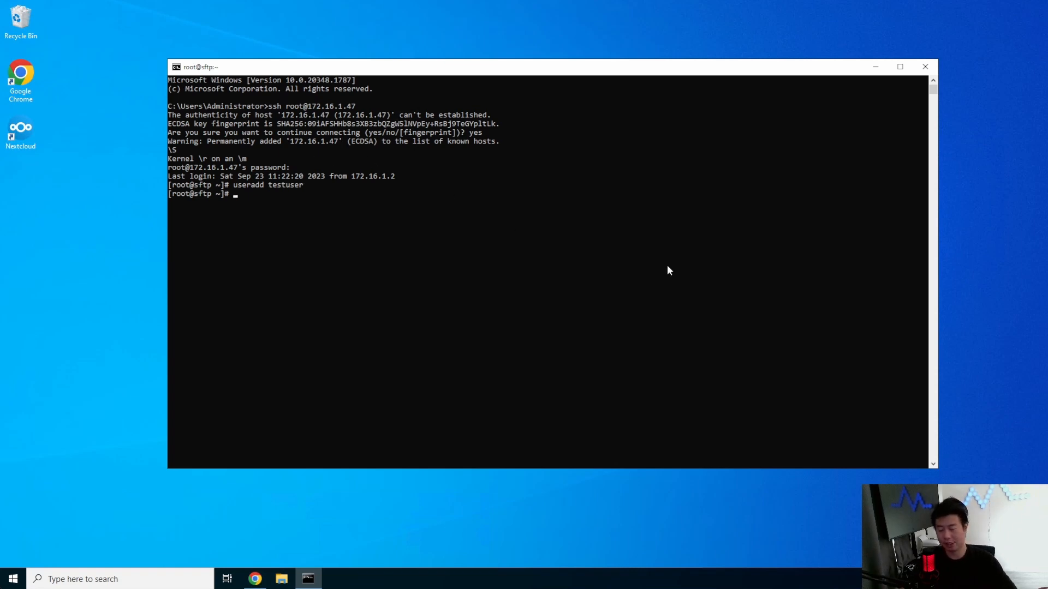
mouse_move(782, 295)
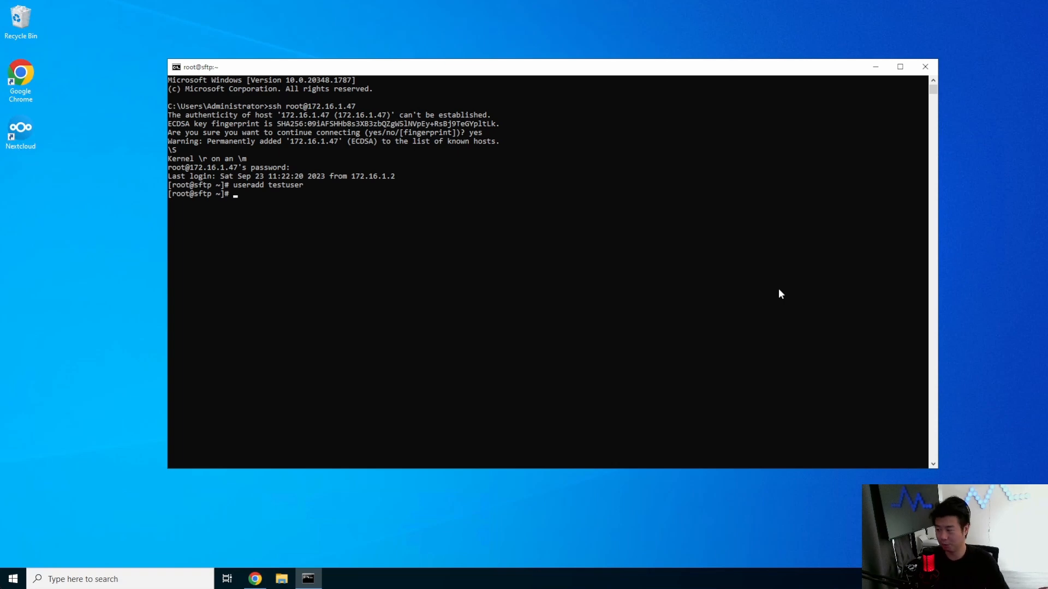
type("passwd")
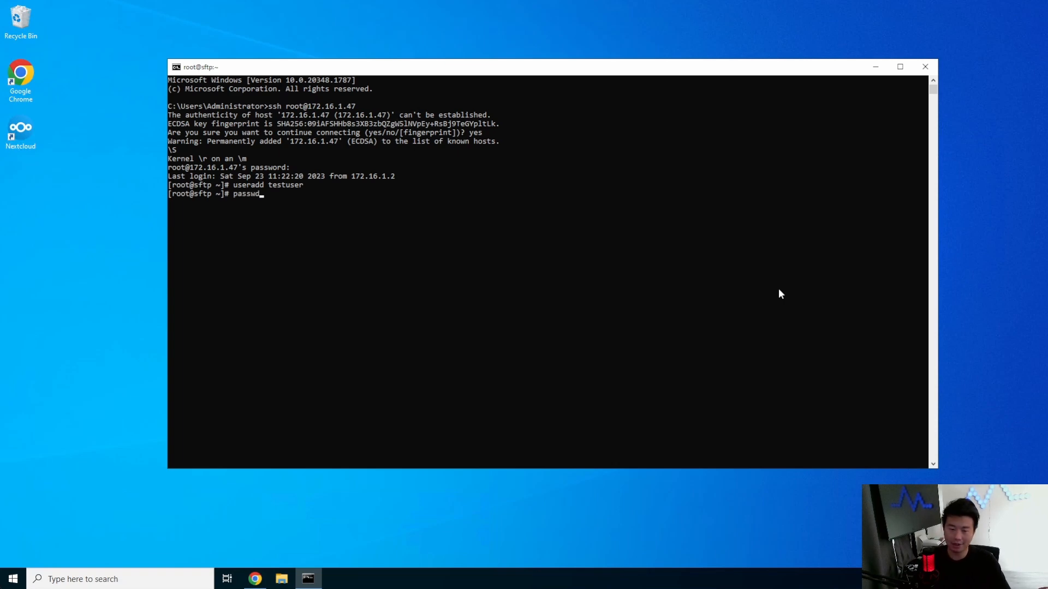
type("testuser")
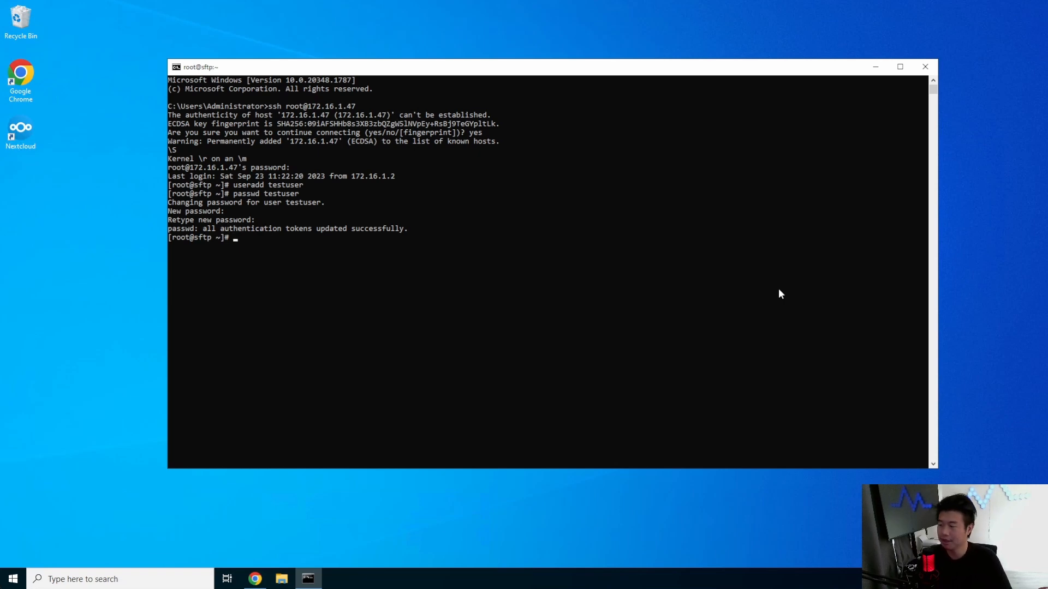
Create the sftpusers group with groupadd.
type("groundadd sft")
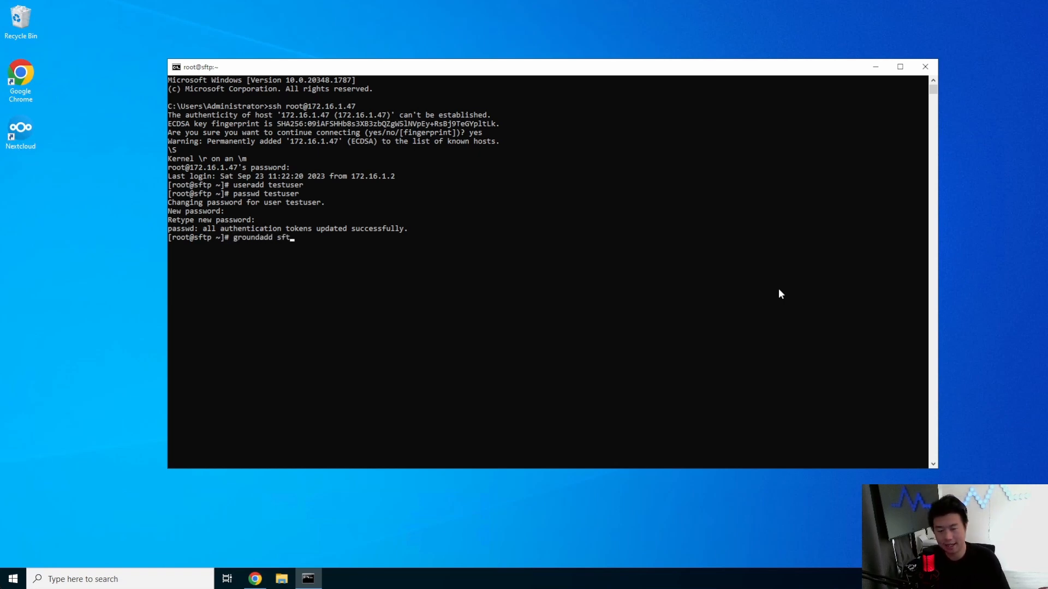
type("users")
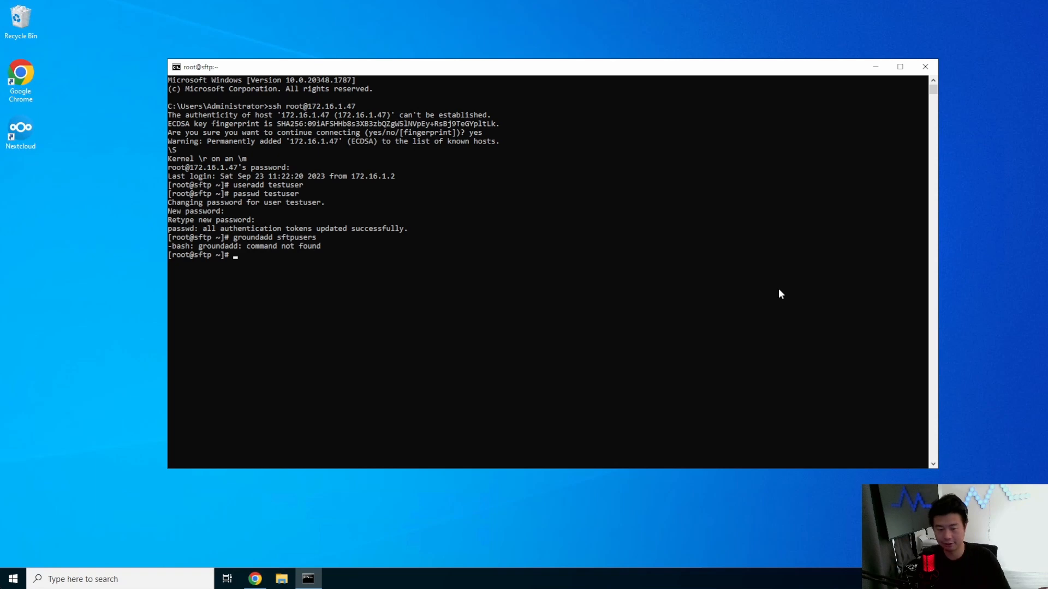
type("goup")
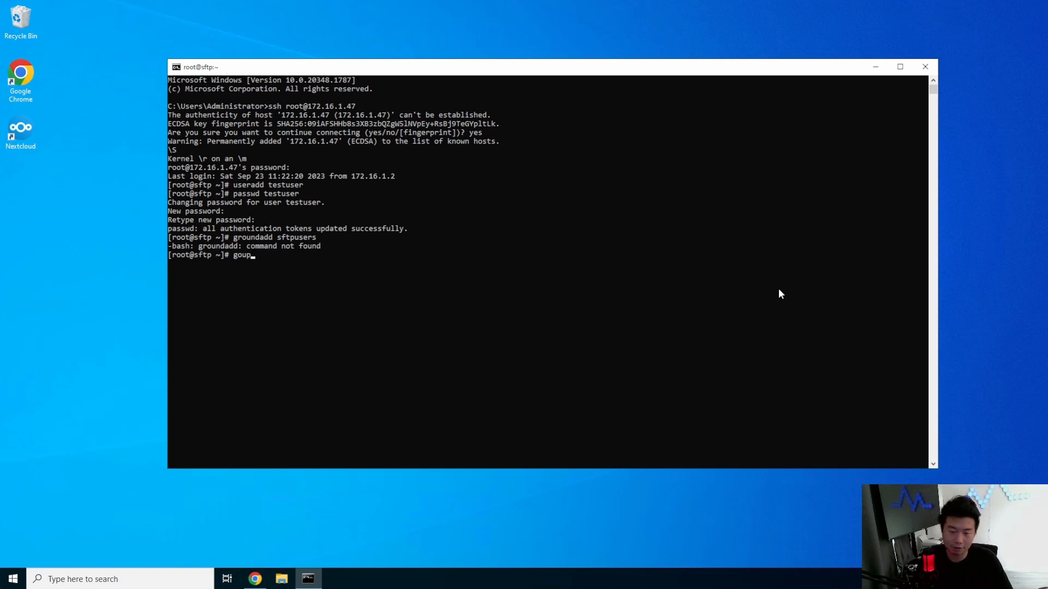
type("roupadd")
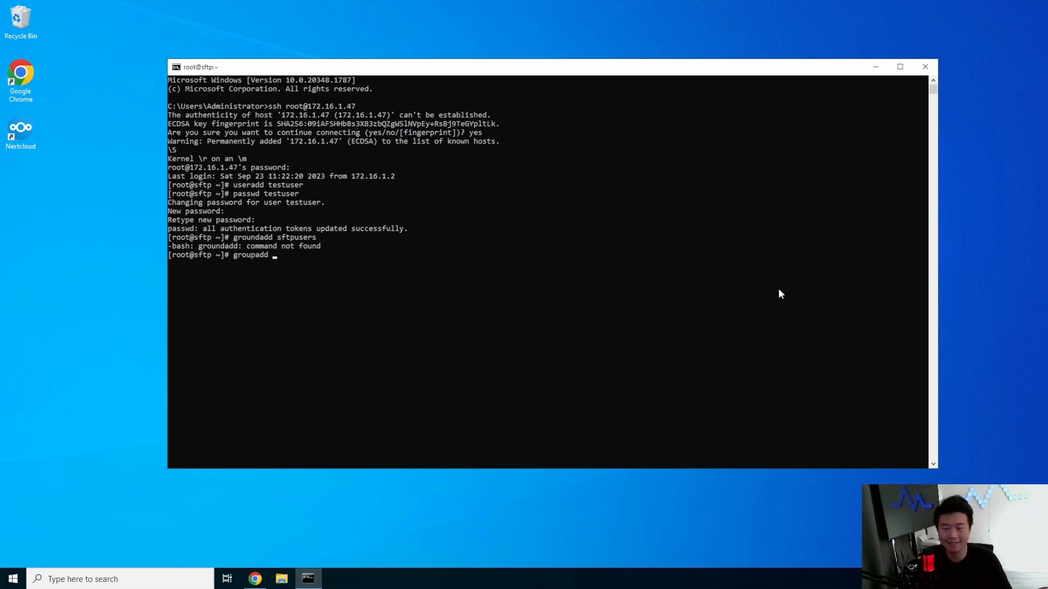
type("sftpusers")
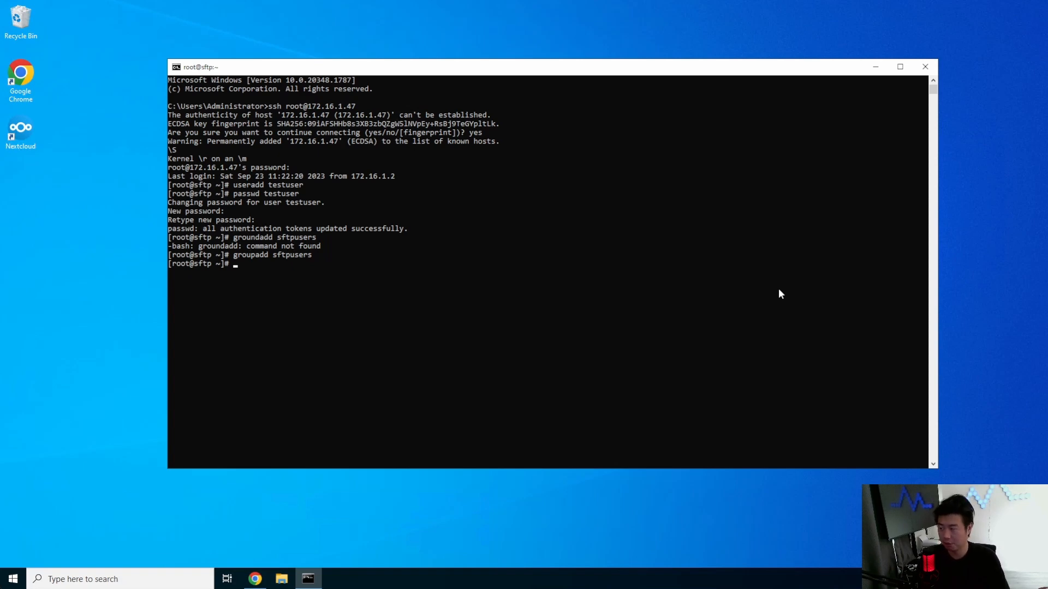
Add testuser to sftpusers with usermod -aG and verify membership with id testuser.
type("usermod")
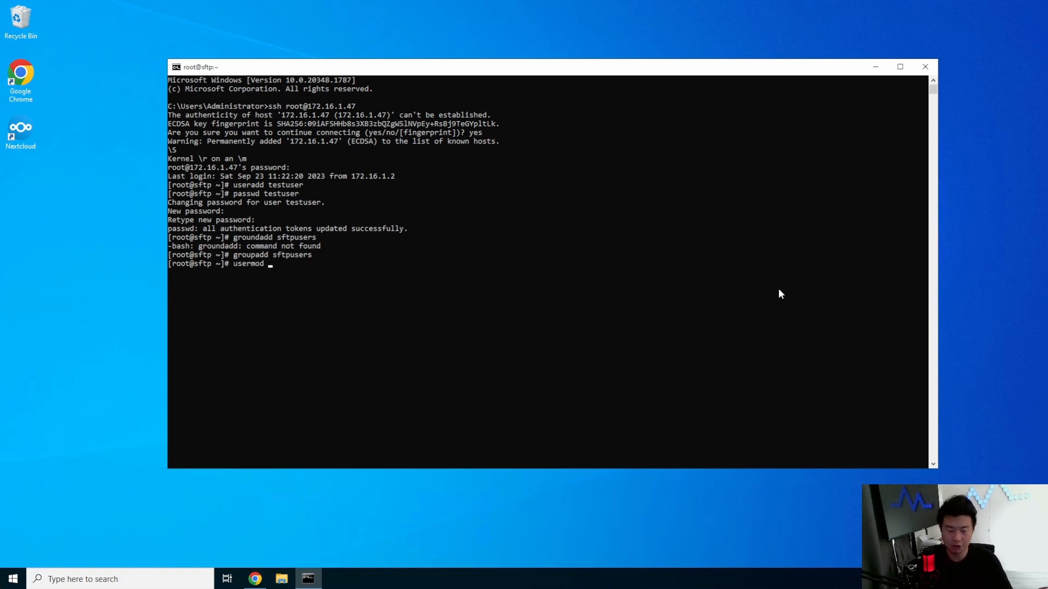
type("-")
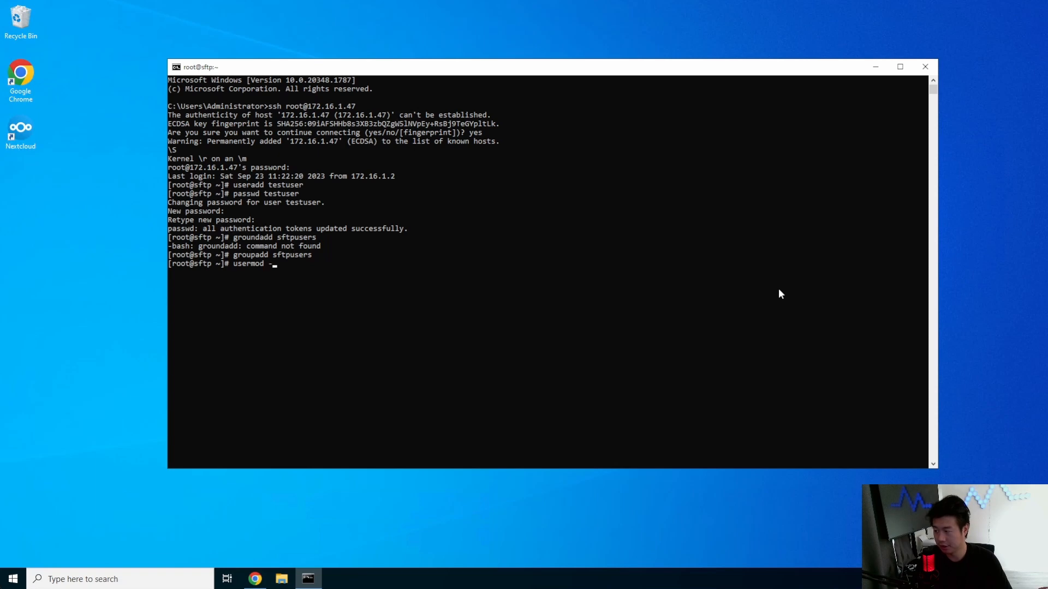
type("-aG")
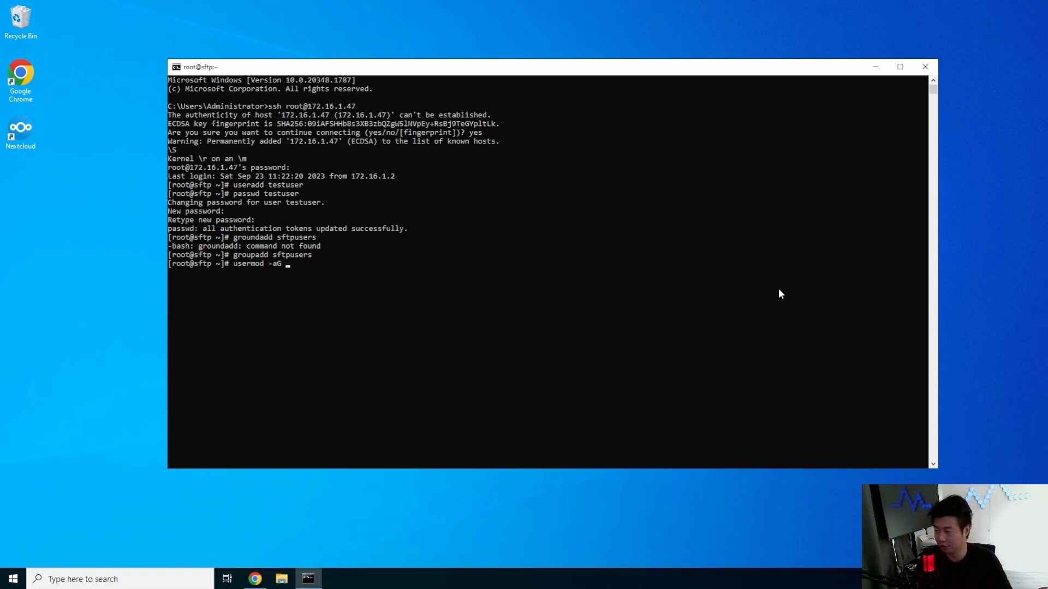
type("sftpusers")
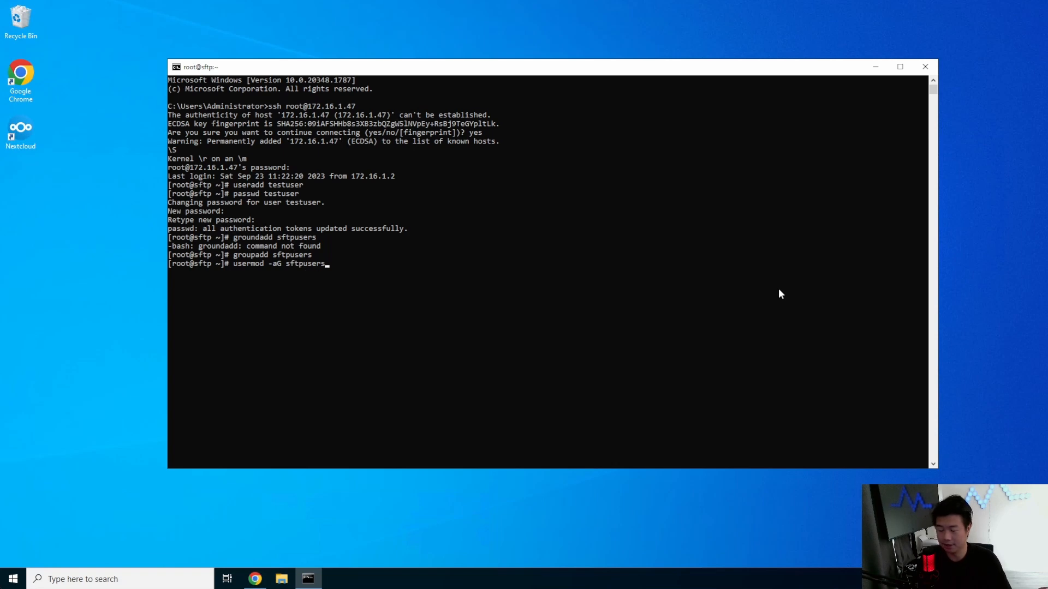
type("testuser")
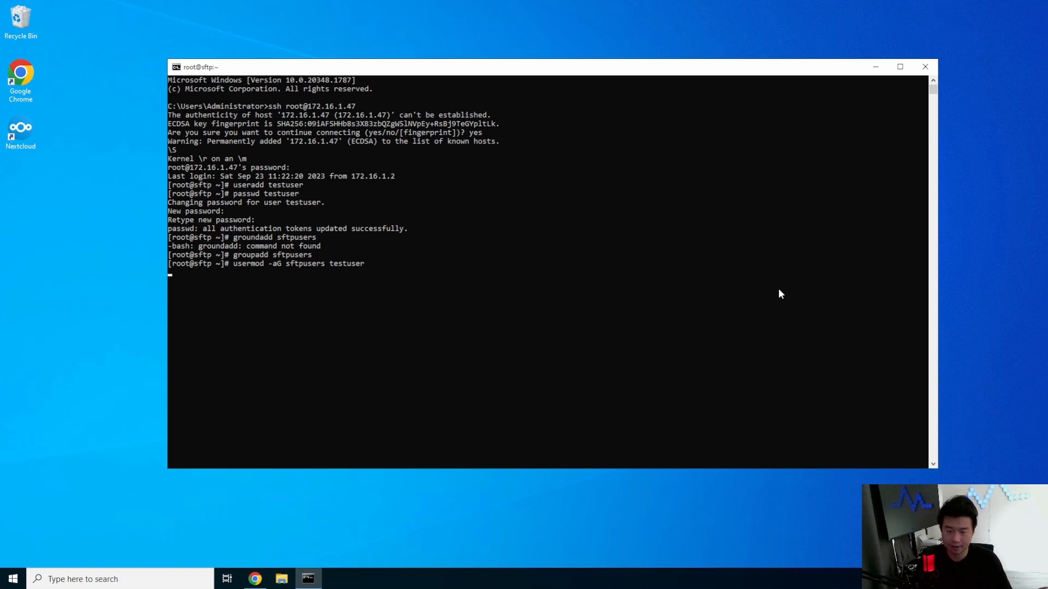
type("id testuser")
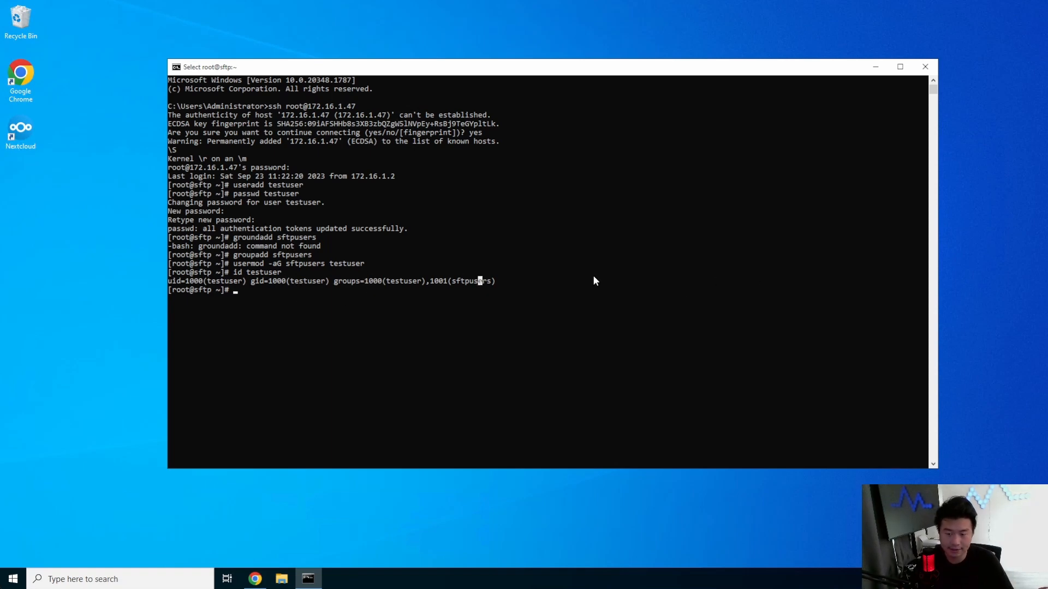
mouse_move(336, 312)
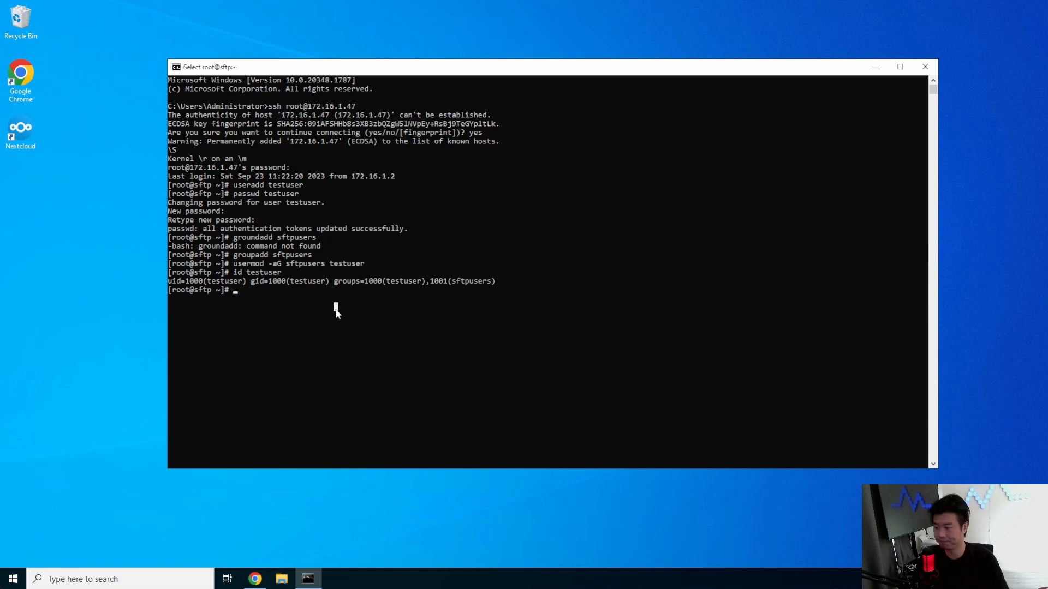
Create /sftp/testuser/files with mkdir -p and highlight the files folder name.
type("mkdir -")
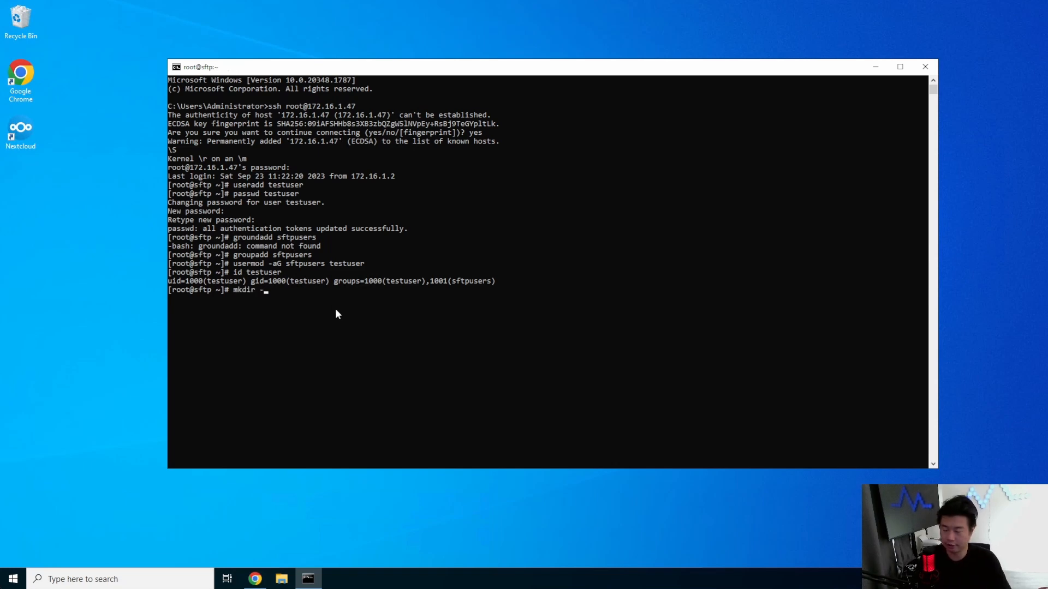
type("p /s")
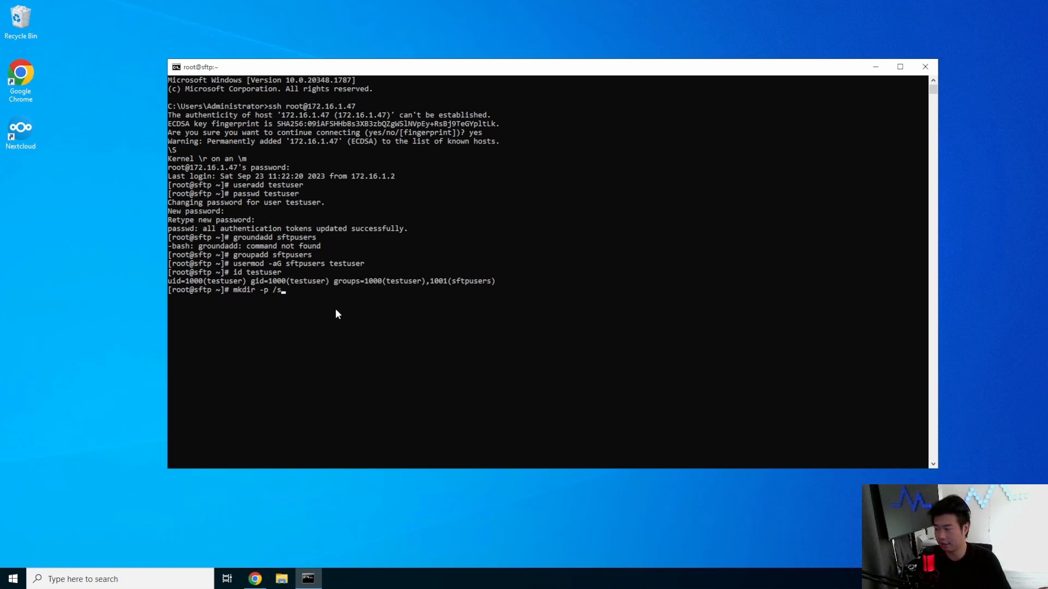
type("ftp/testuser")
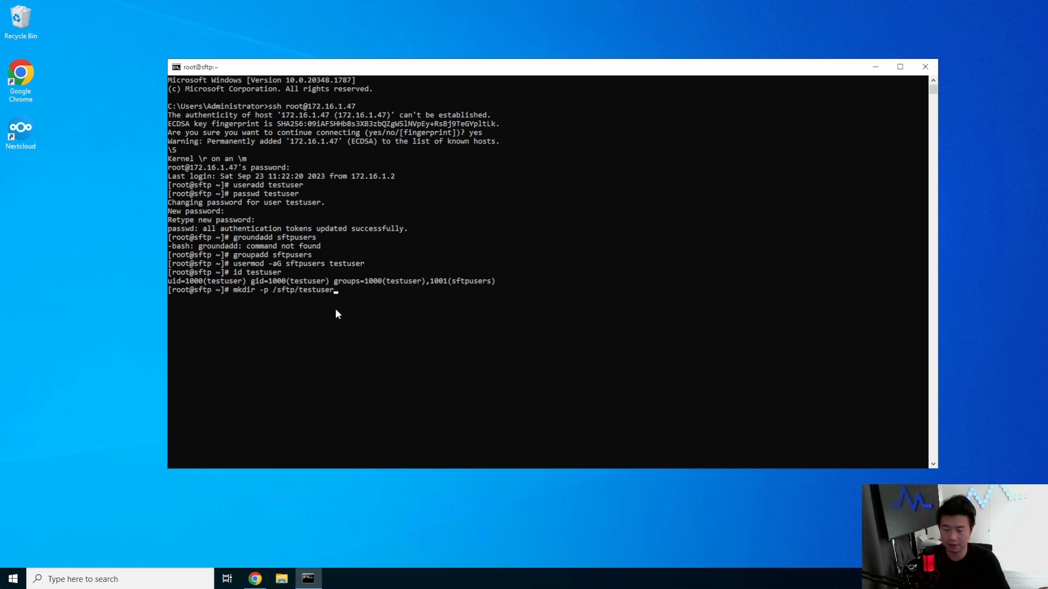
type("/files")
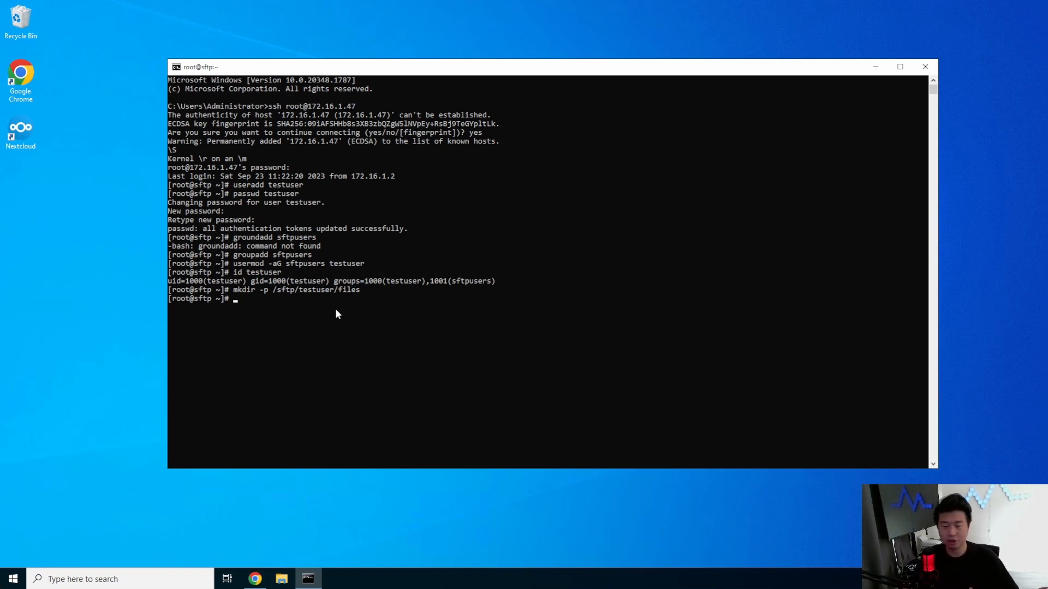
mouse_move(290, 296)
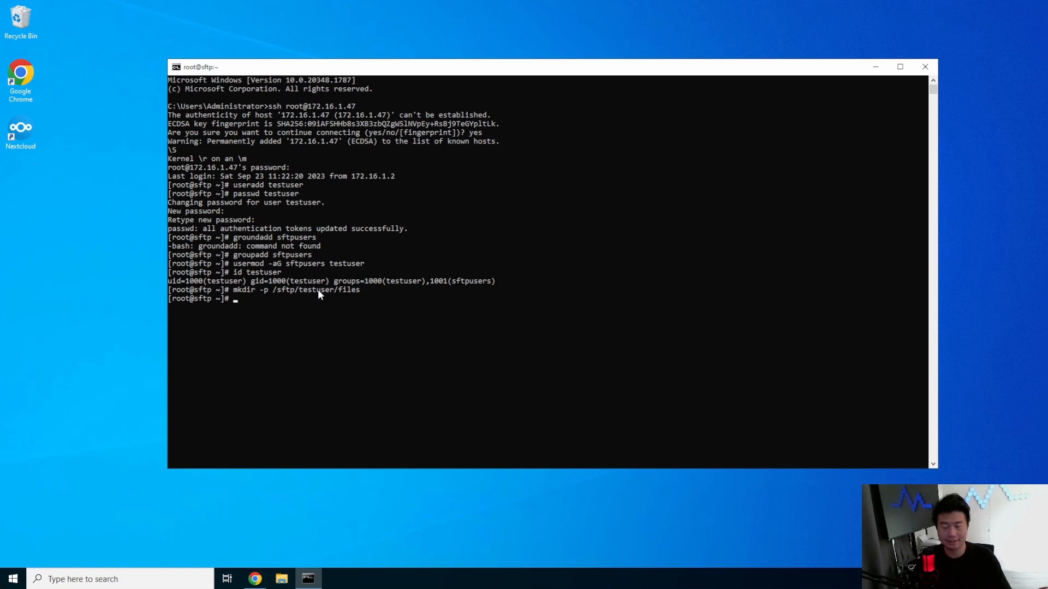
mouse_move(331, 277)
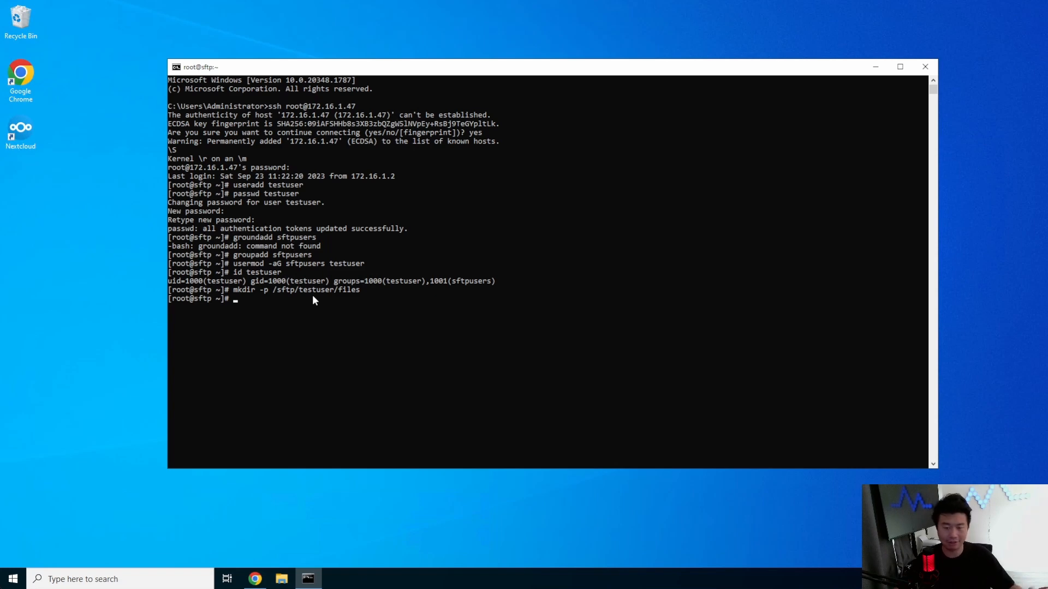
mouse_move(315, 303)
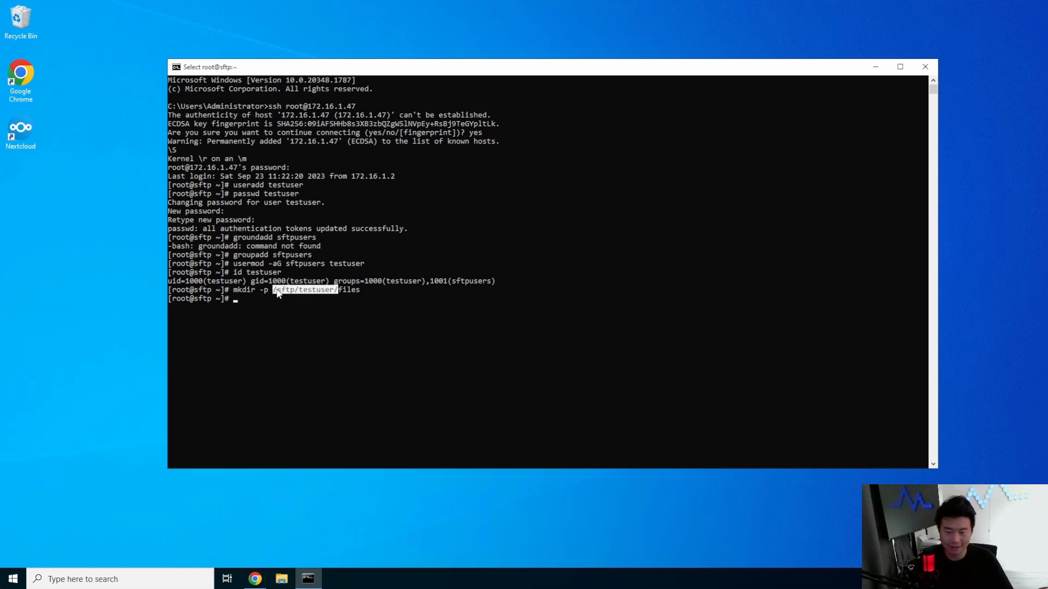
mouse_move(353, 319)
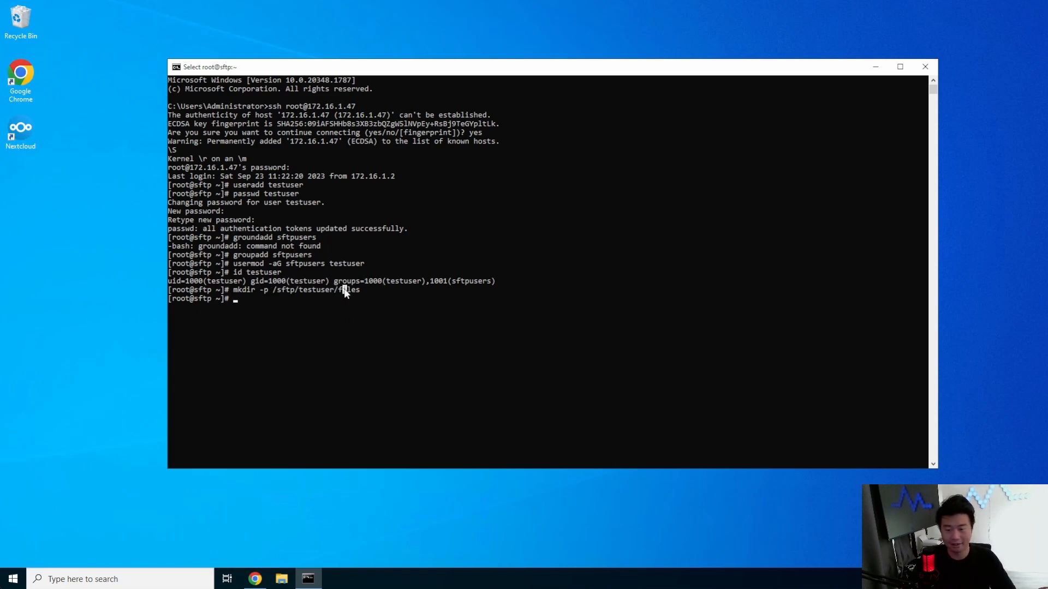
double_click(347, 290)
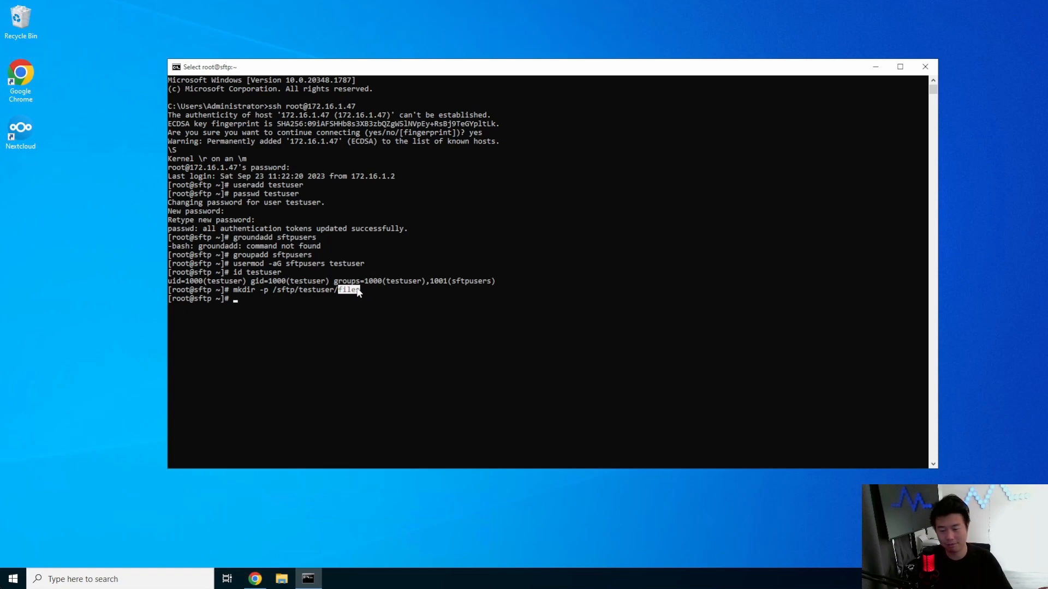
mouse_move(378, 314)
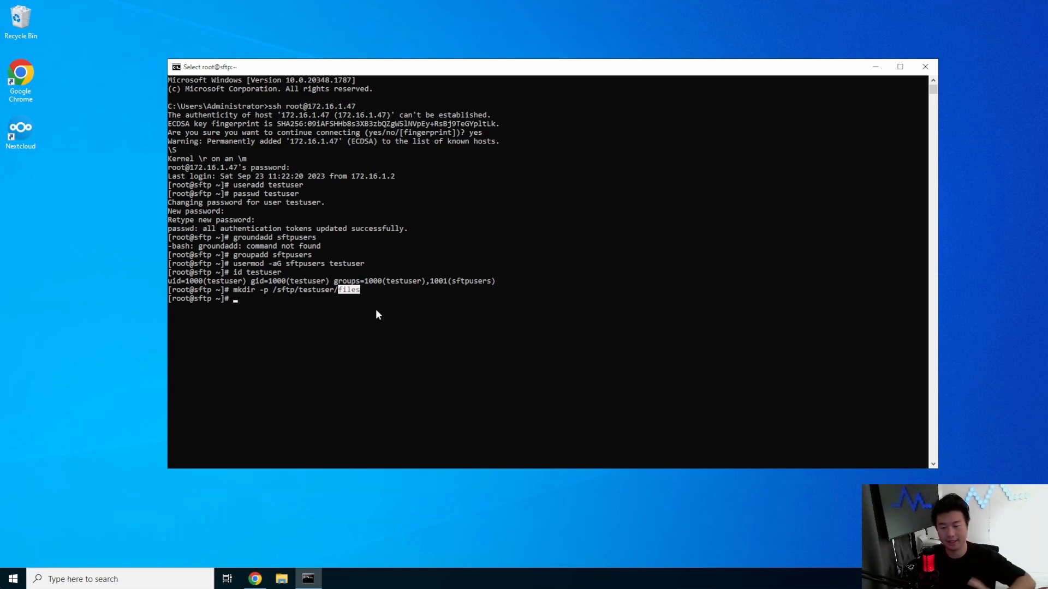
mouse_move(233, 302)
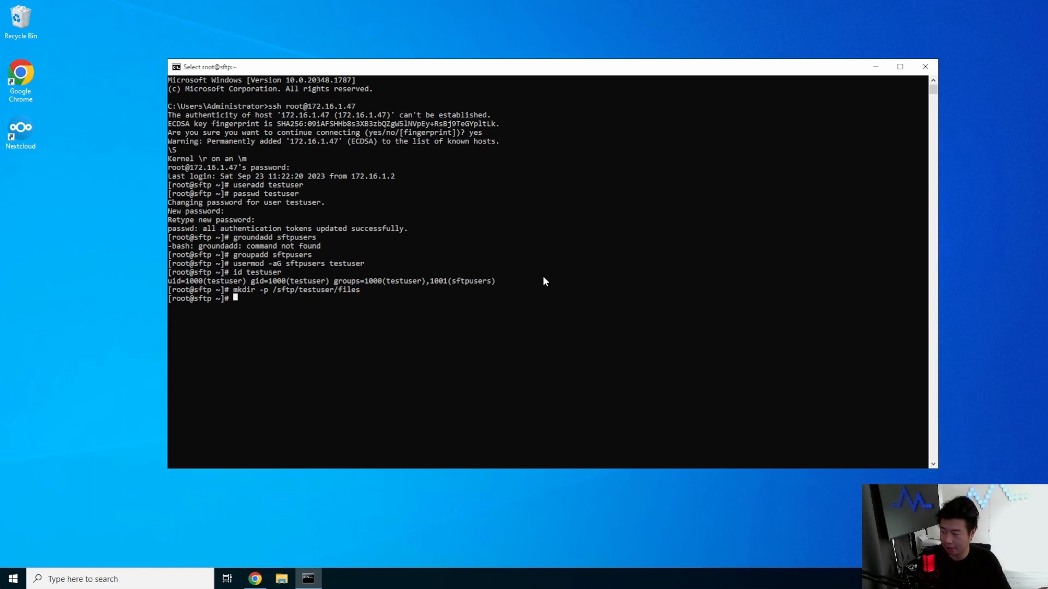
Chown /sftp/testuser/files to testuser.testuser and chmod it to 700.
type("chown test")
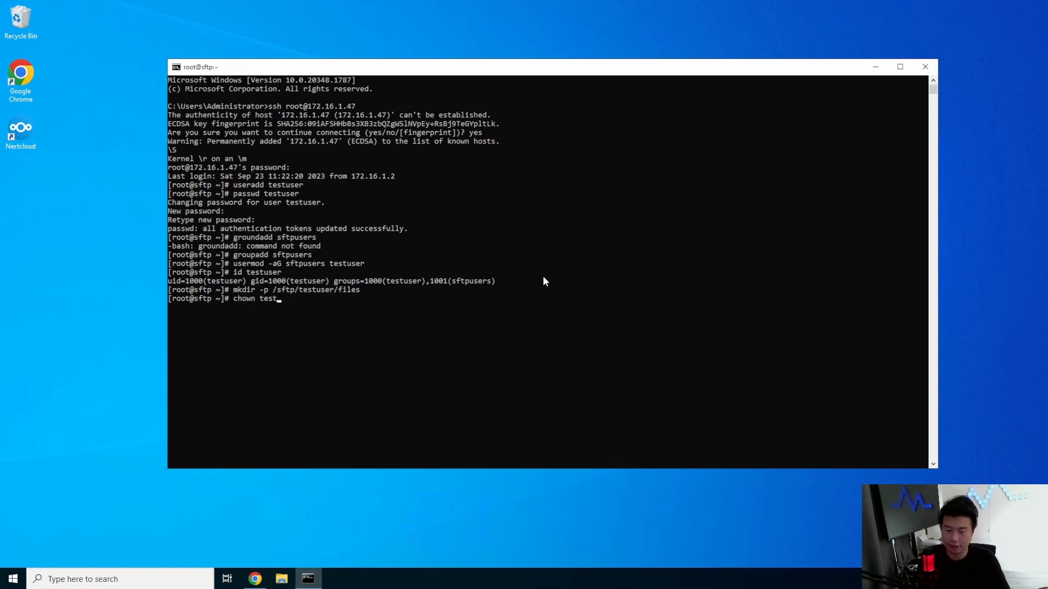
type("user")
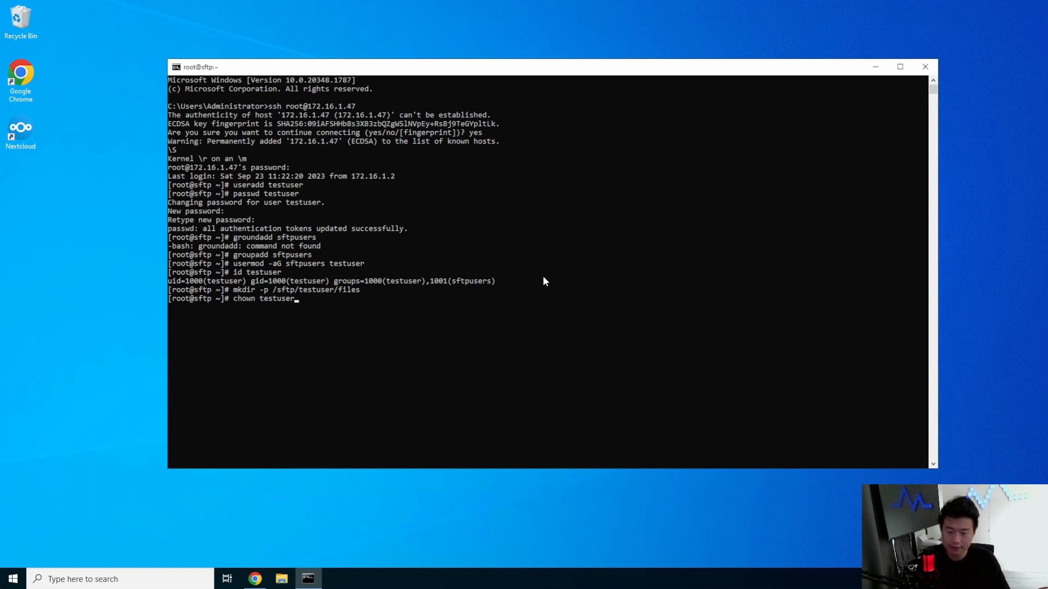
type(".testuser")
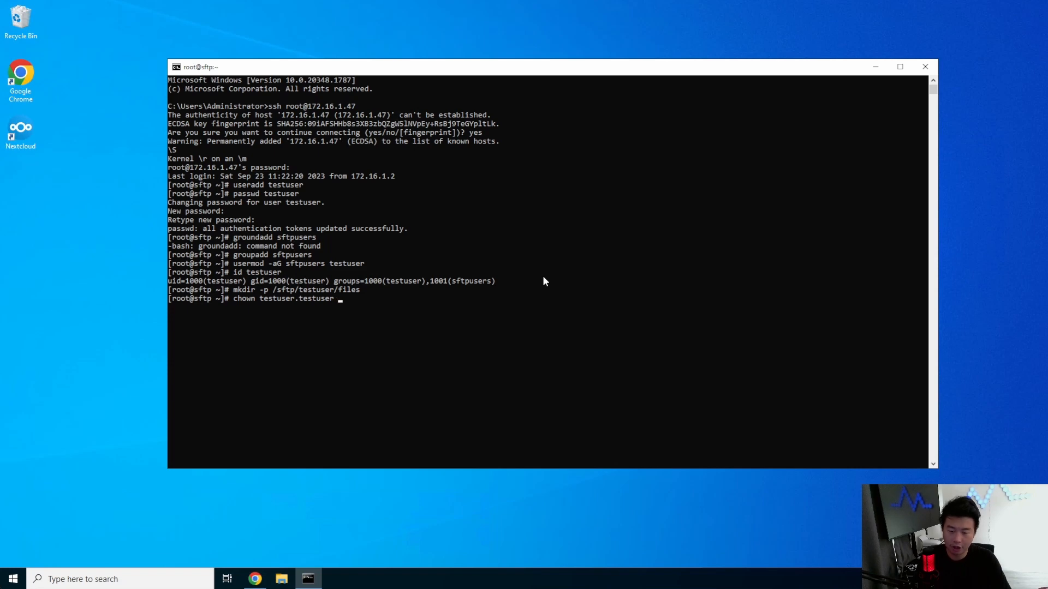
type("/sftp/testuser/files")
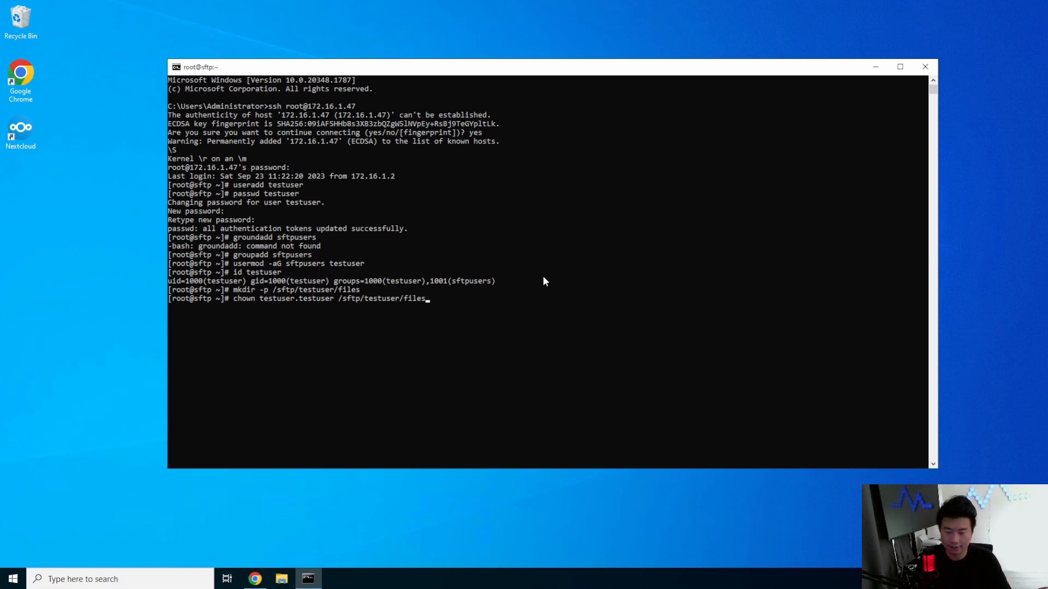
type("chmod 7")
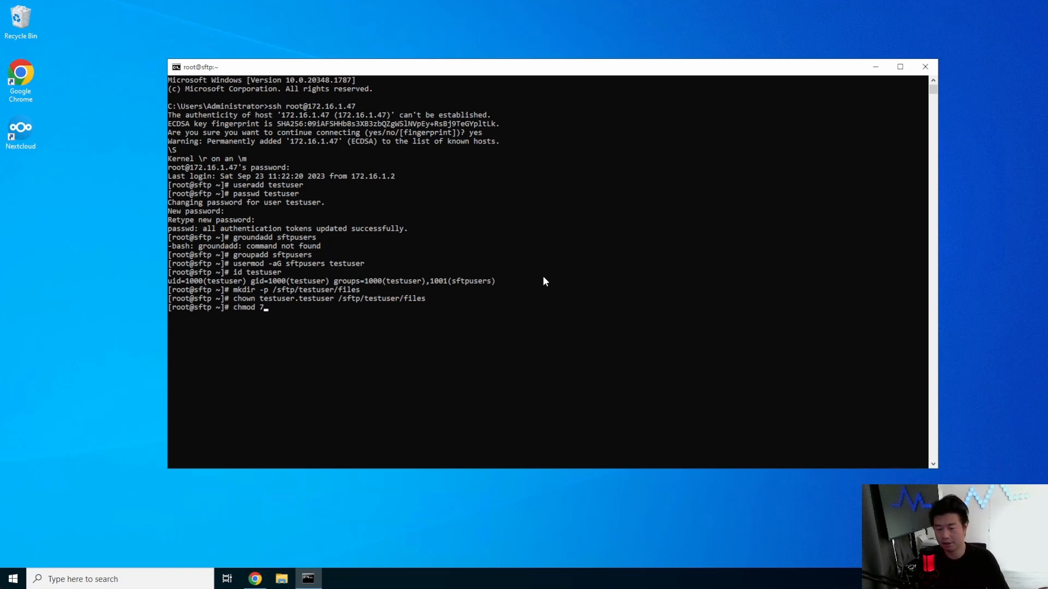
type("00")
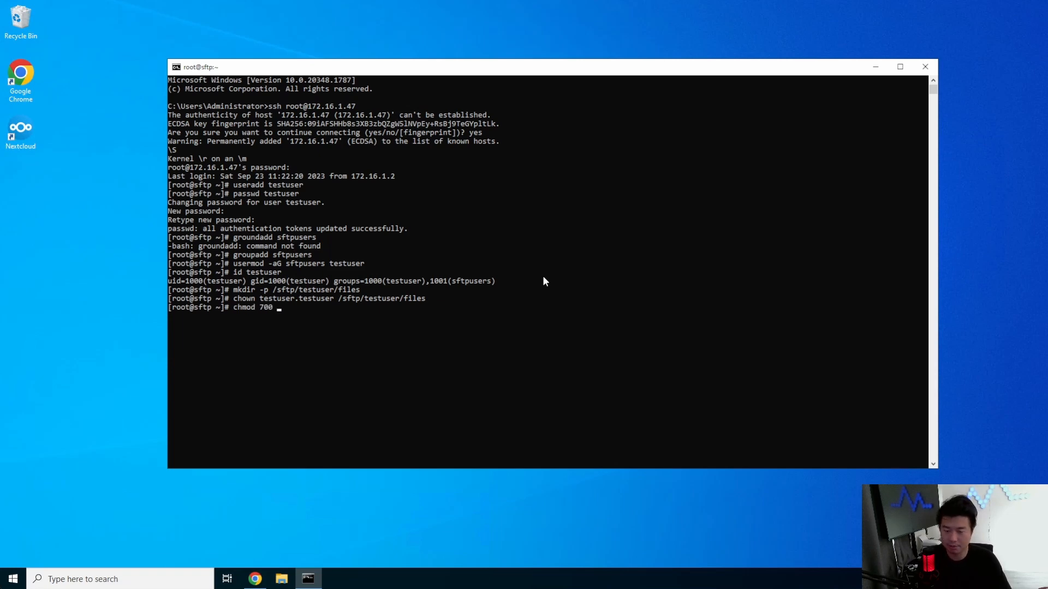
type("/sft/")
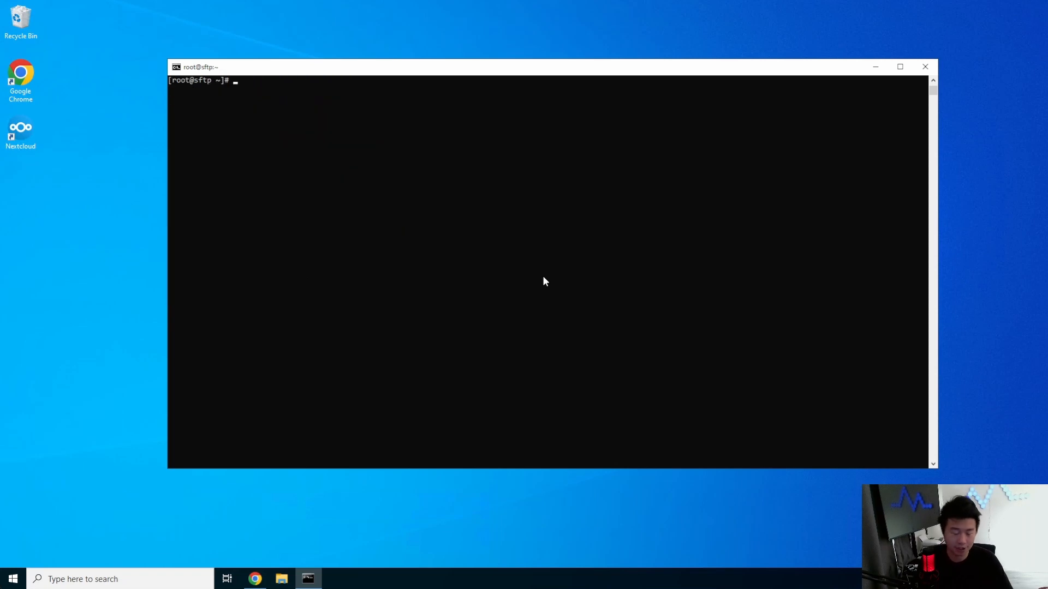
List /sftp and /sftp/testuser with ls -la to check ownership and permissions, then clear.
type("cd /sftp/")
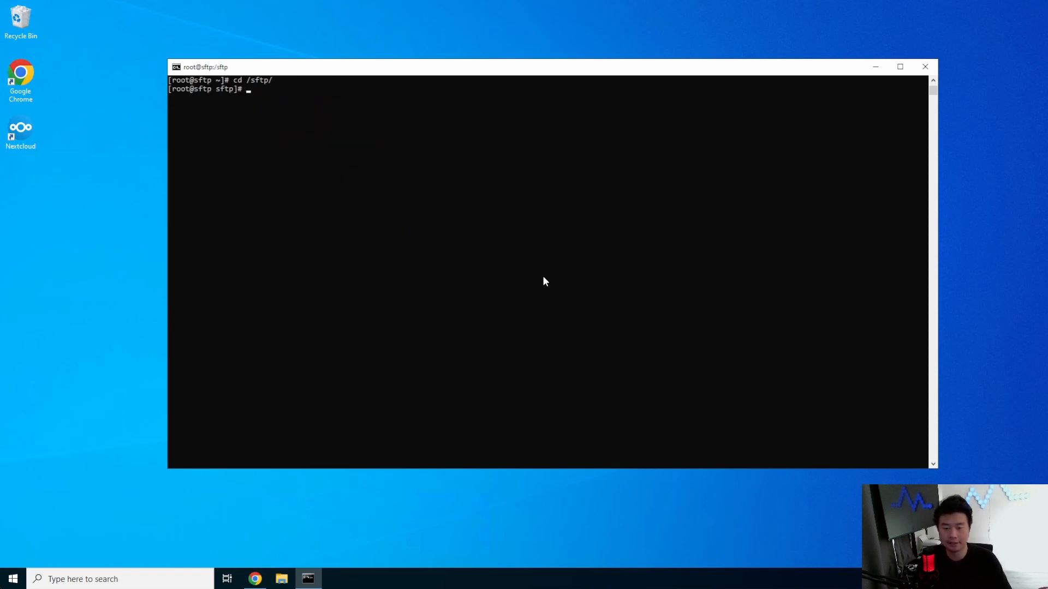
type("ls -la")
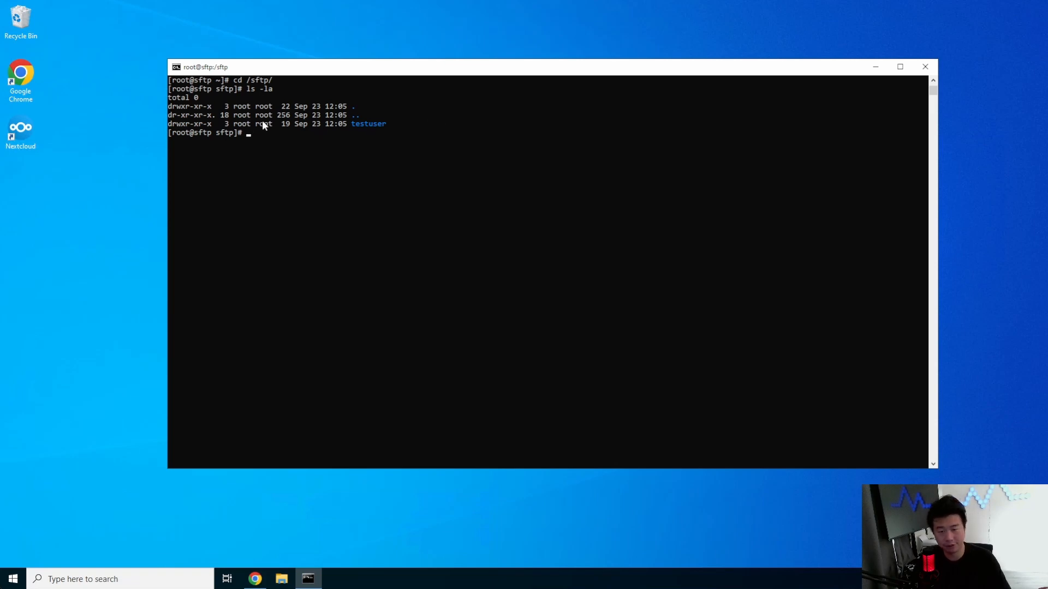
type("cd testuser/")
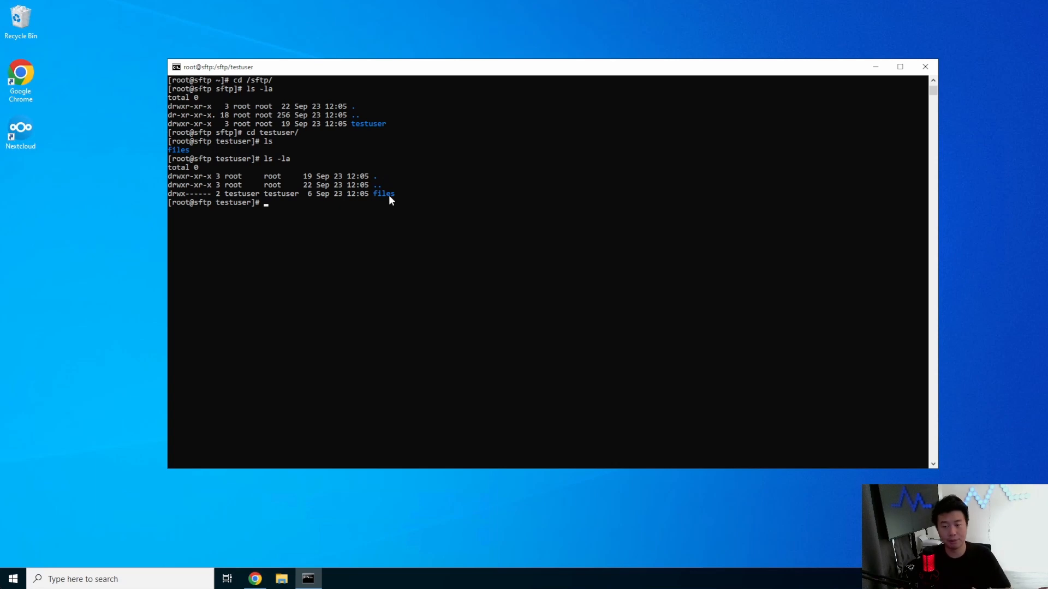
mouse_move(388, 200)
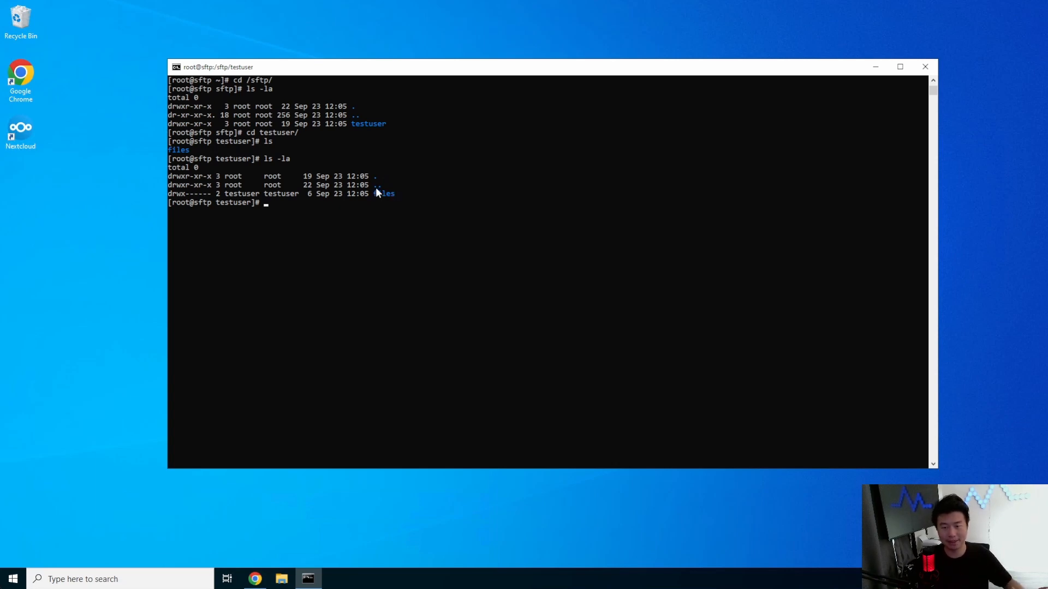
mouse_move(399, 191)
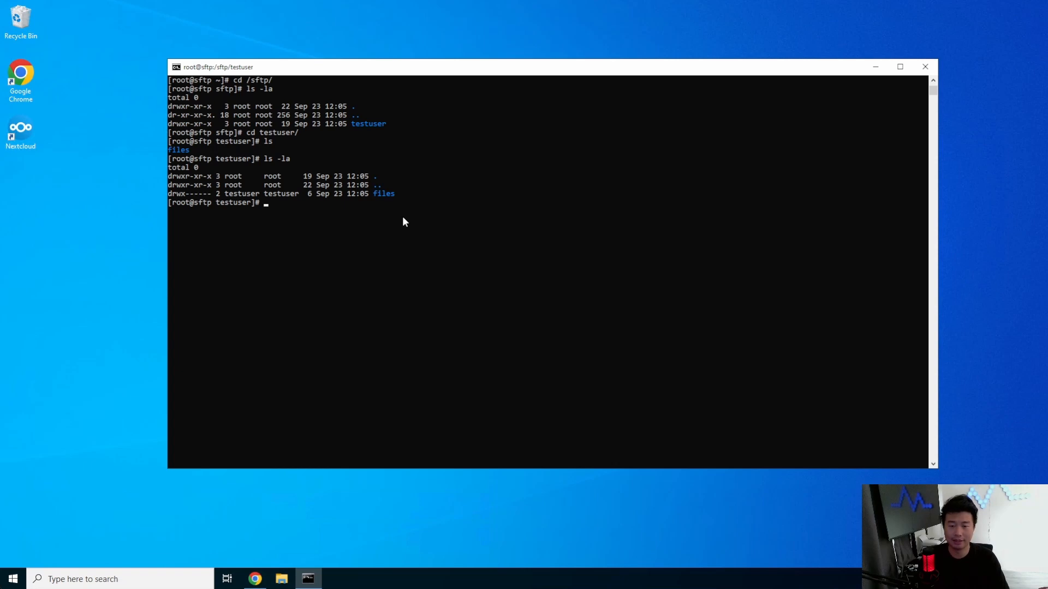
type("clear")
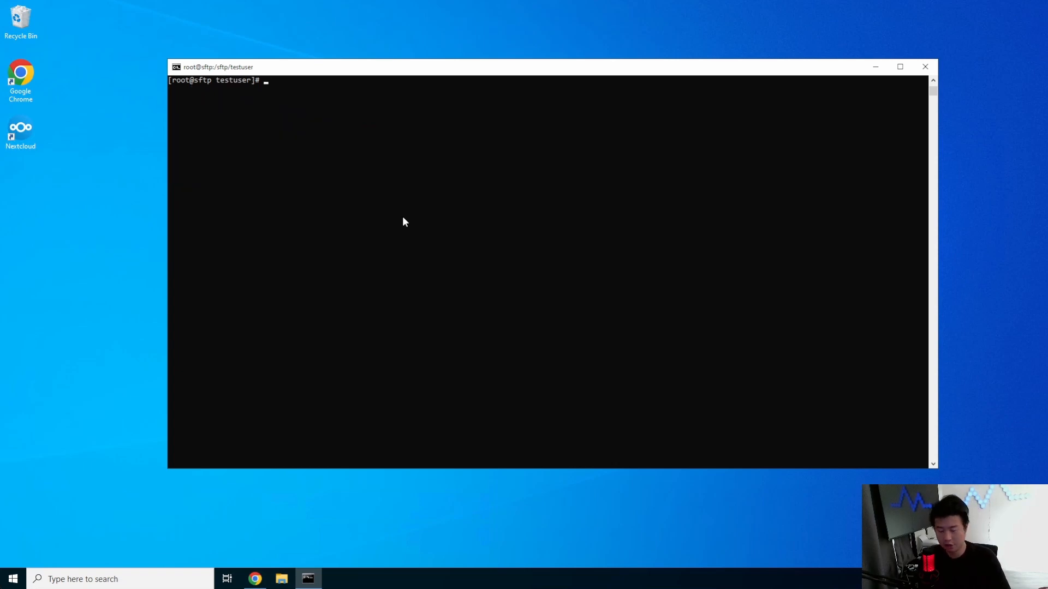
Edit /etc/ssh/sshd_config in vi, scrolled to the subsystem section in insert mode.
type("vi /etc/ss")
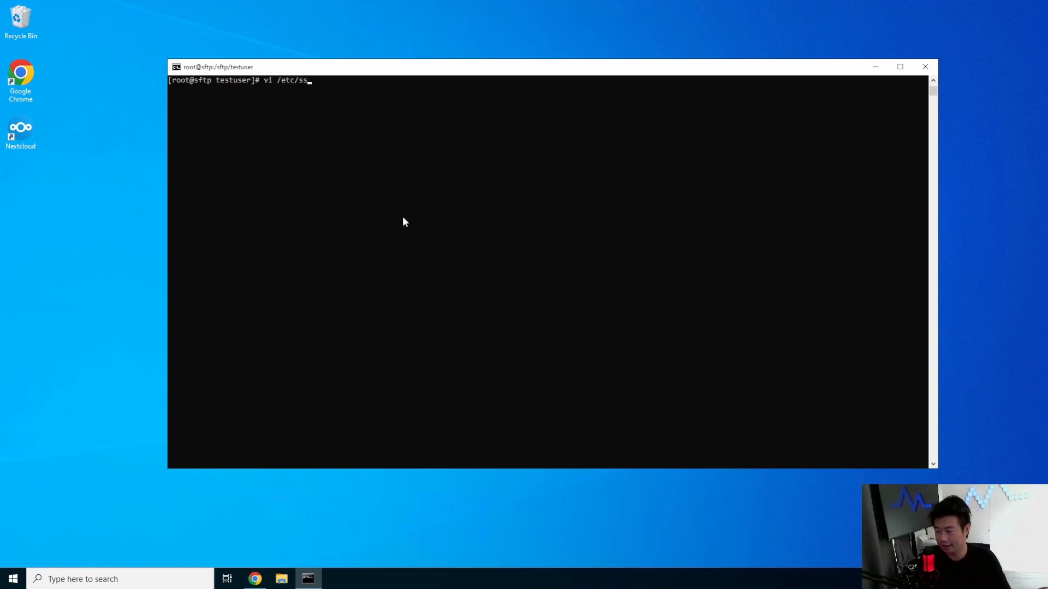
type("hd/")
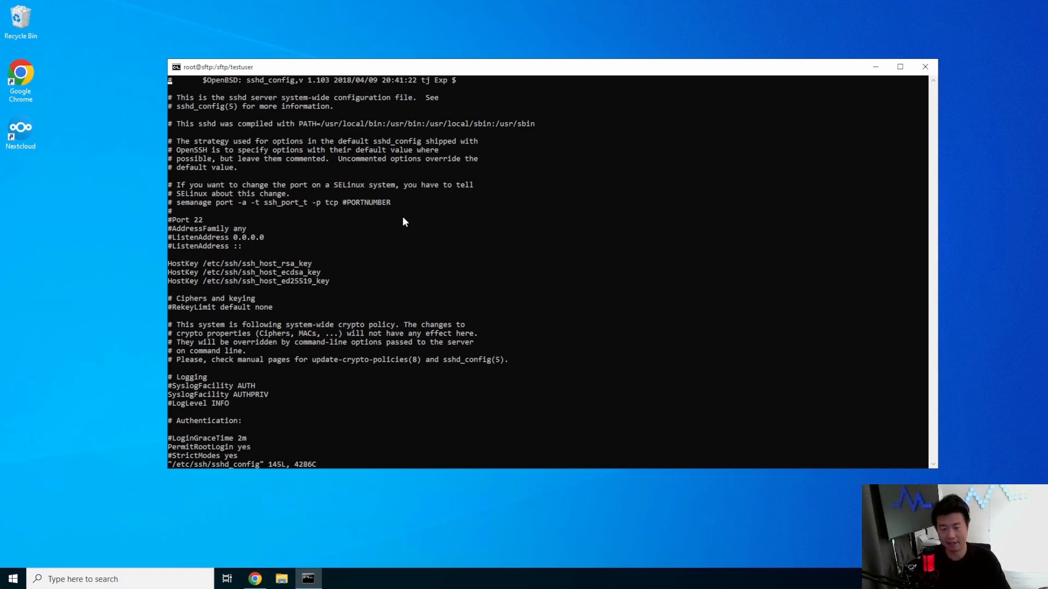
scroll("down", 3)
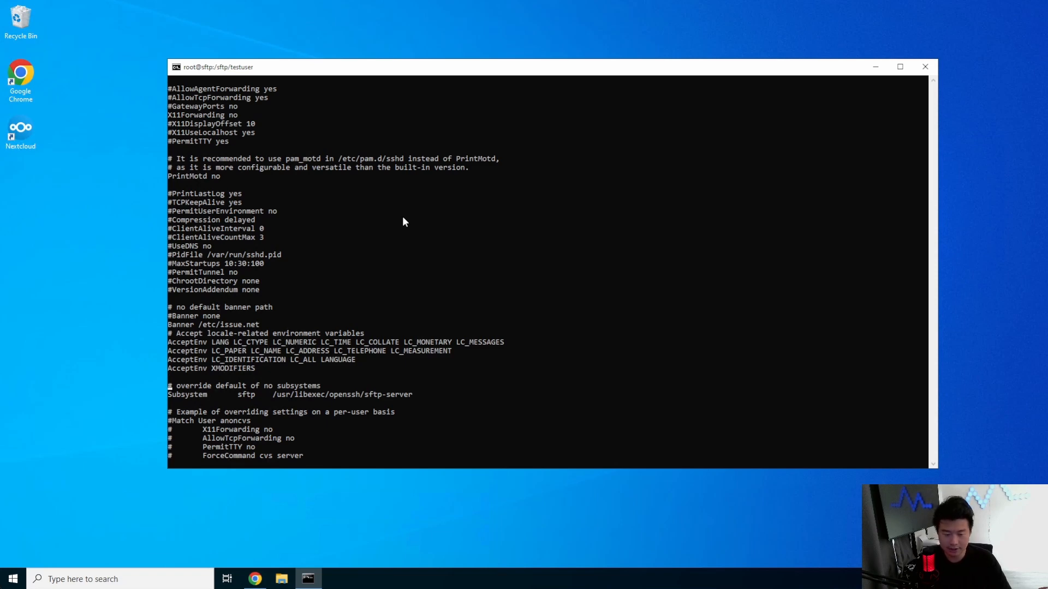
key("i")
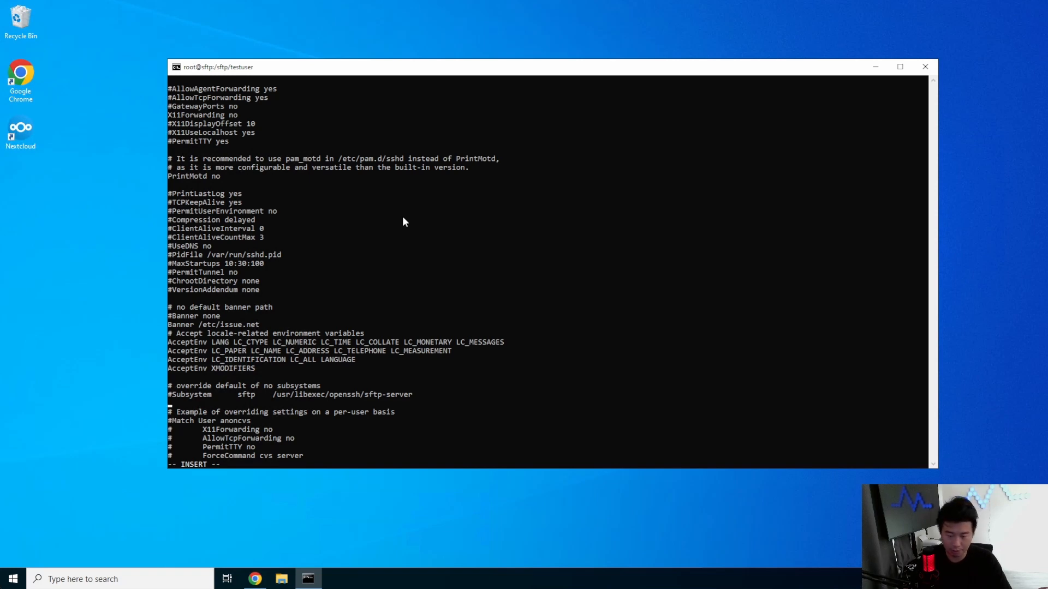
Add 'Subsystem sftp internal-sftp' and a 'Match Group sftpusers' line to sshd_config.
scroll("down", 3)
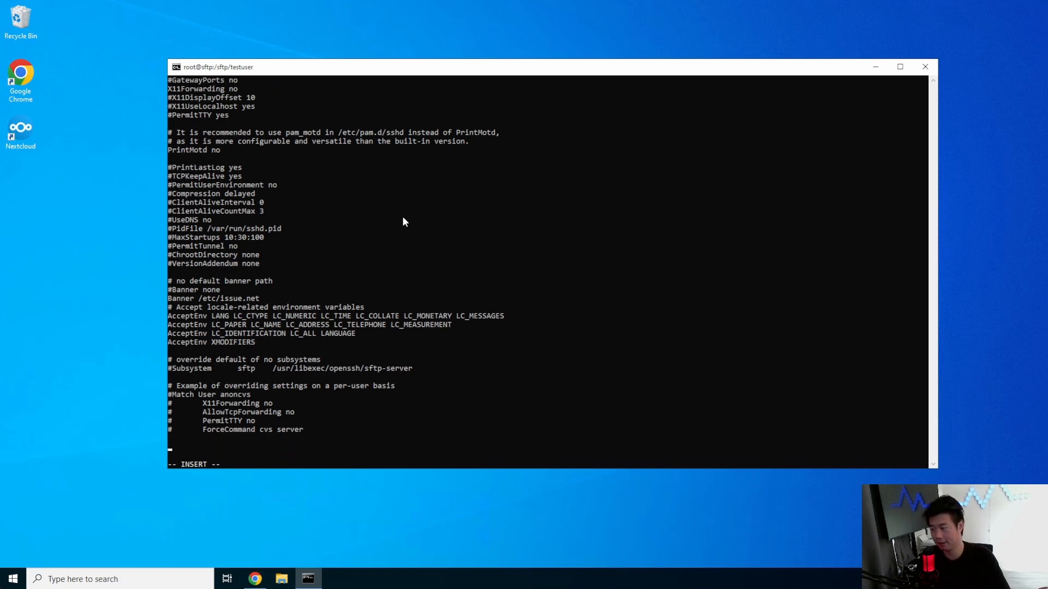
type("Subsystem")
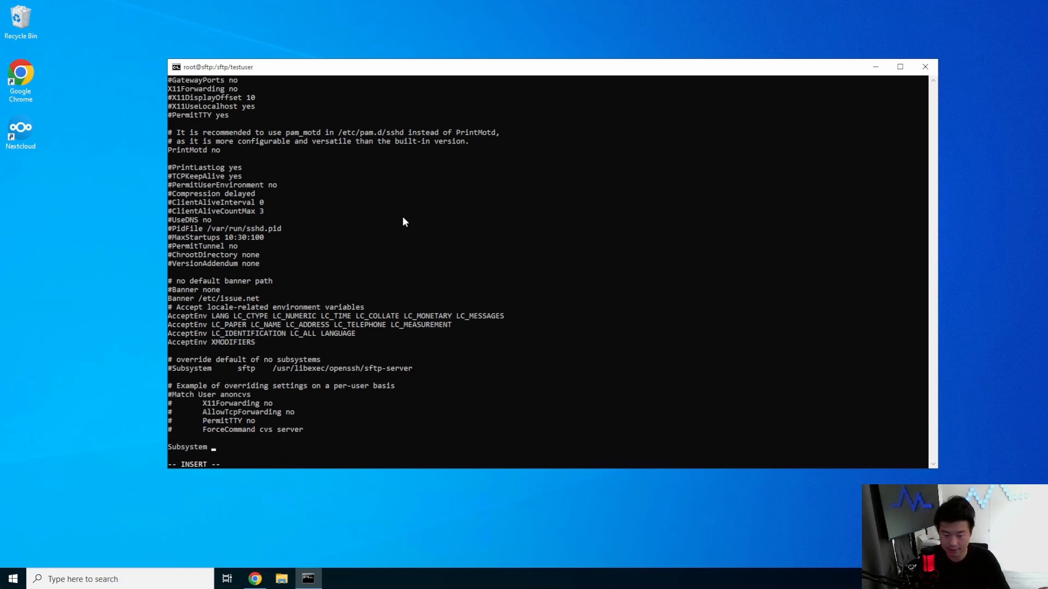
type("sftp")
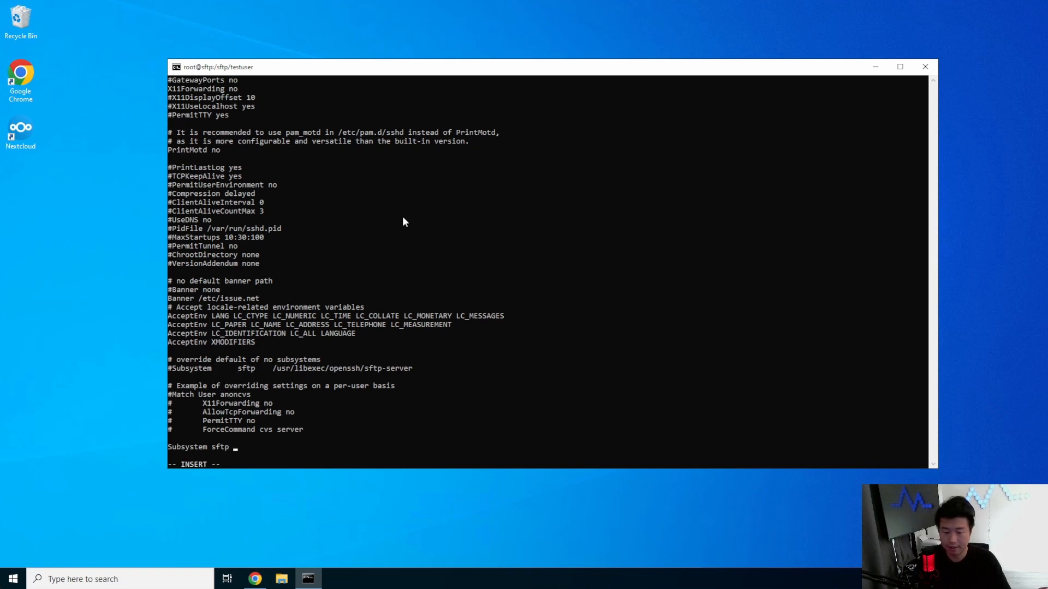
type("internal")
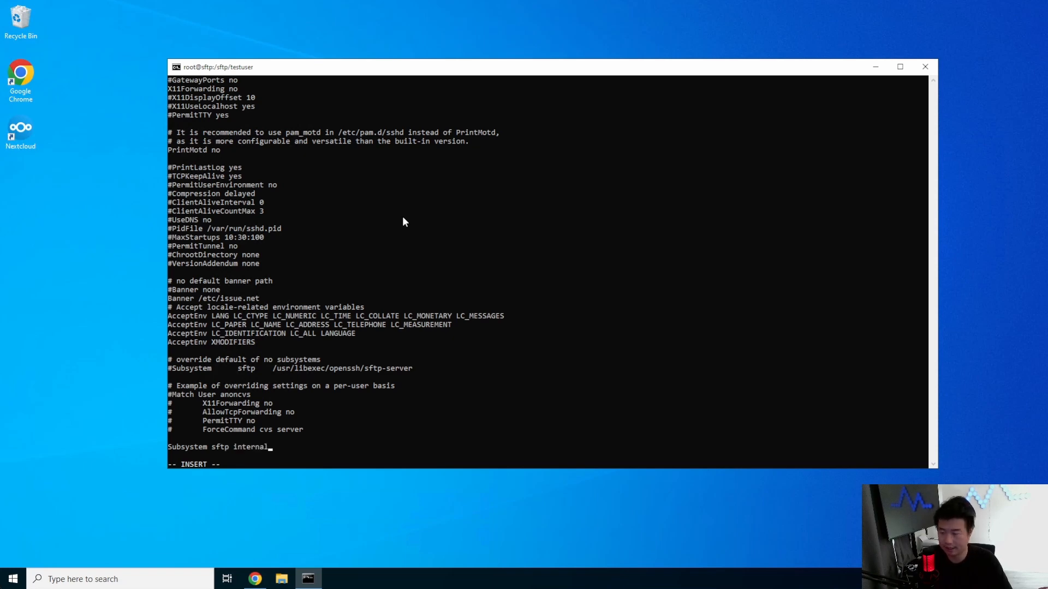
type("-sftp")
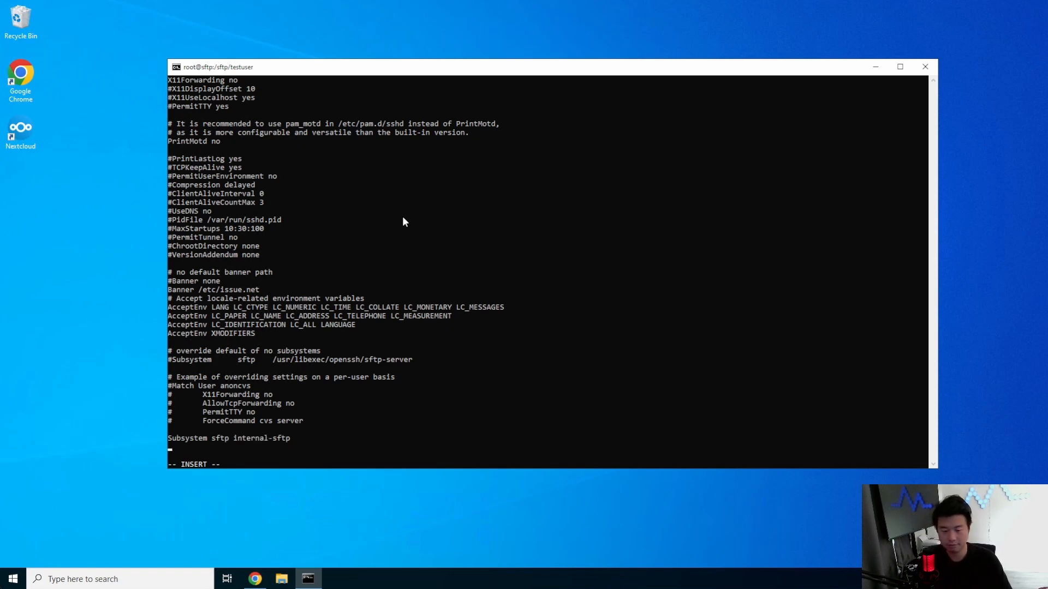
type("Match Group")
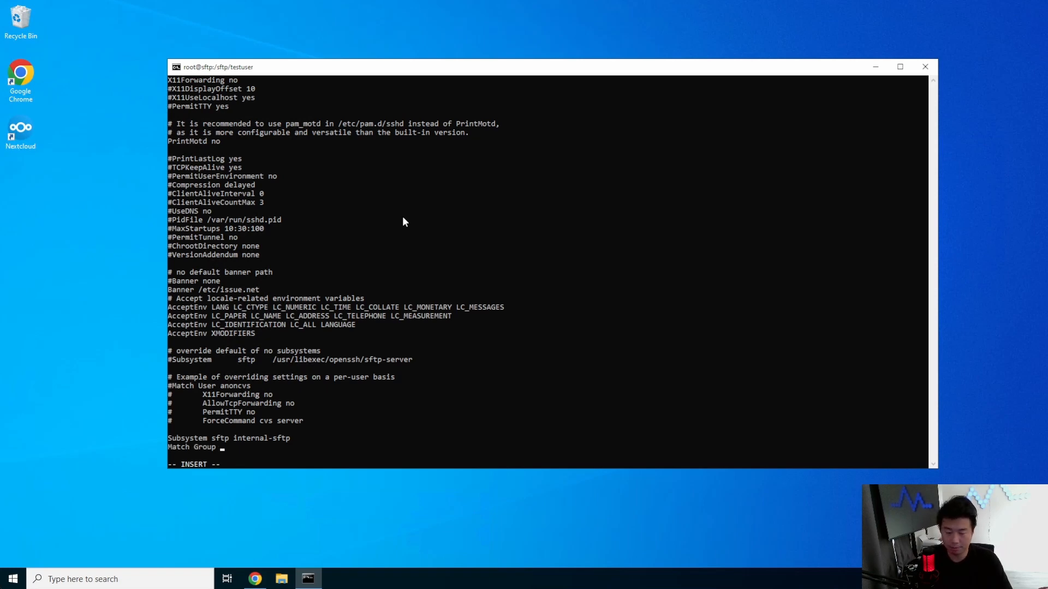
type("sftp")
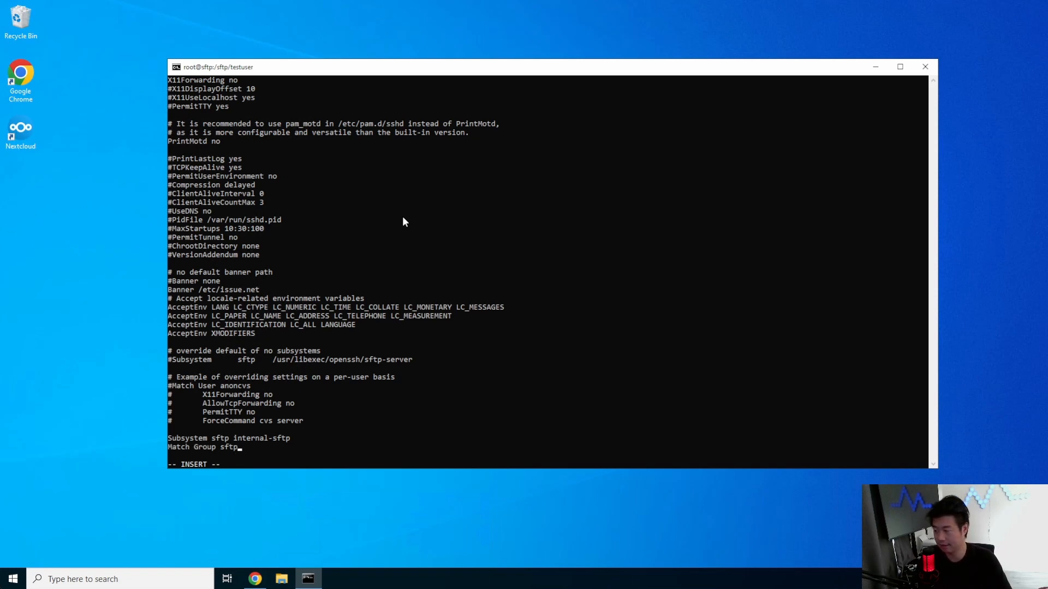
type("use")
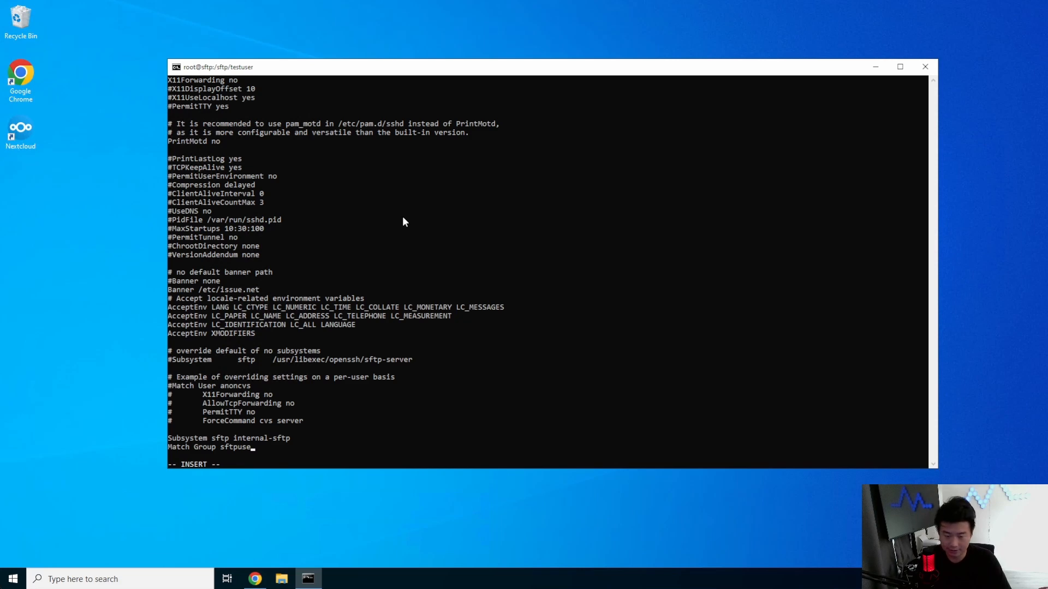
type("rs")
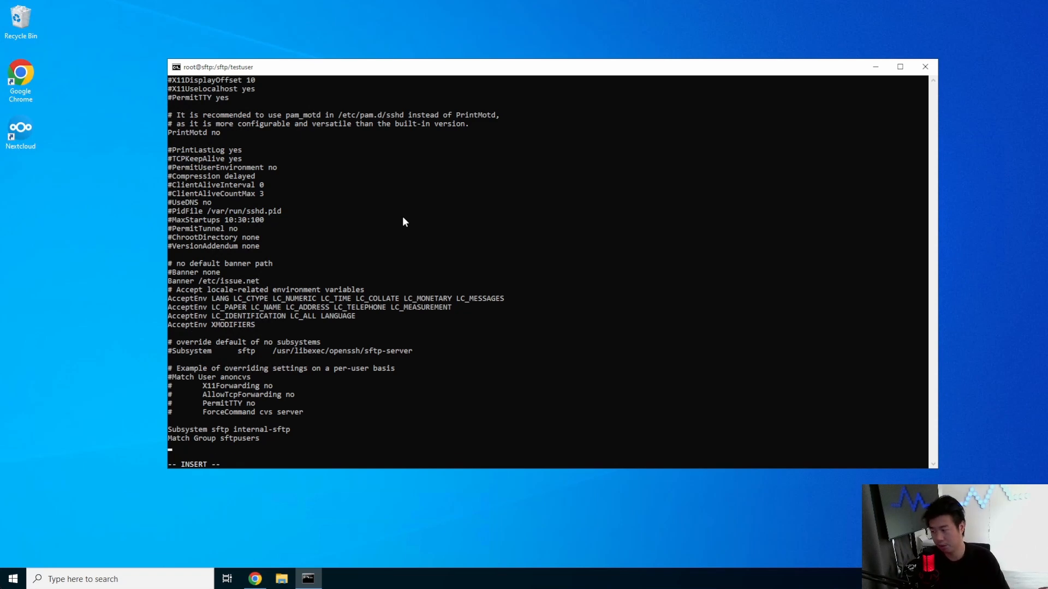
Add 'ChrootDirectory /sftp/%u' and 'ForceCommand internal-sftp -d files' under the Match block.
type("Chroot")
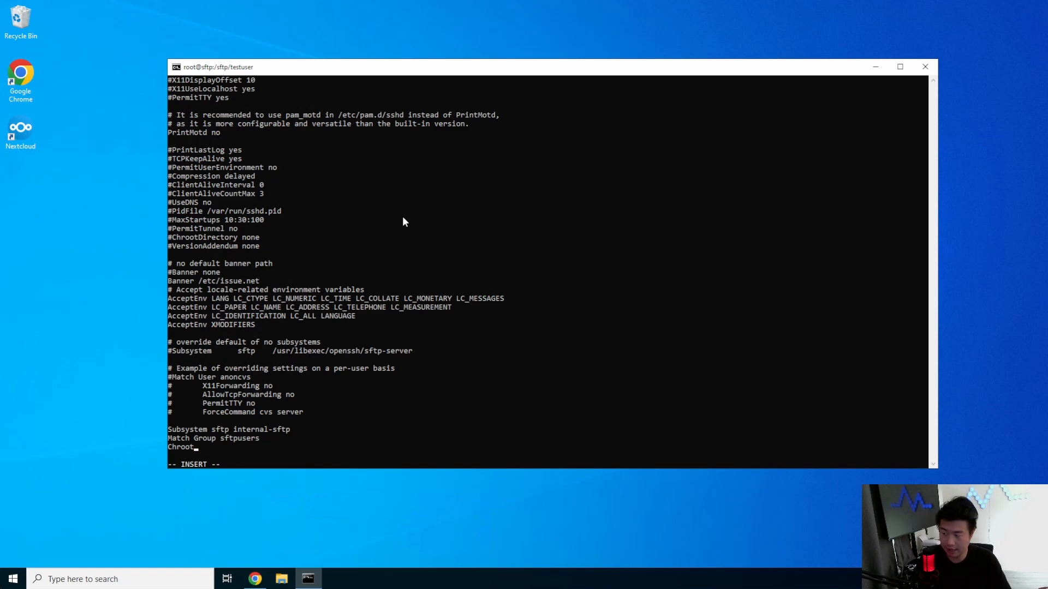
type("Directory")
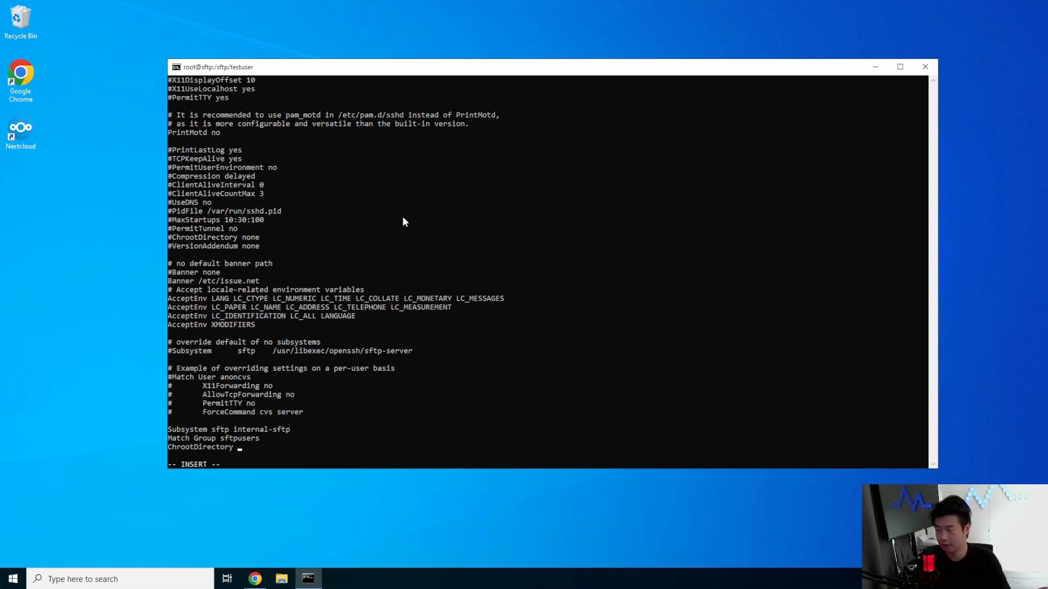
type("/sftp/")
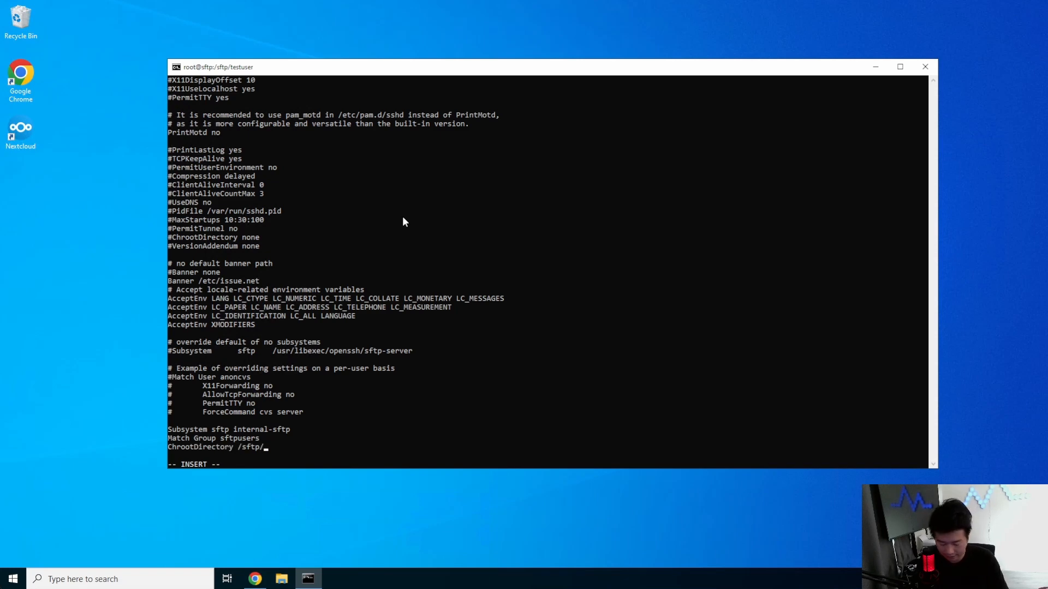
type("%u/")
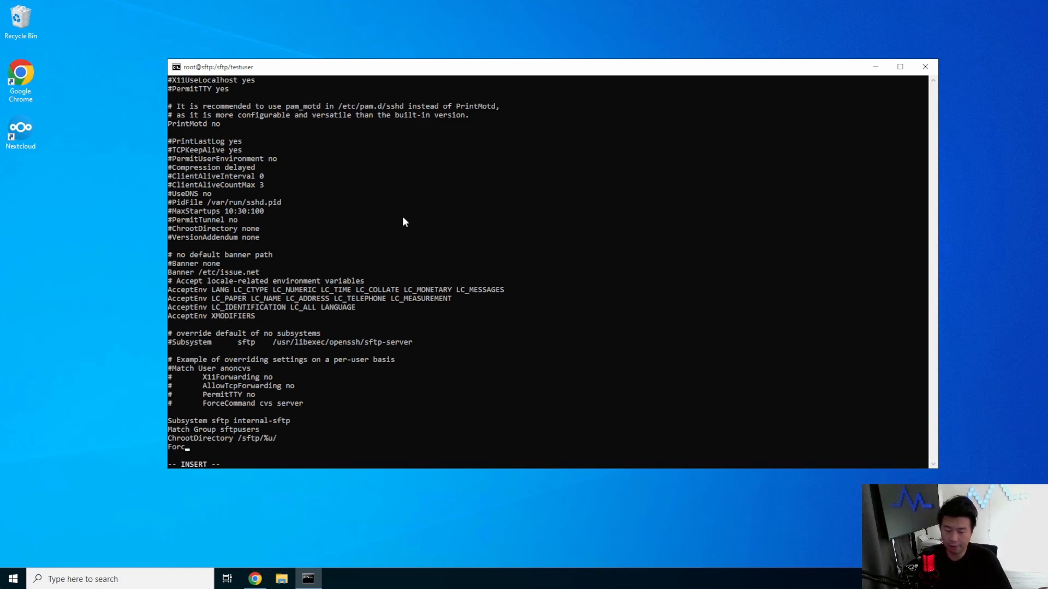
type("eCommand")
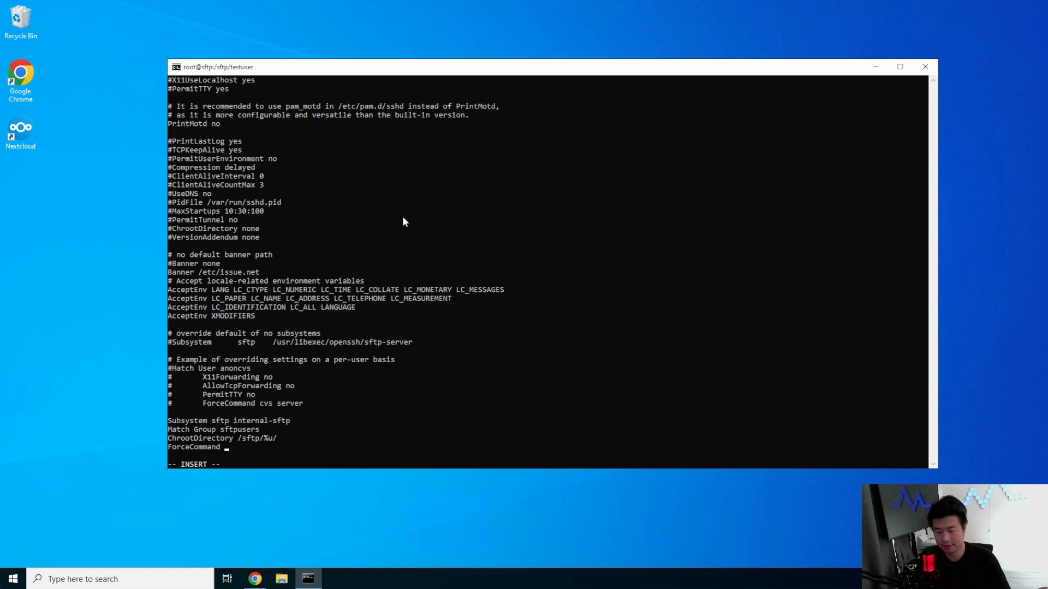
type("internal-sftp -d")
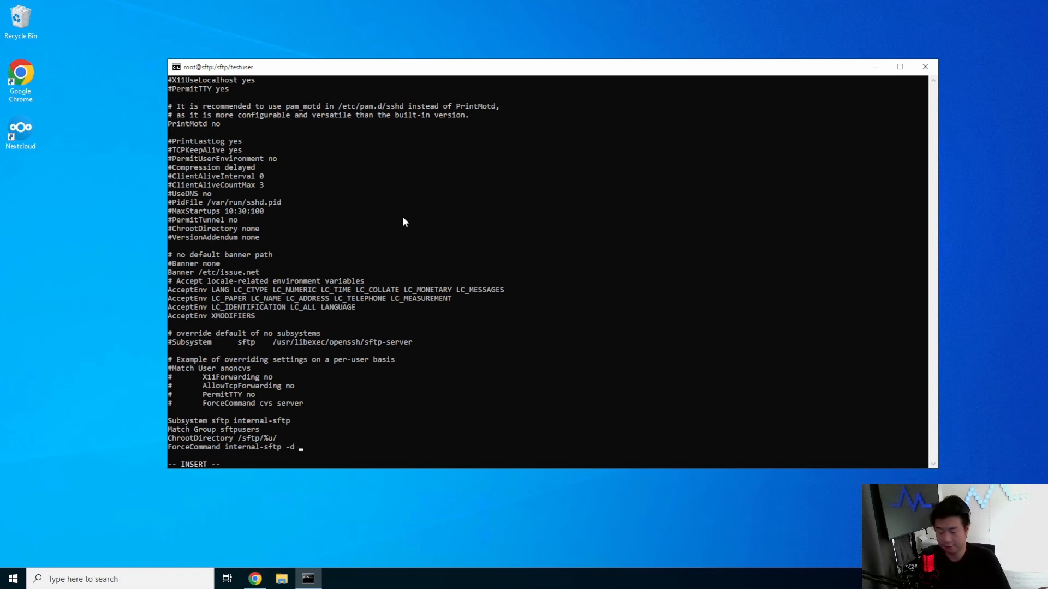
type("files")
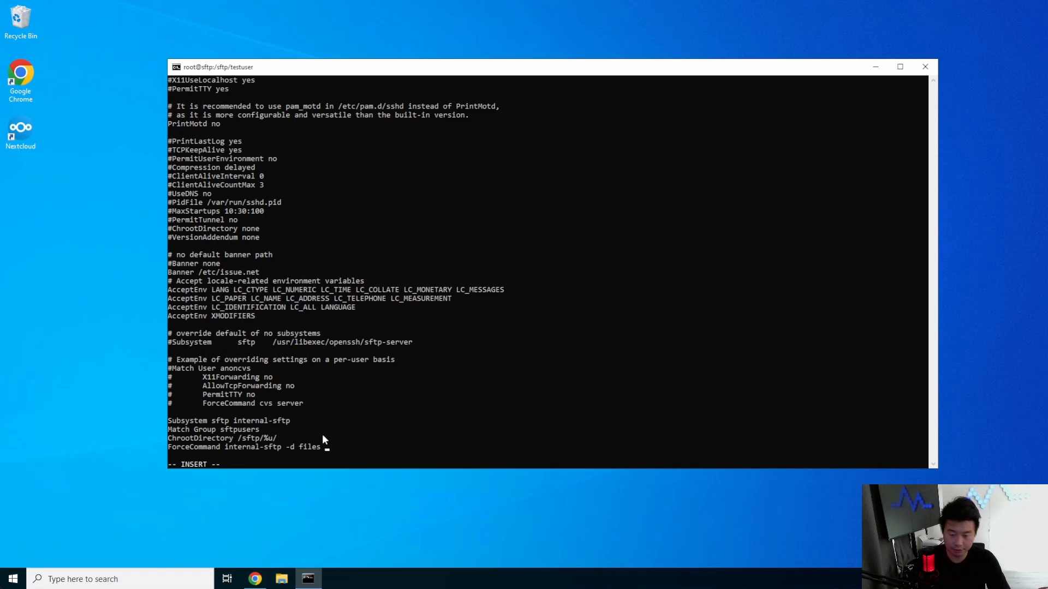
mouse_move(266, 441)
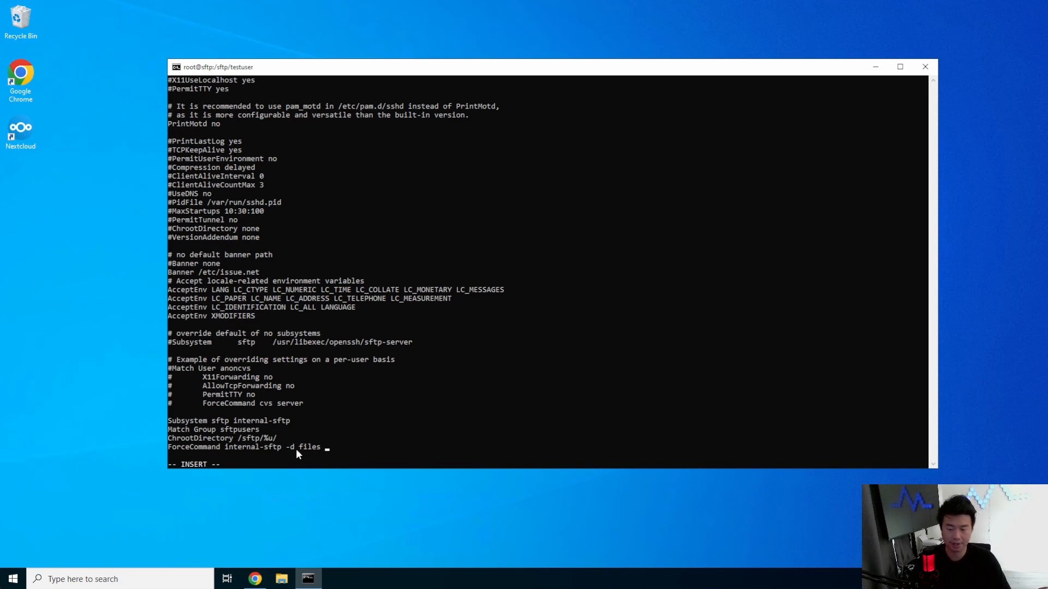
mouse_move(276, 455)
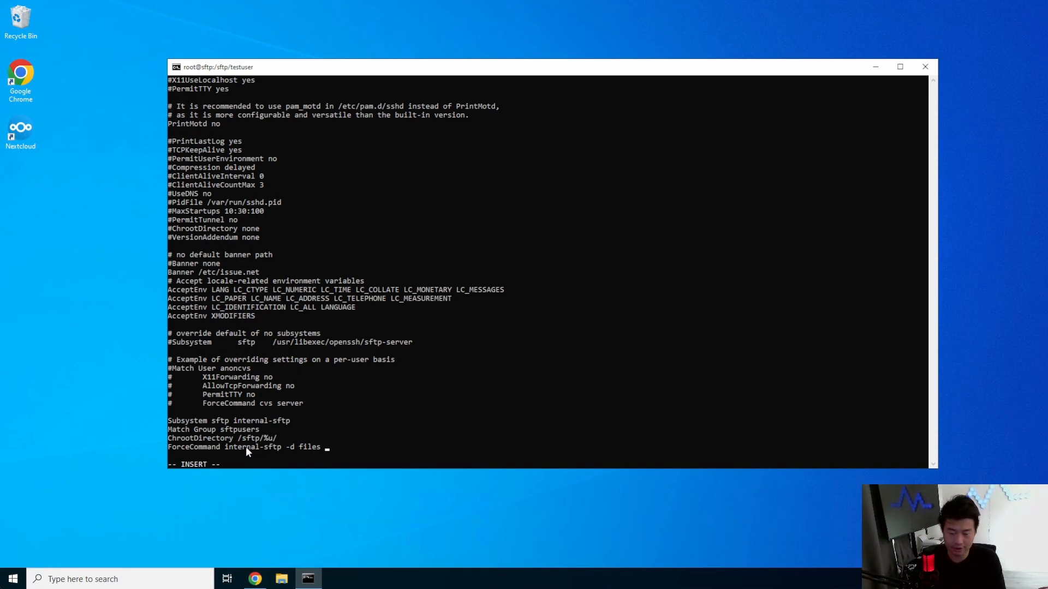
mouse_move(329, 440)
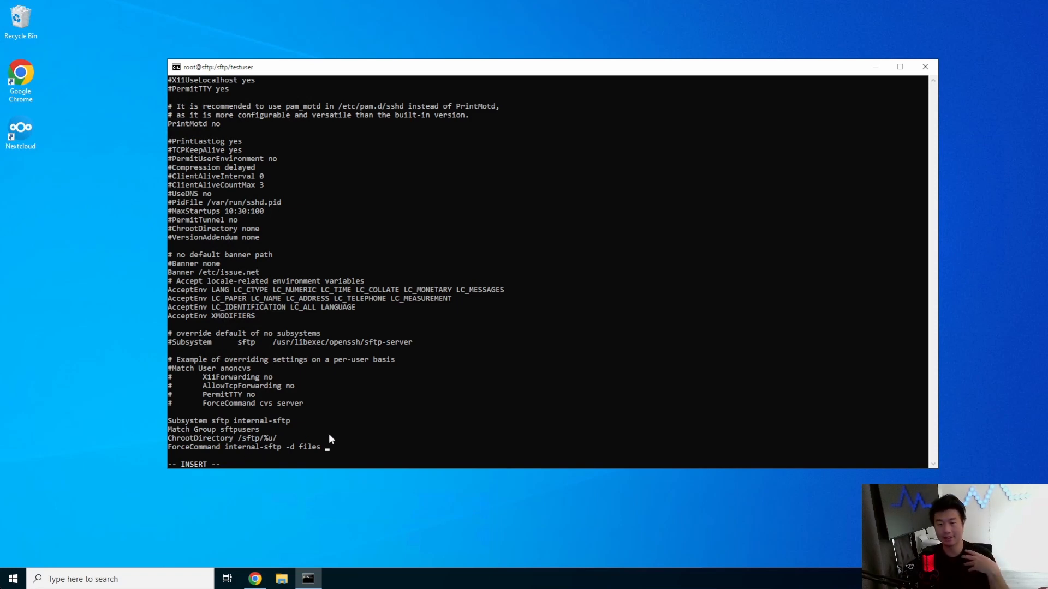
mouse_move(335, 264)
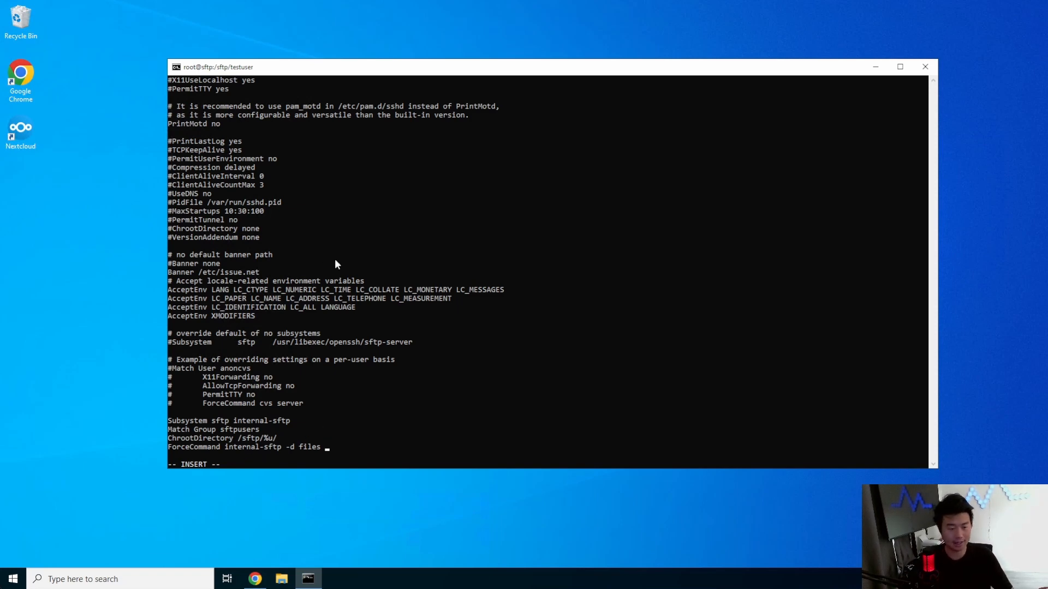
mouse_move(384, 318)
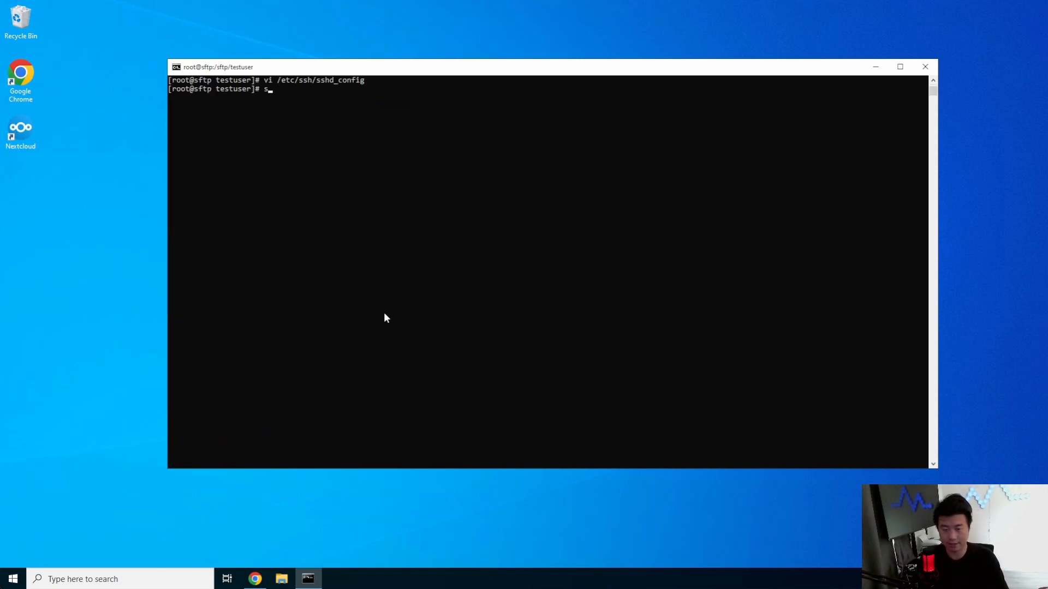
Begin systemctl restart sshd and switch to the GitLab dns project for editing.
type("systemctl res")
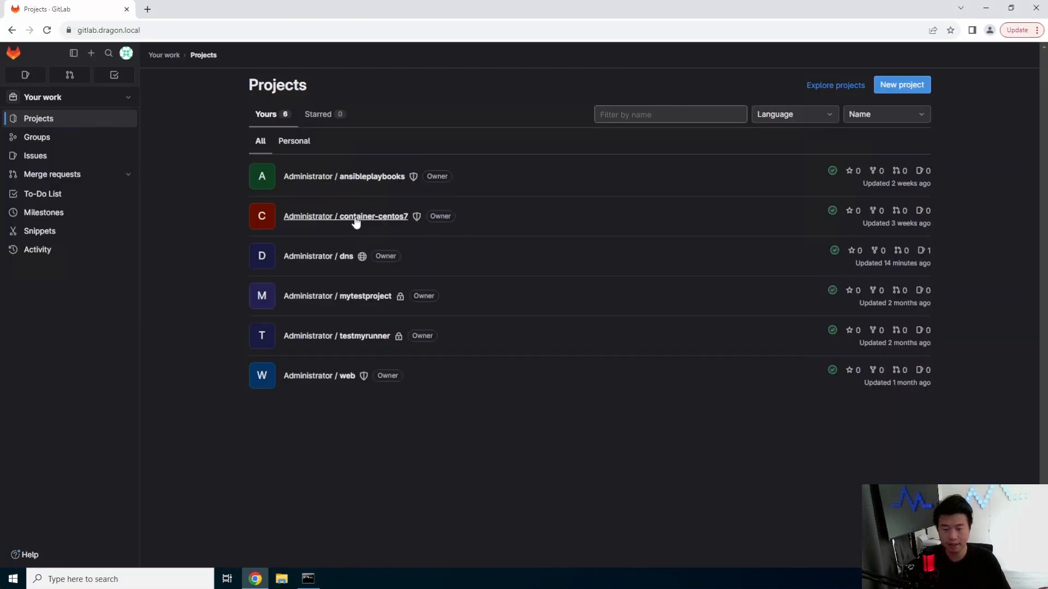
left_click(294, 141)
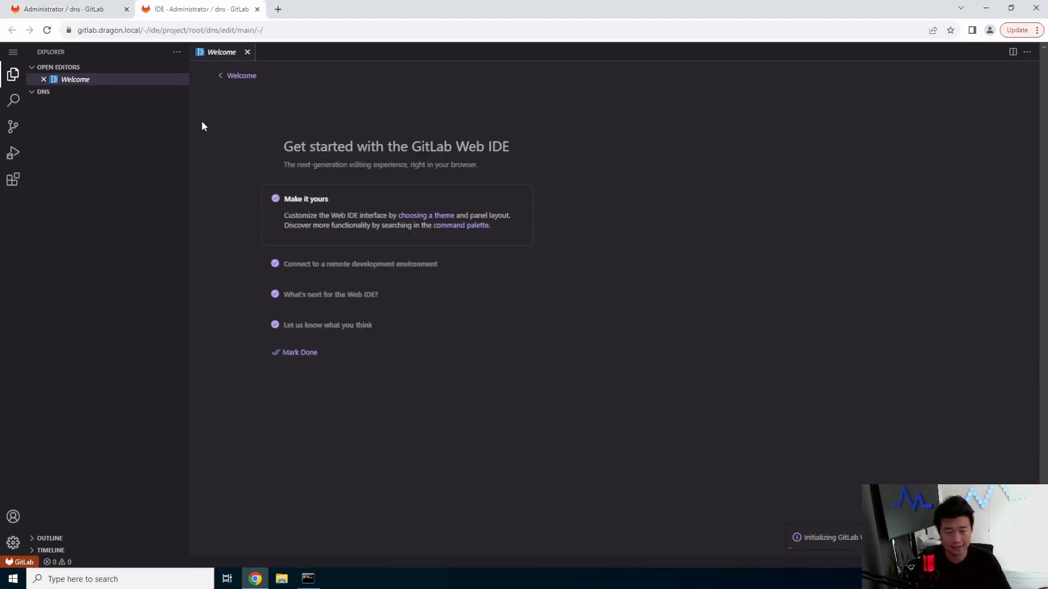
Append 'sftp IN A 172.16.1.47' to dragon.local.zone in the Web IDE.
left_click(72, 114)
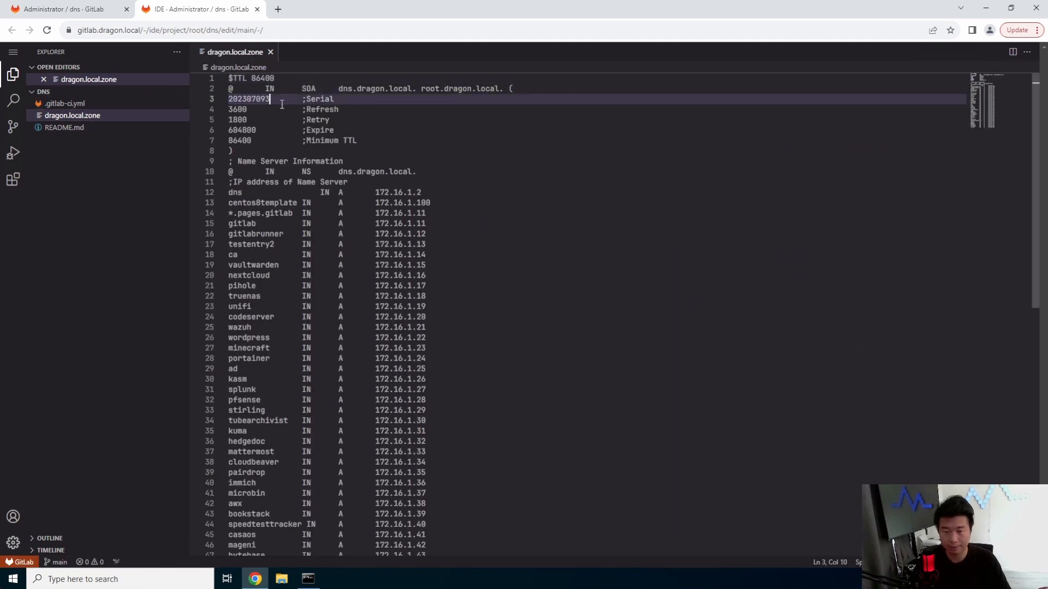
type("sftp            IN")
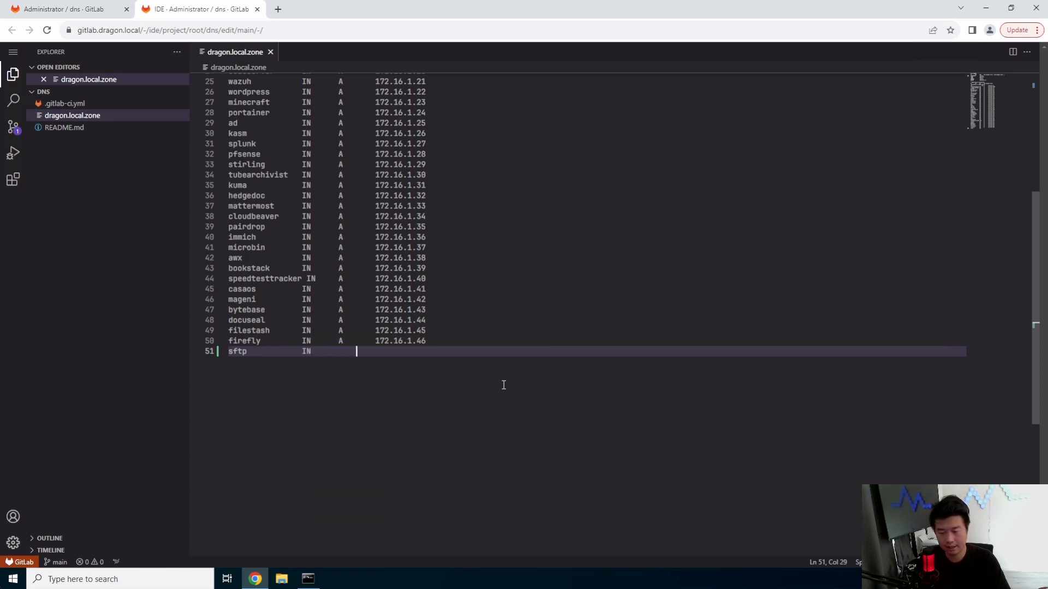
type("A")
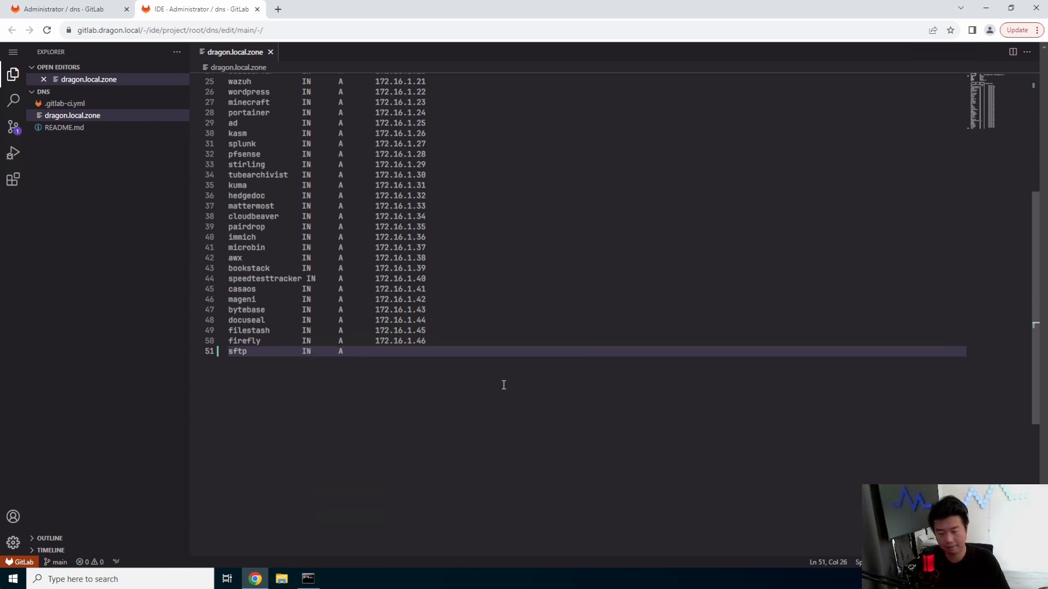
type("172.16.1.47")
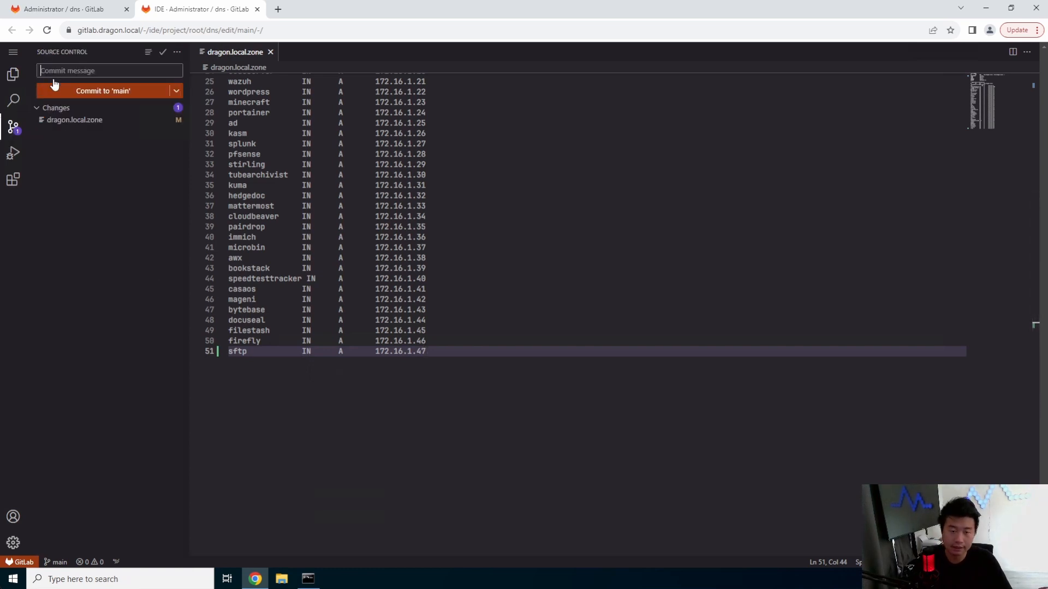
Commit the zone change to main with message 'add sftp' and return to the dns project page.
type("add sftp")
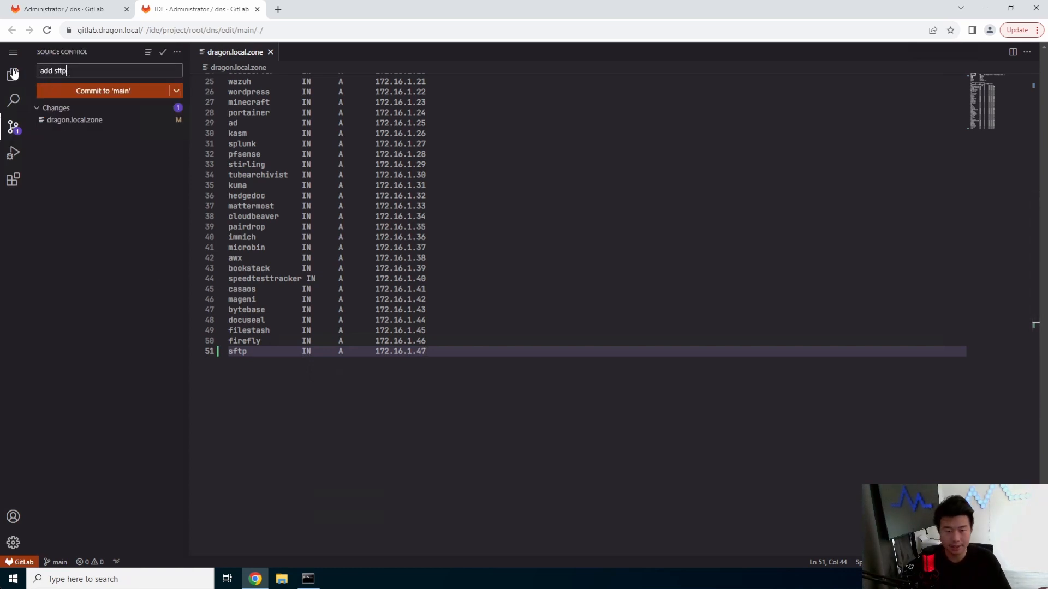
left_click(103, 91)
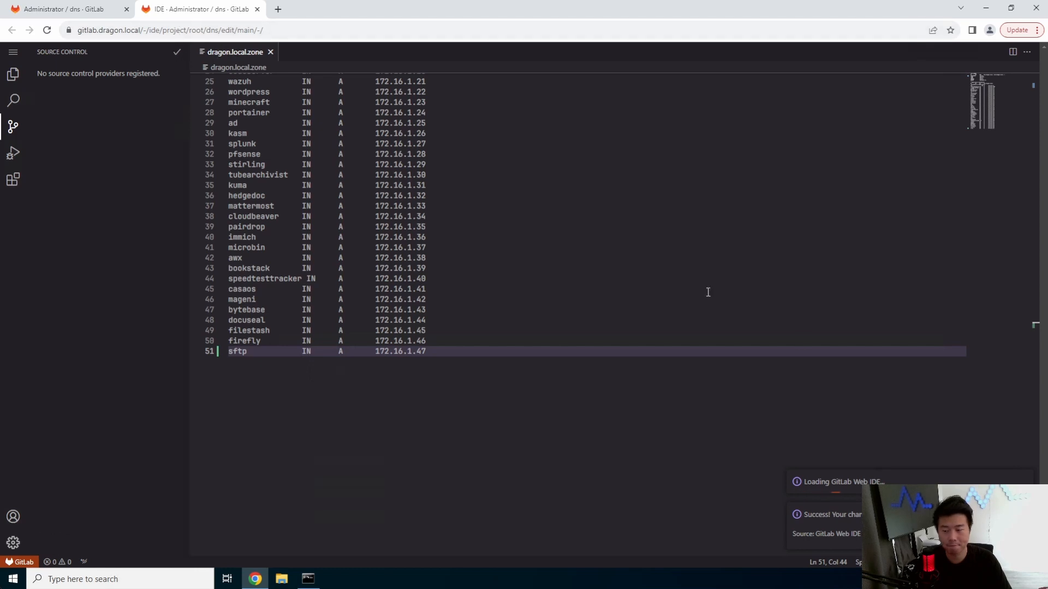
left_click(14, 74)
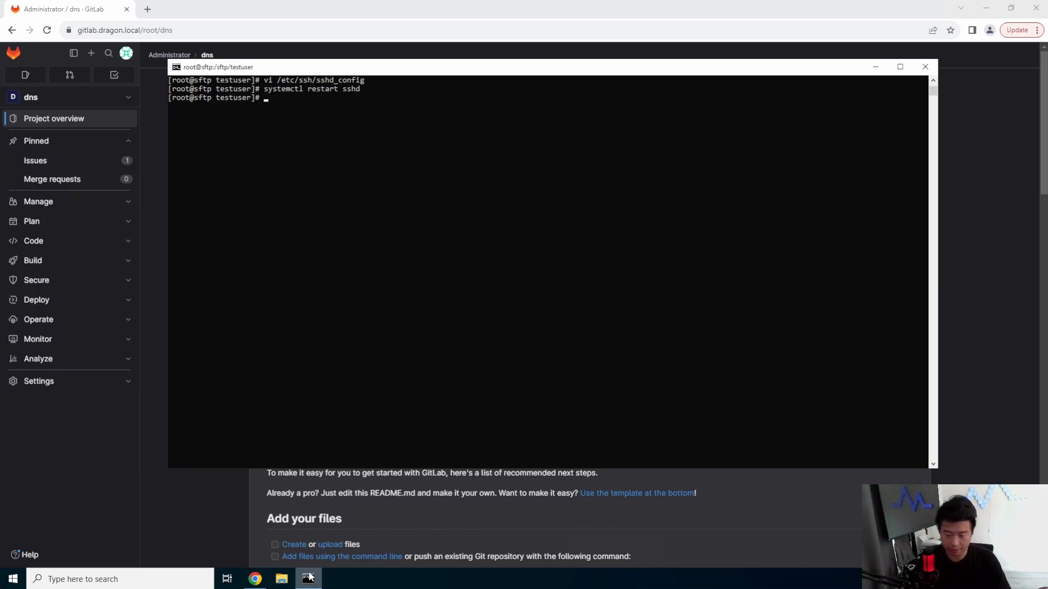
Set the SSH terminal aside and view dragon.local.zone showing sftp at 172.16.1.47.
left_click(308, 578)
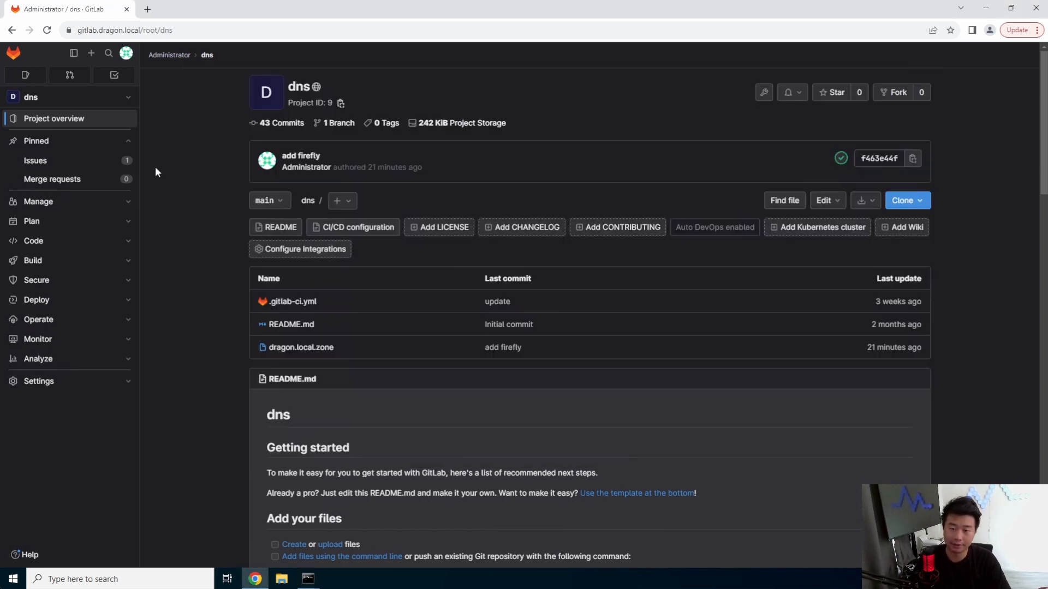
left_click(300, 347)
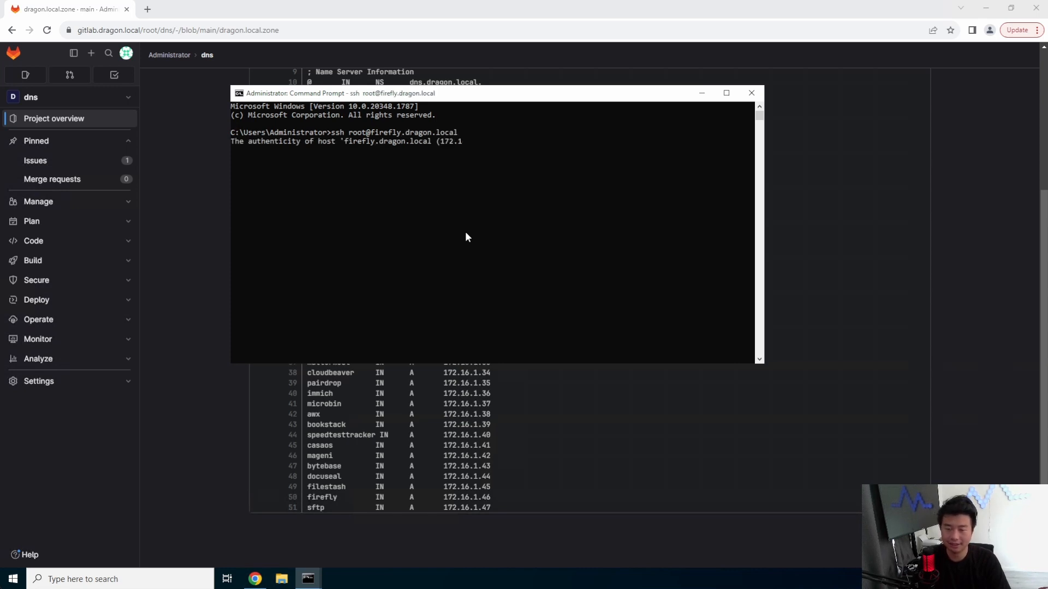
Accept the firefly host key and move into /home on the new session.
type("yes")
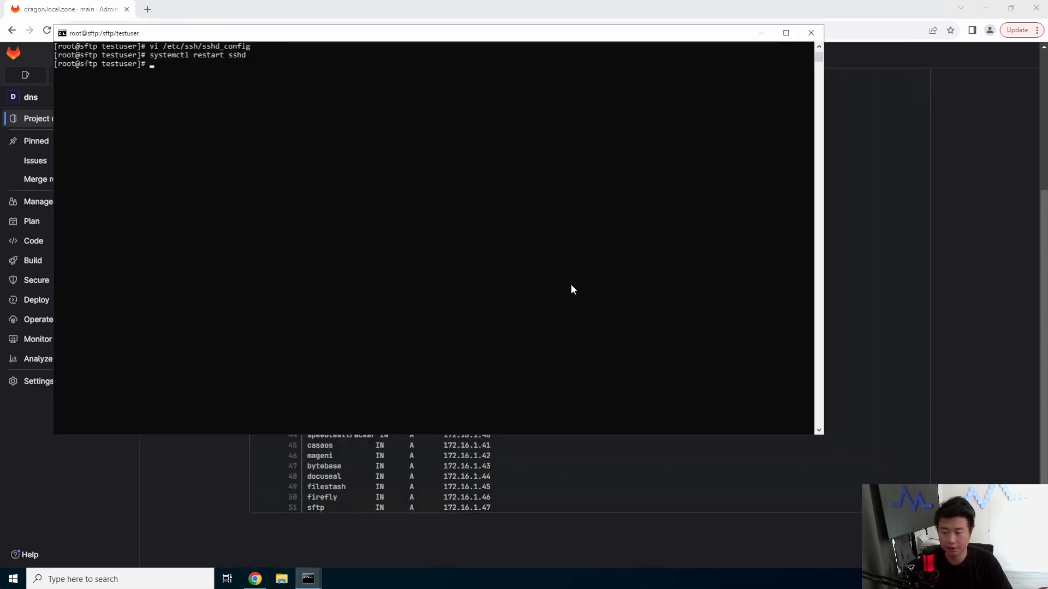
type("cd /home/")
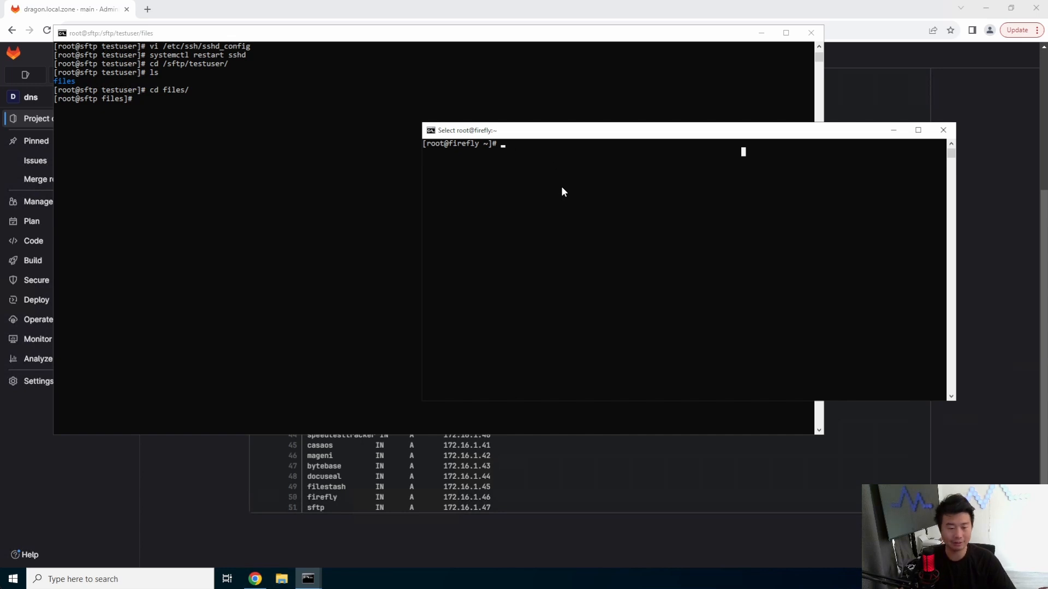
mouse_move(575, 192)
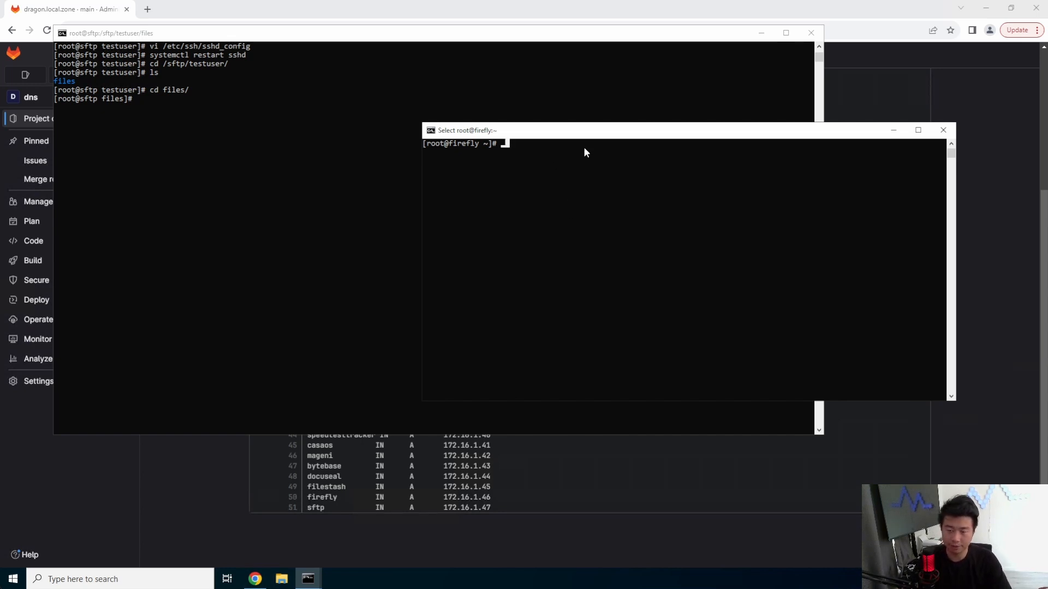
Start an sftp connection to sftp.dragon.local as testuser, accepting the host key.
type("sftp testuser@sftp.dragon.local")
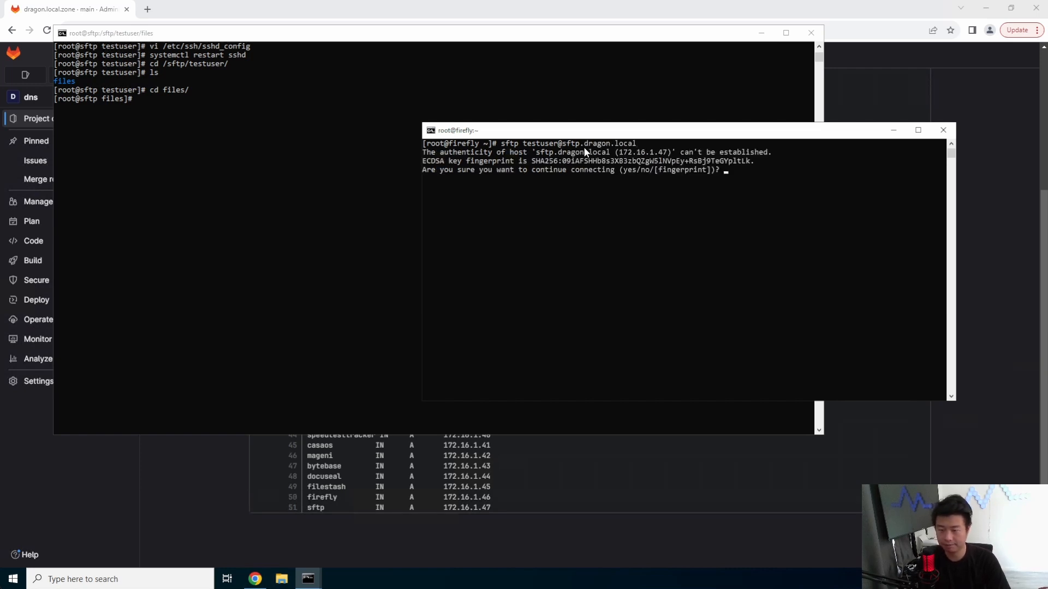
type("yes")
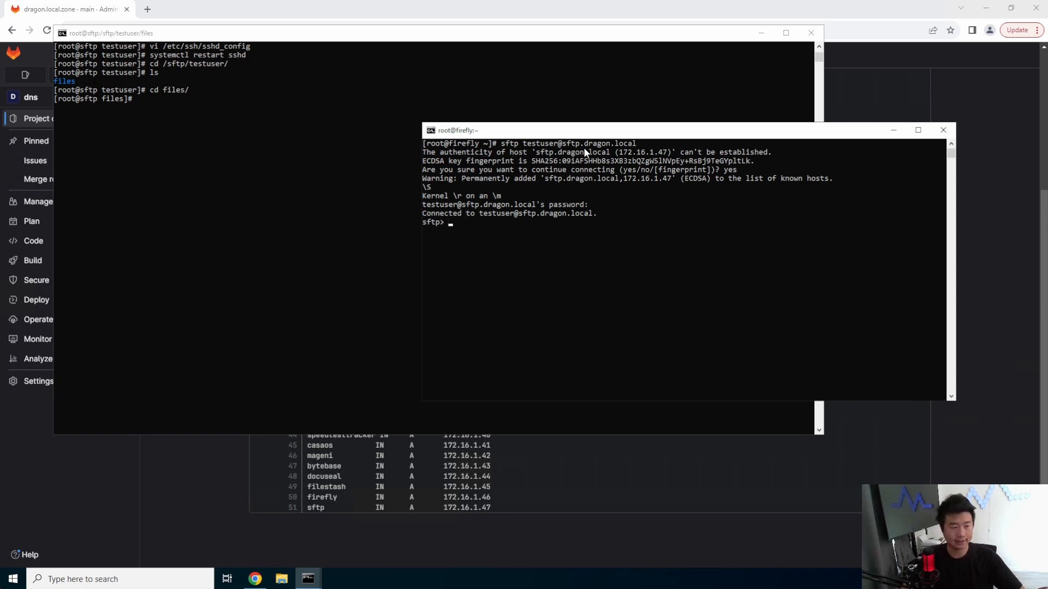
mouse_move(594, 245)
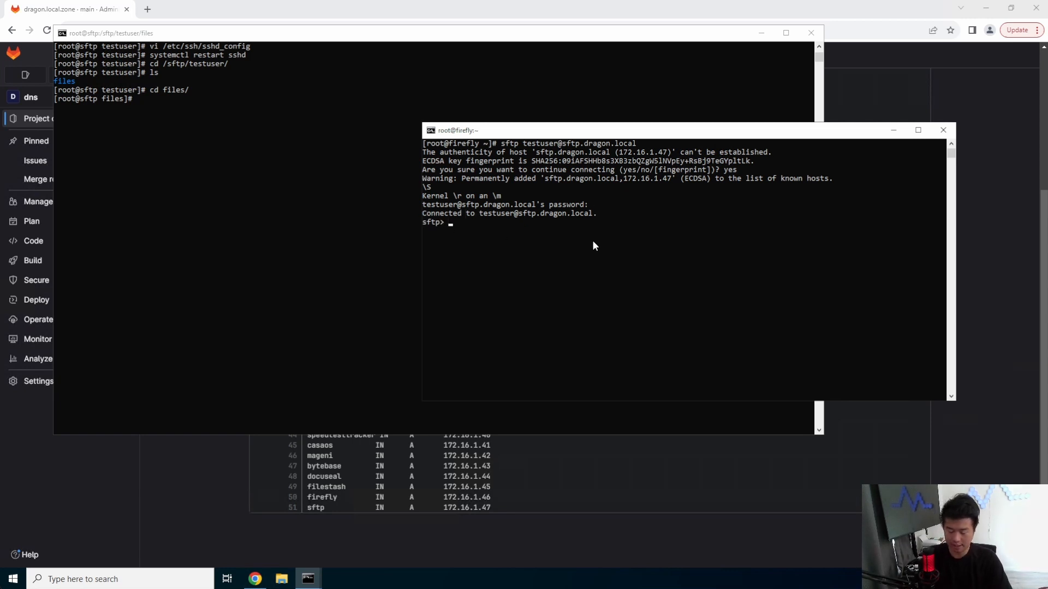
Verify the session starts in /files and that cd / lands at the chroot root.
type("pwd")
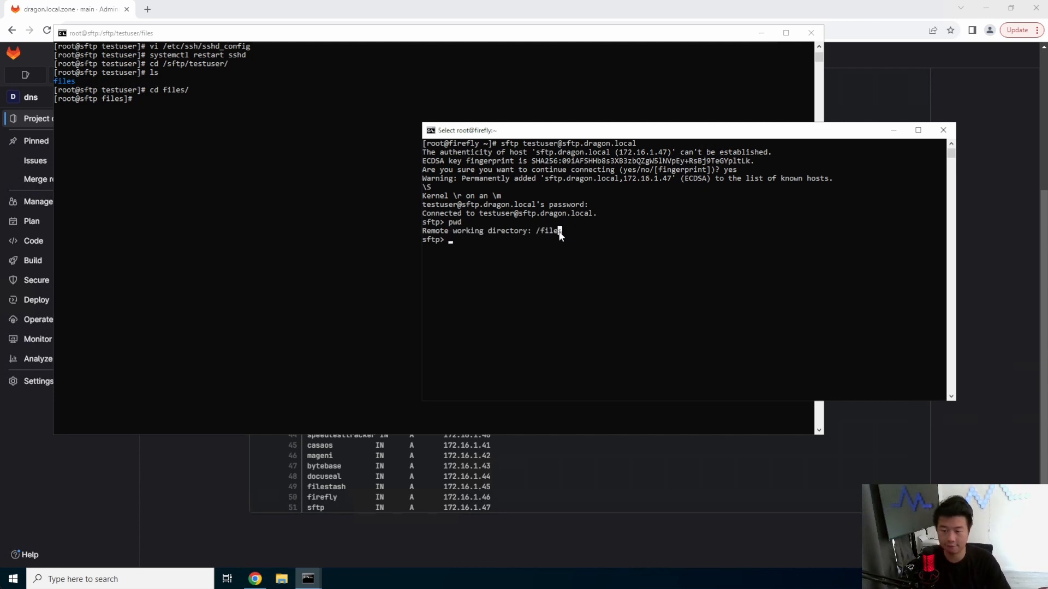
type("cd /")
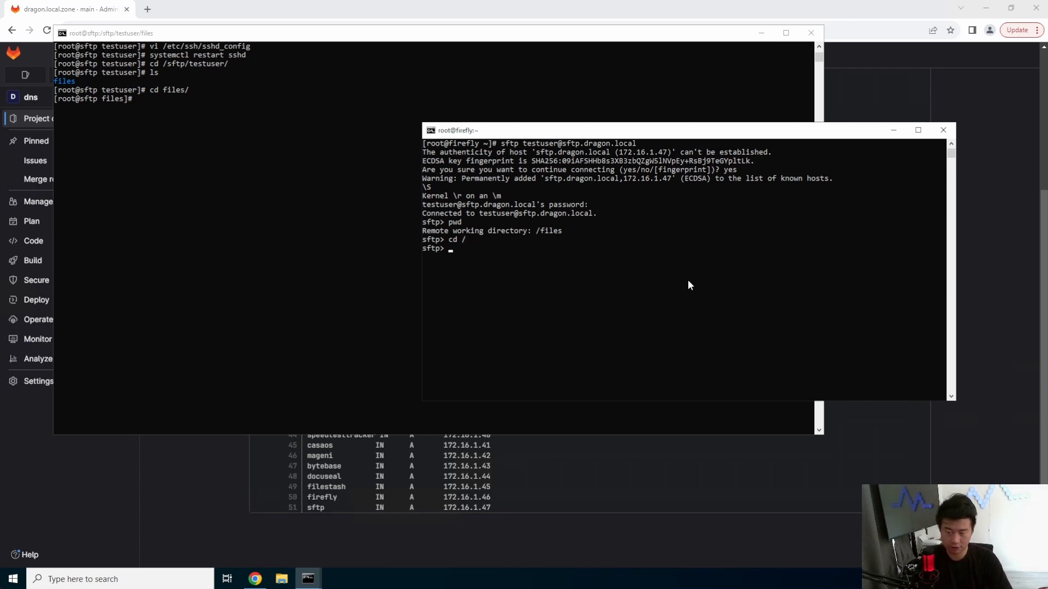
type("pwd")
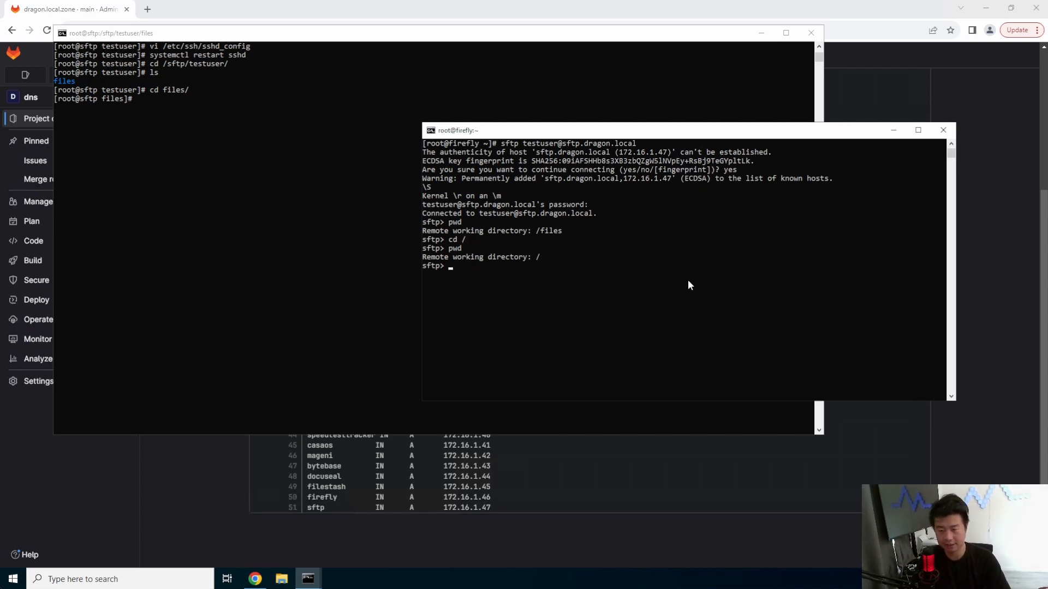
type("ls")
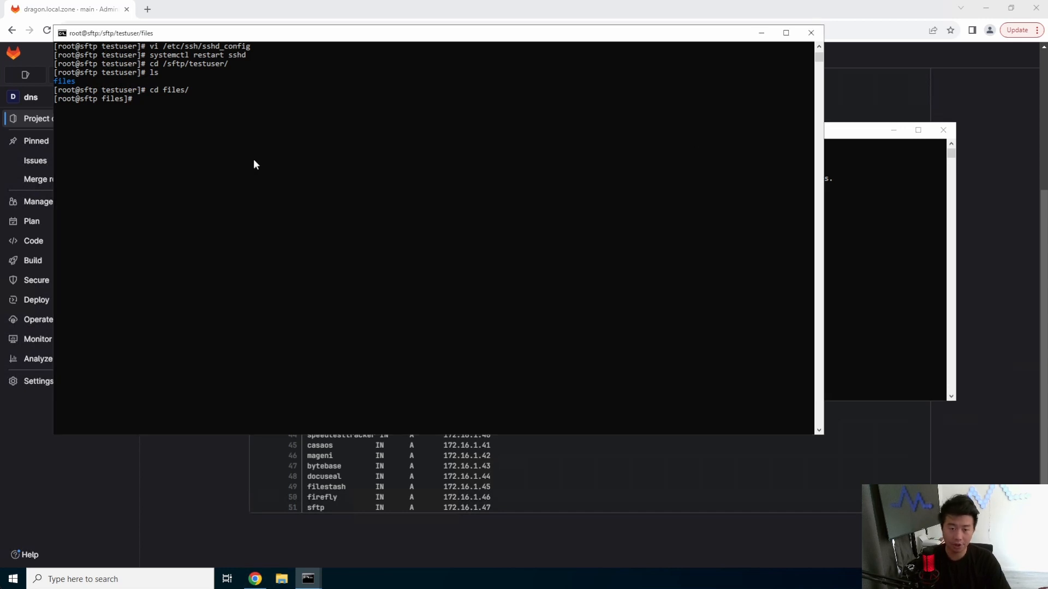
List the SFTP root showing only files, matching /sftp/testuser, then discard a half-typed cd.
type("c")
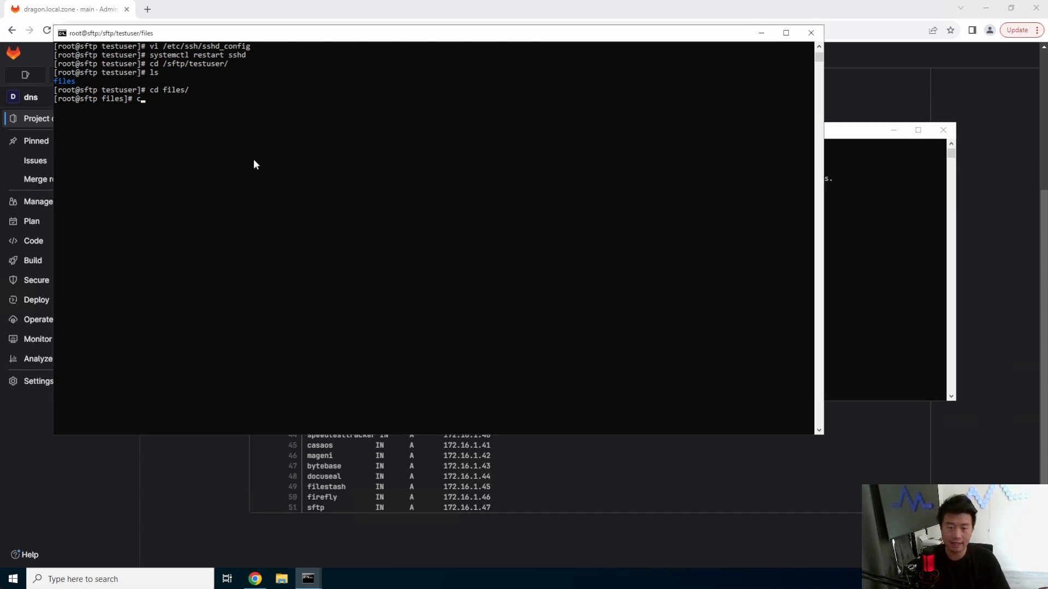
type("pwd")
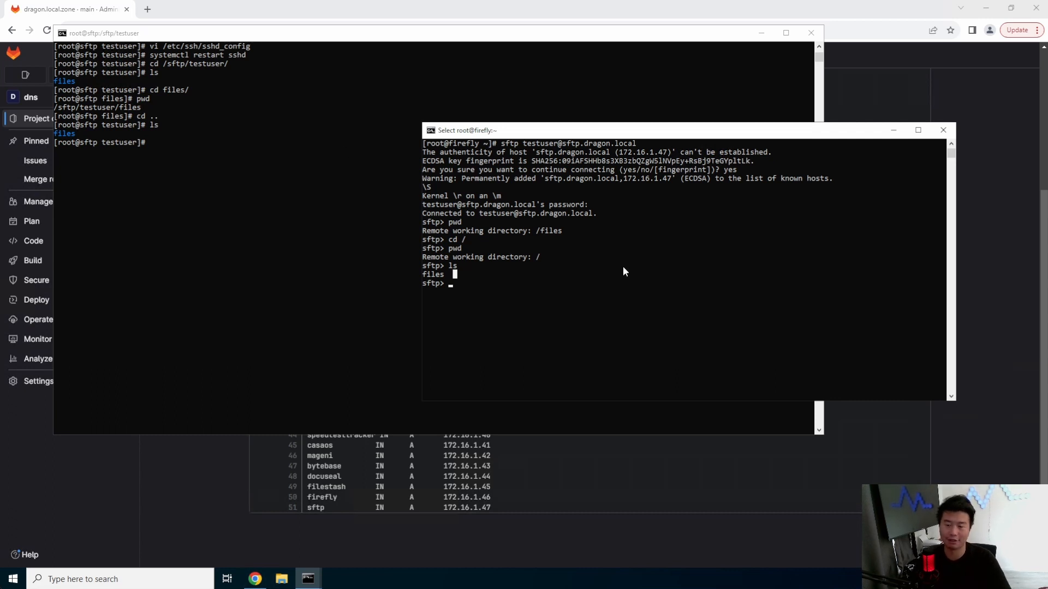
mouse_move(654, 269)
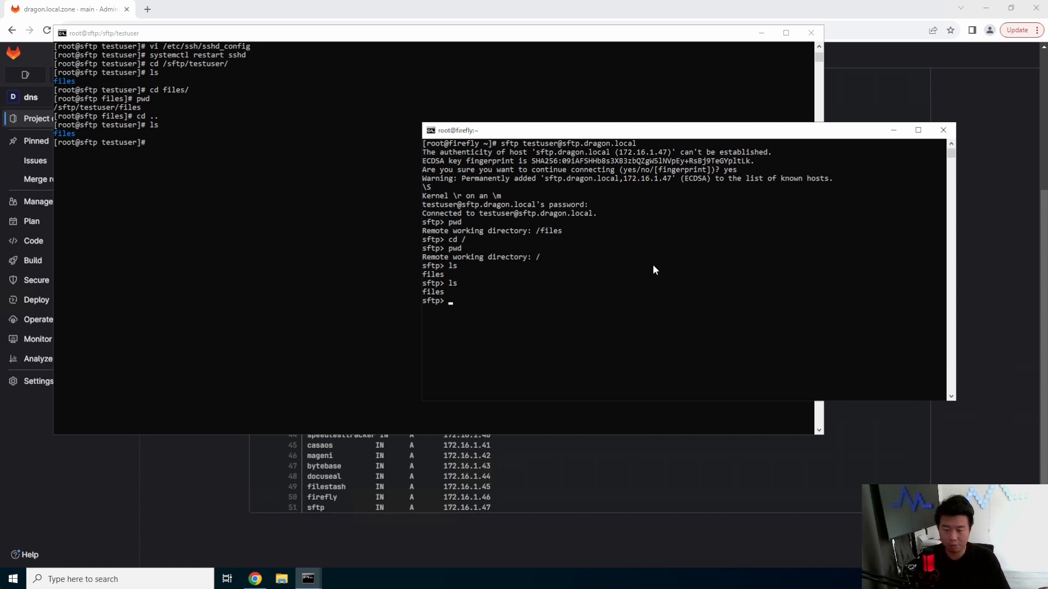
type("cd")
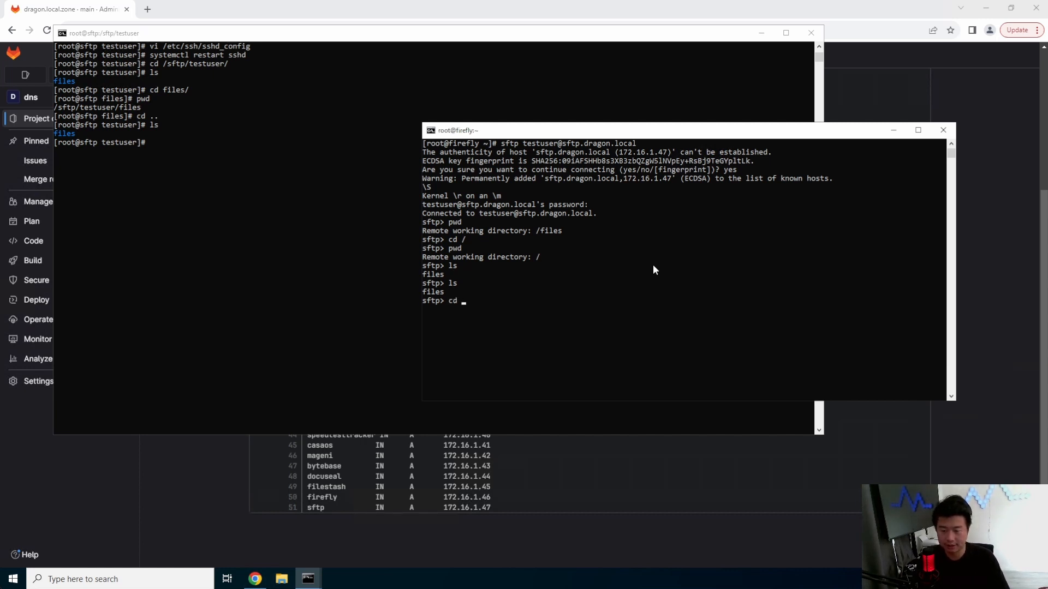
key("Backspace")
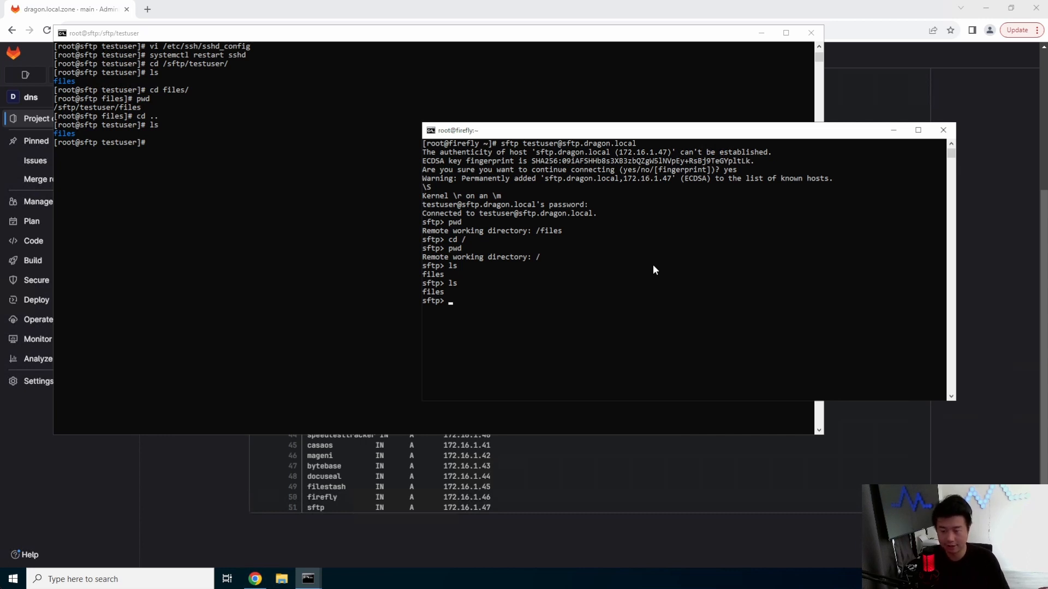
Attempt put docker-compose.yml at the SFTP root, which is denied.
type("put docker")
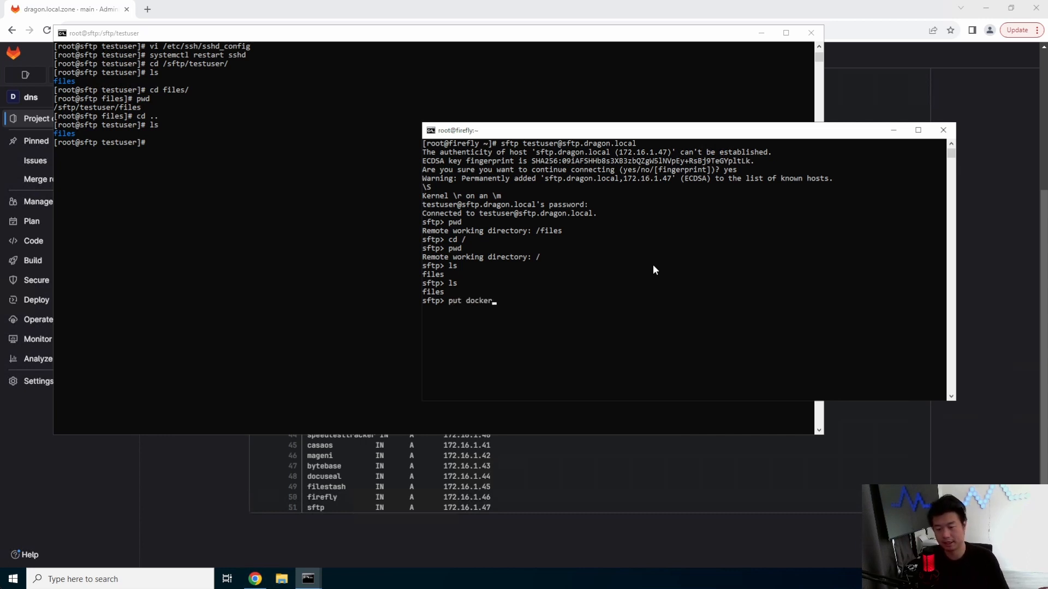
key("enter")
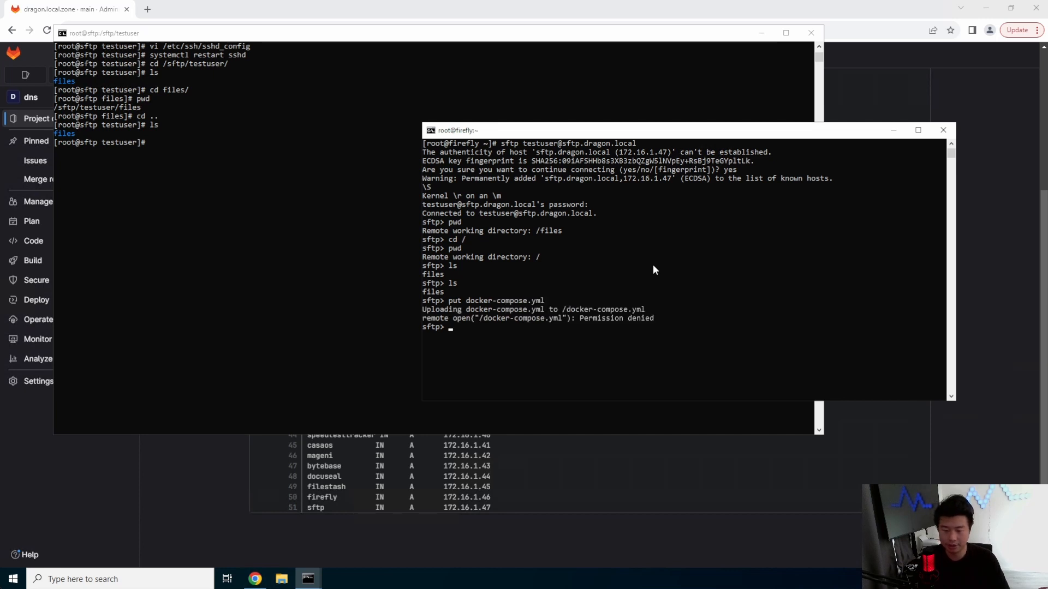
Move into files/ and upload docker-compose.yml successfully.
type("cd files/")
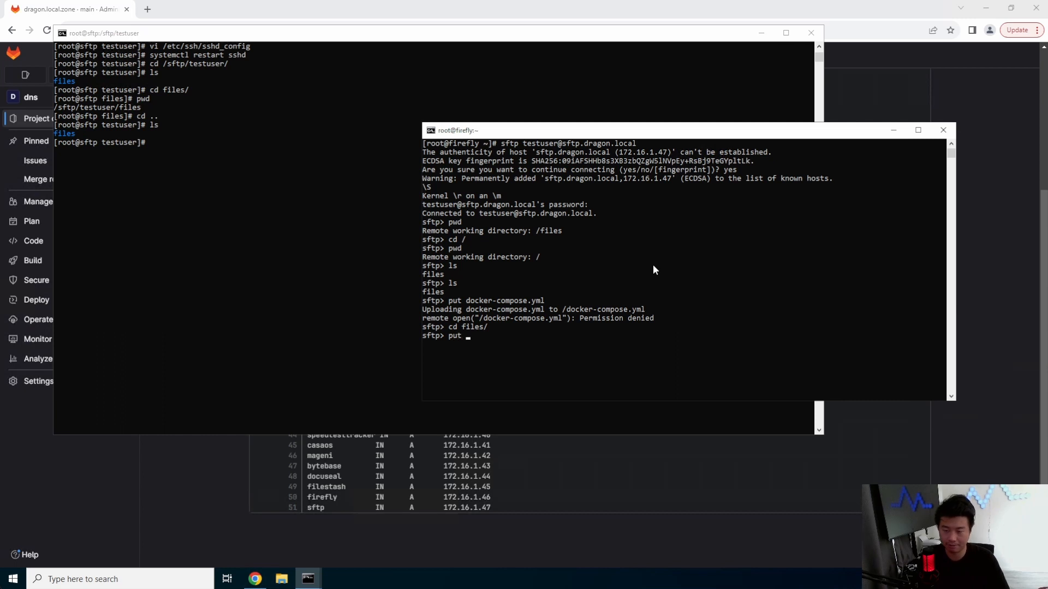
type("docker-compose.")
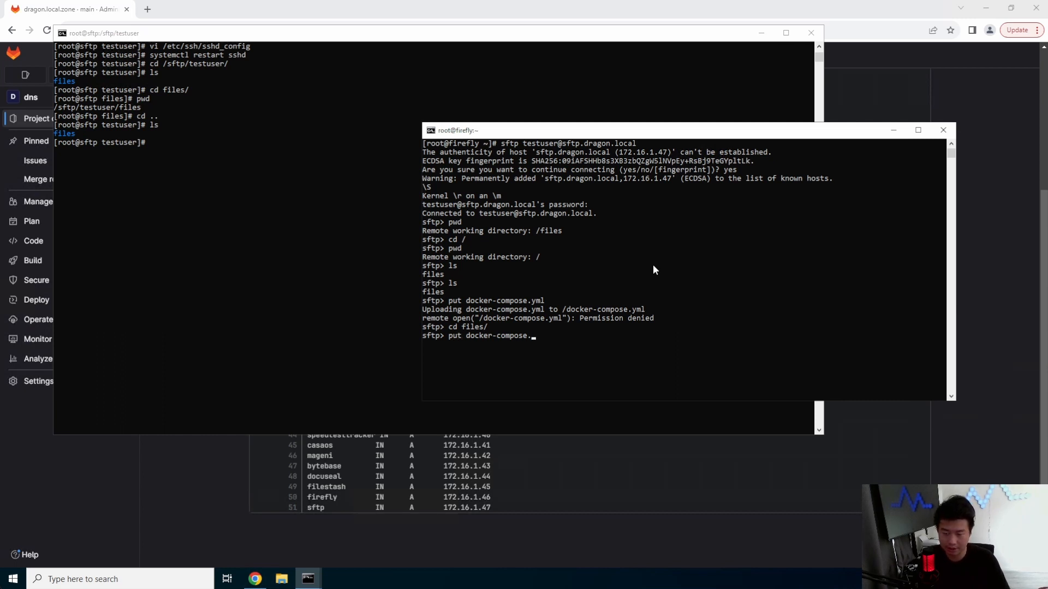
key("Return")
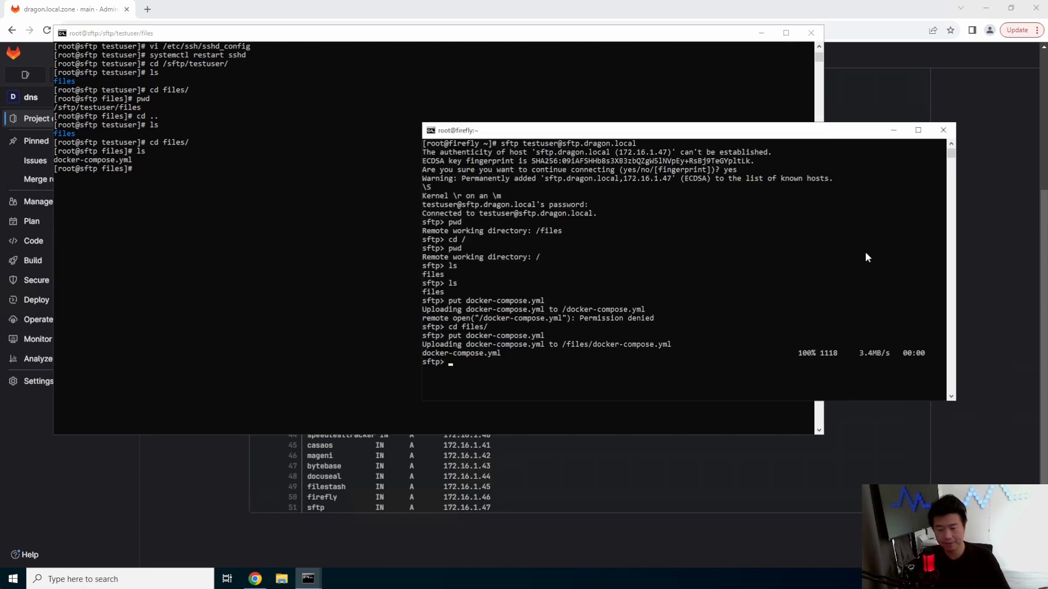
mouse_move(259, 153)
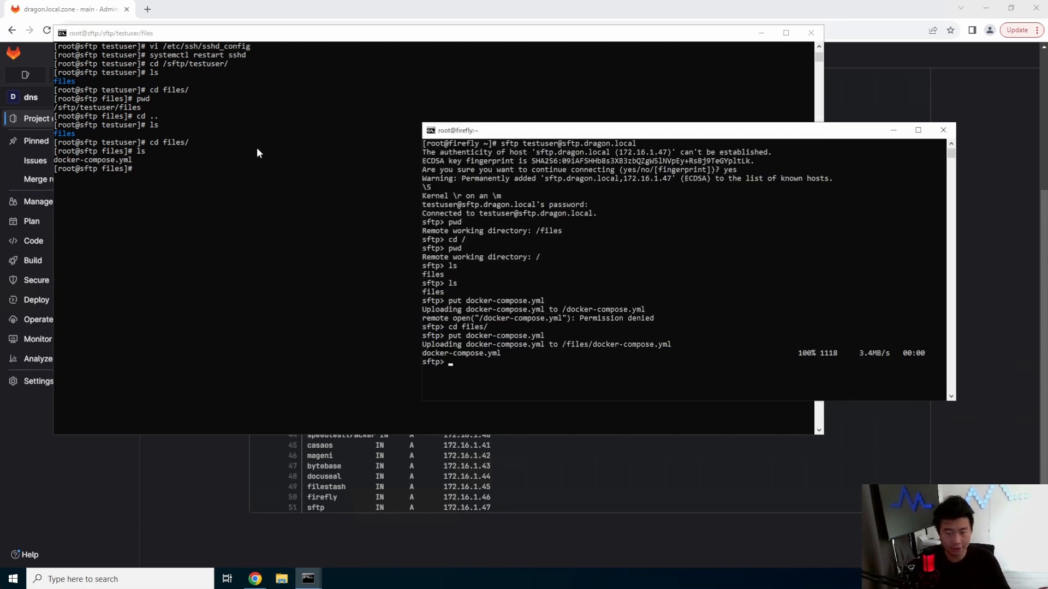
mouse_move(666, 223)
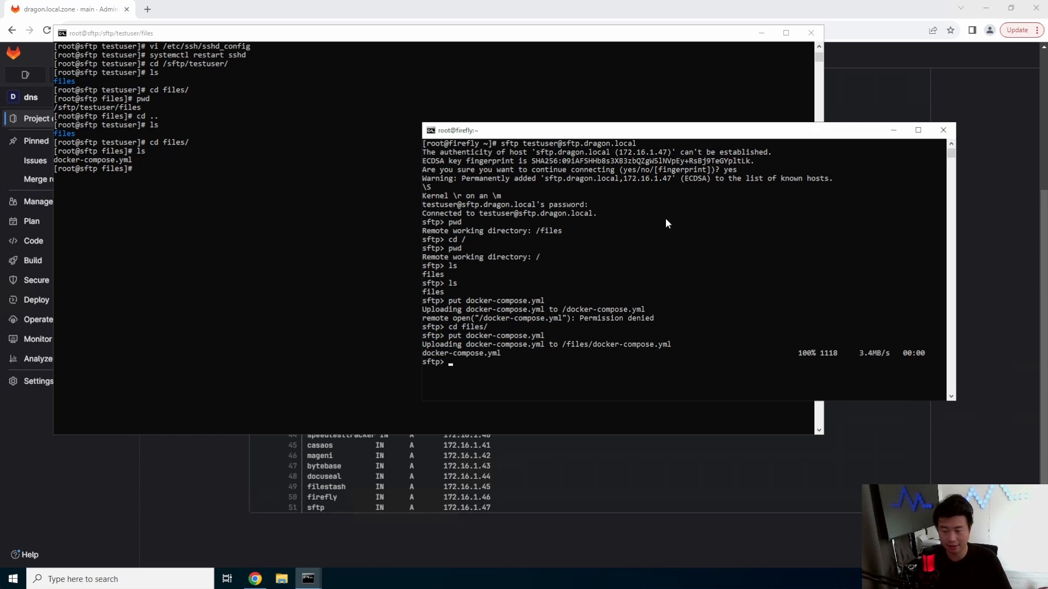
Create testdirectory in /files with mkdir so it appears beside docker-compose.yml.
type("mkdir")
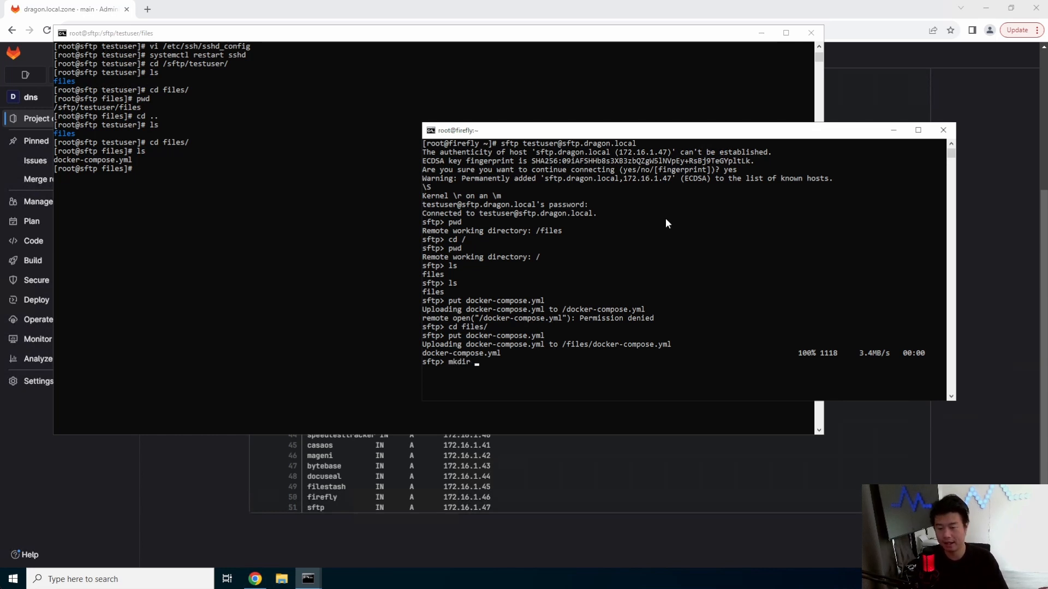
type("te")
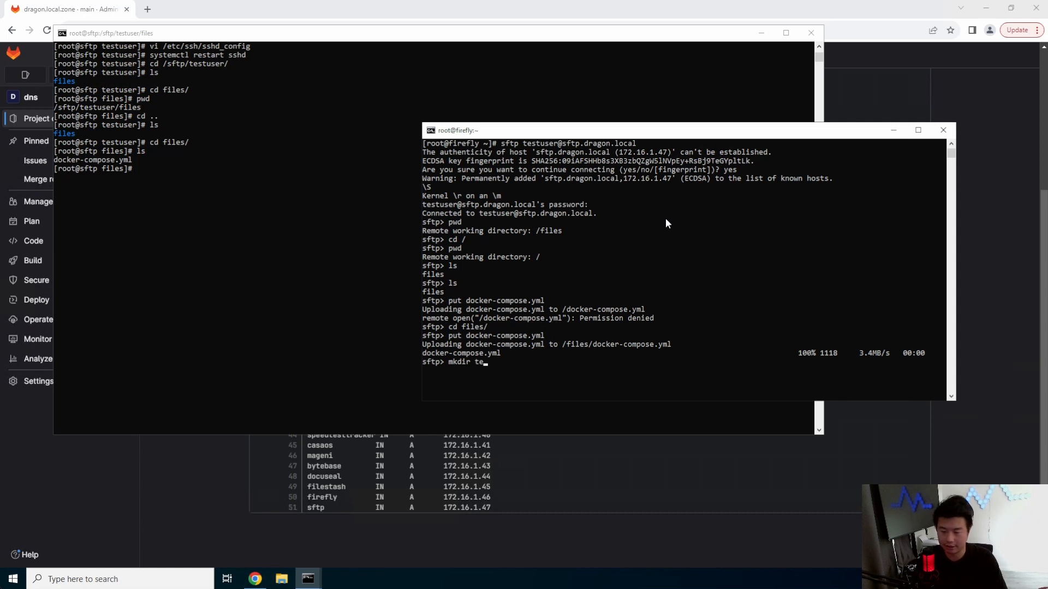
key("enter")
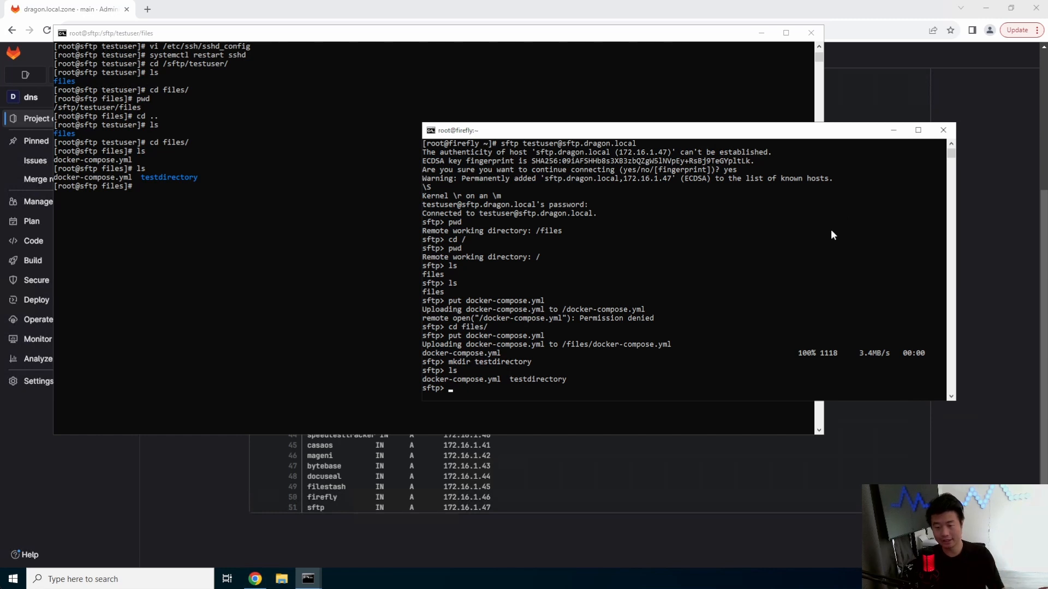
mouse_move(818, 220)
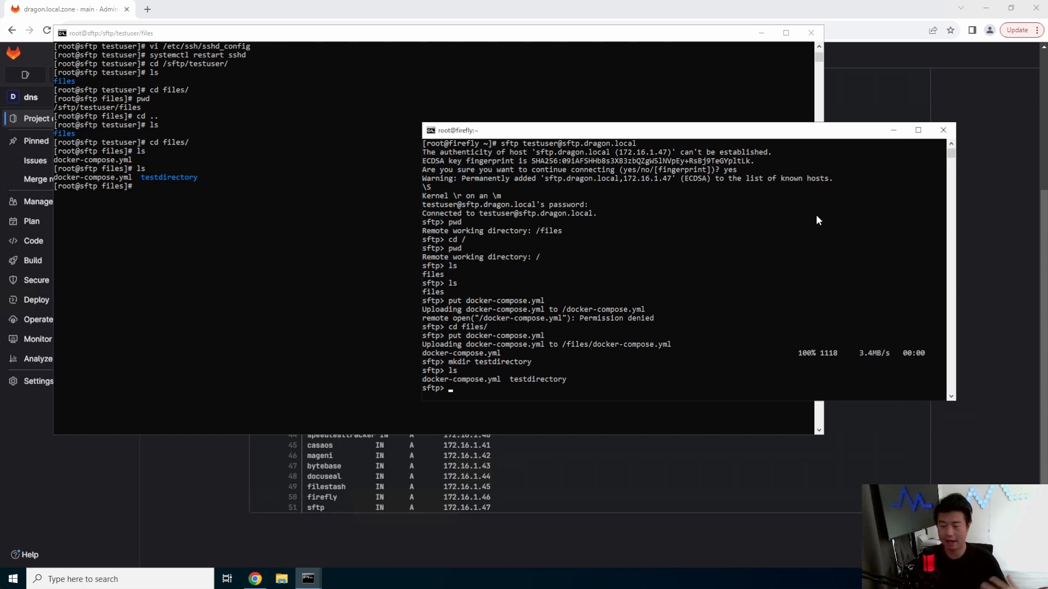